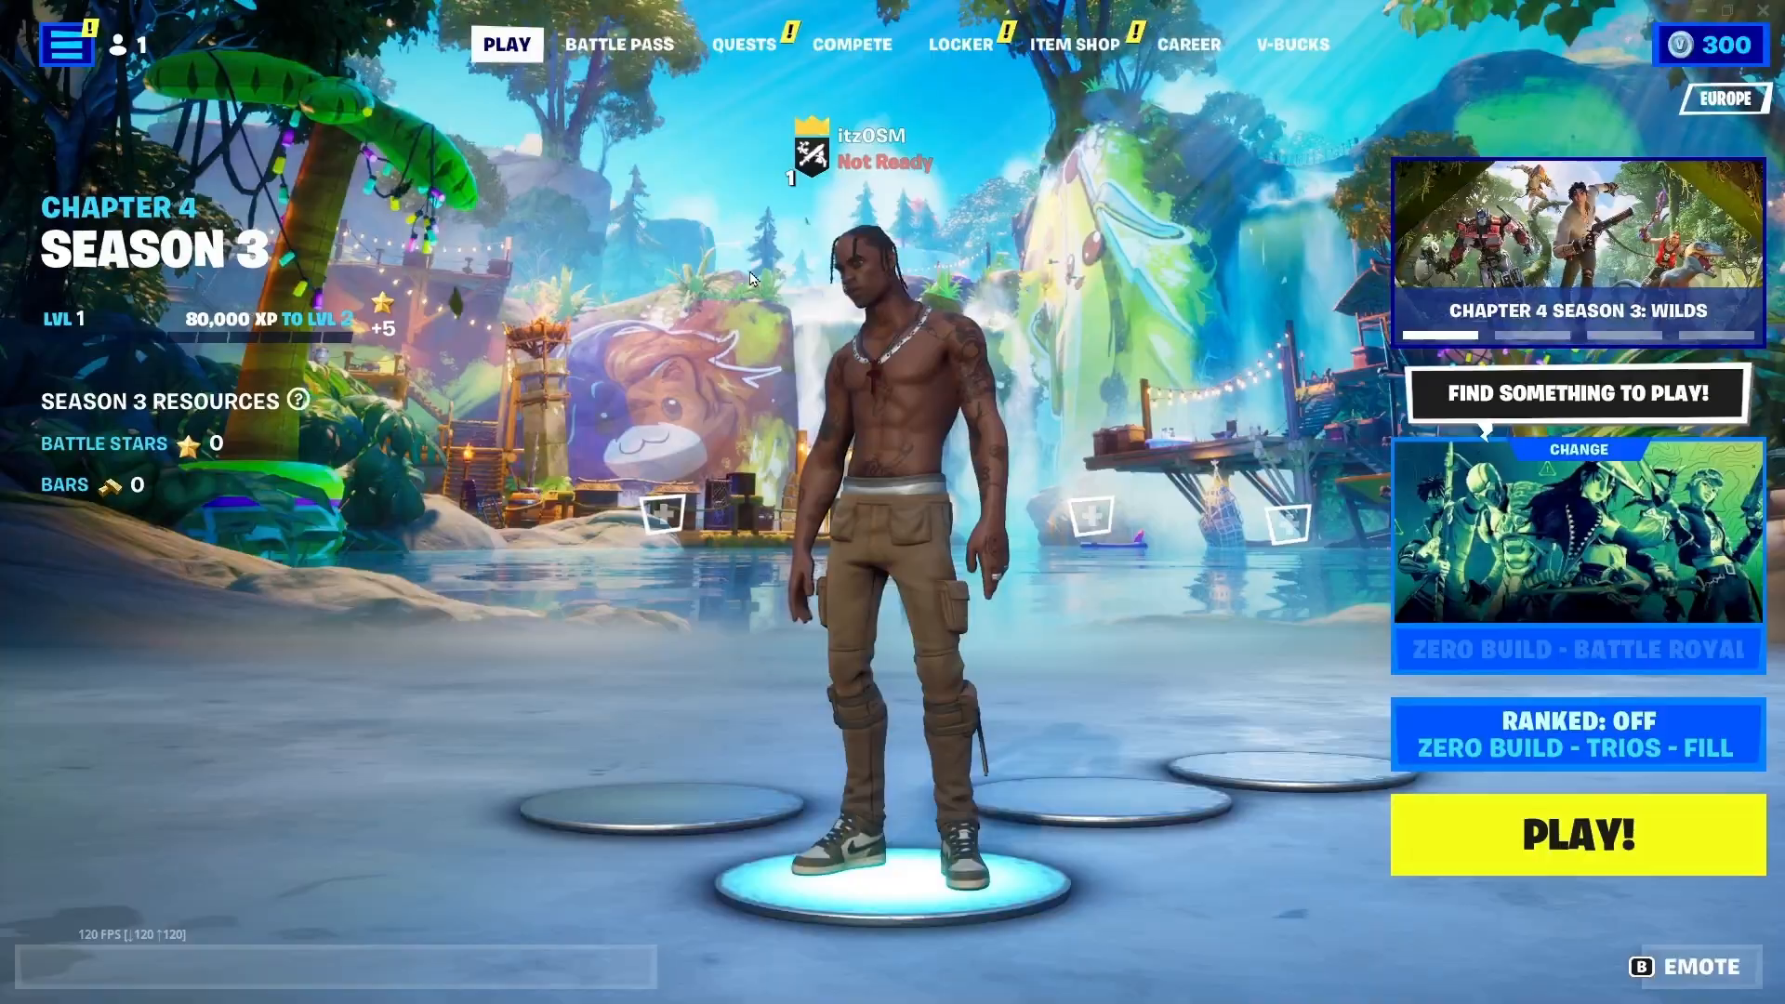
# Search Windows for 'Task Manager' and launch the Task Manager app.
pyautogui.write('Task Manager')
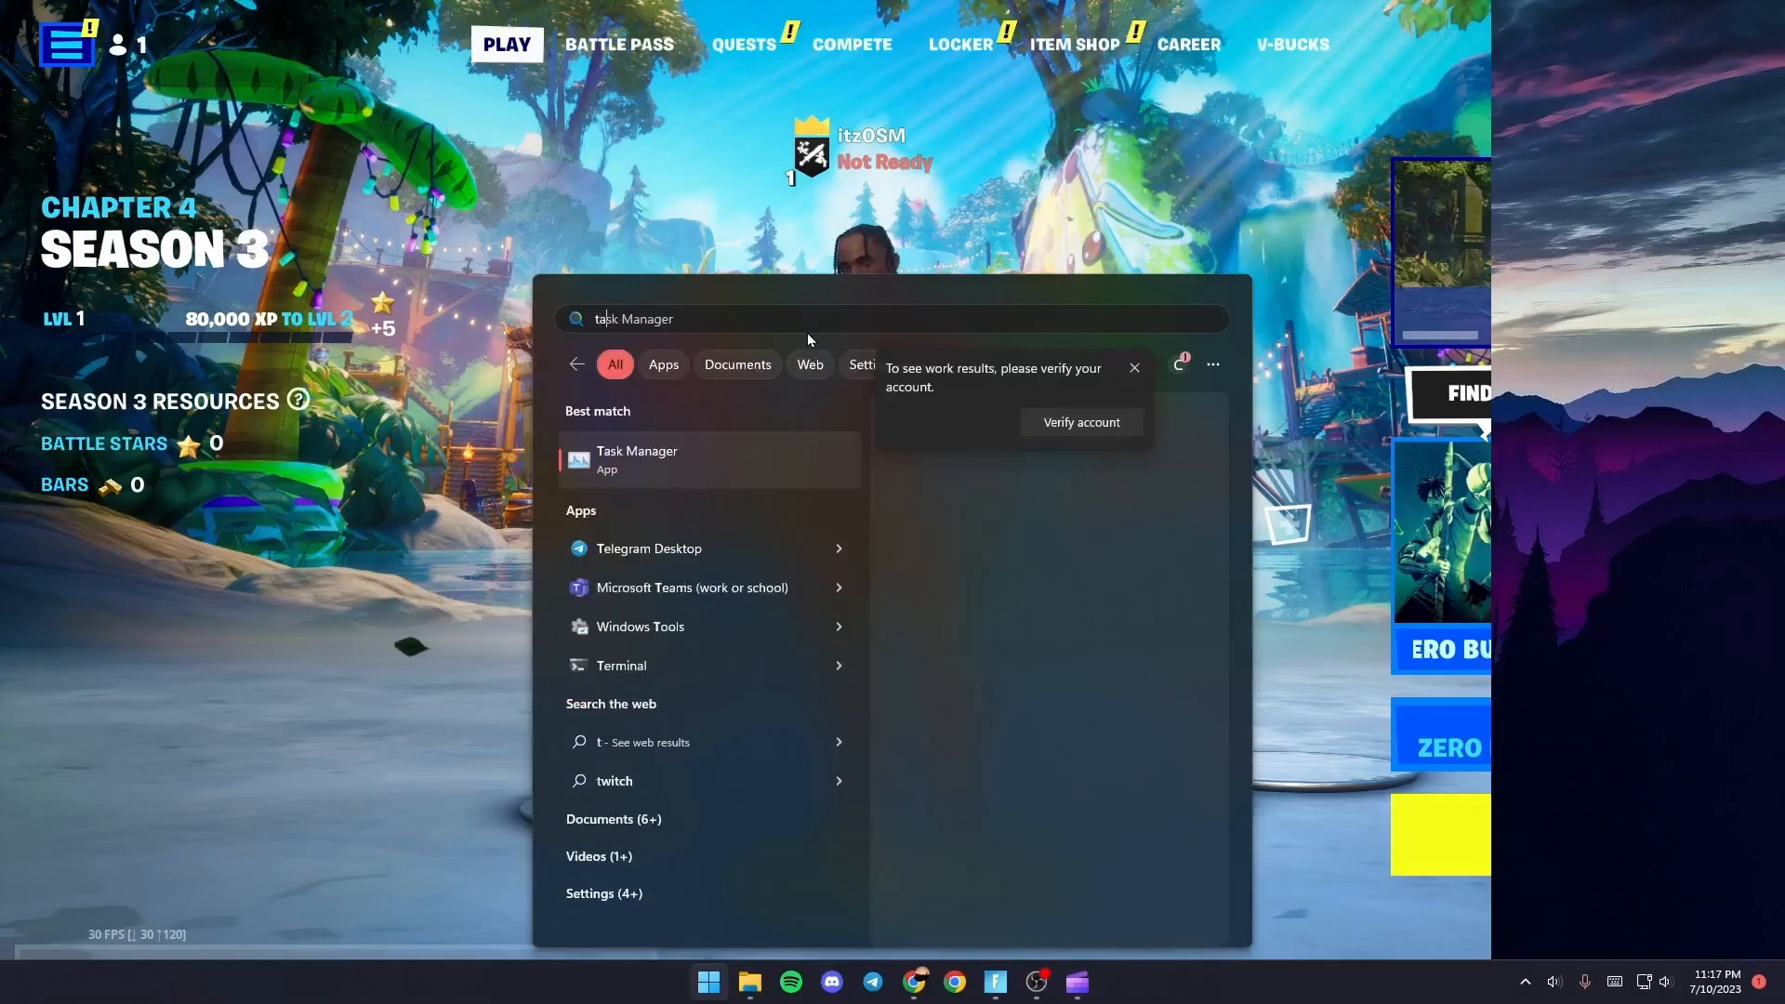
pyautogui.click(636, 458)
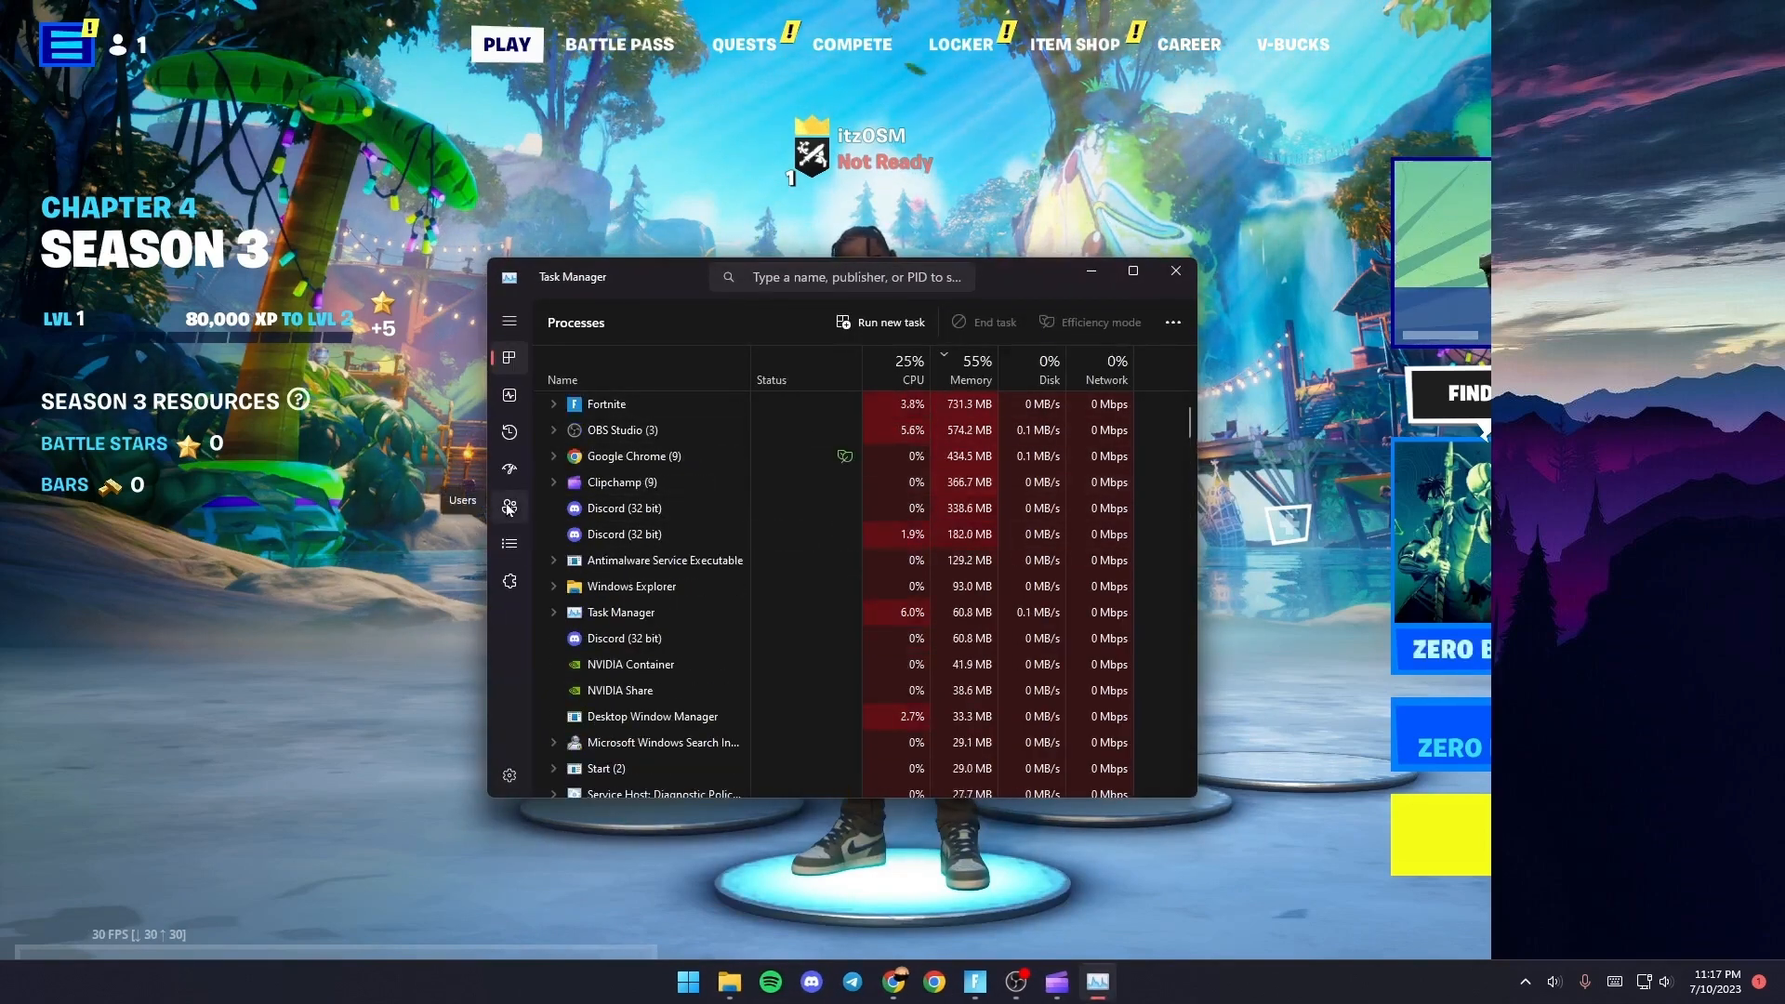
# Set the FortniteClient-Win64 process priority to High, then open the %temp% folder.
pyautogui.click(509, 544)
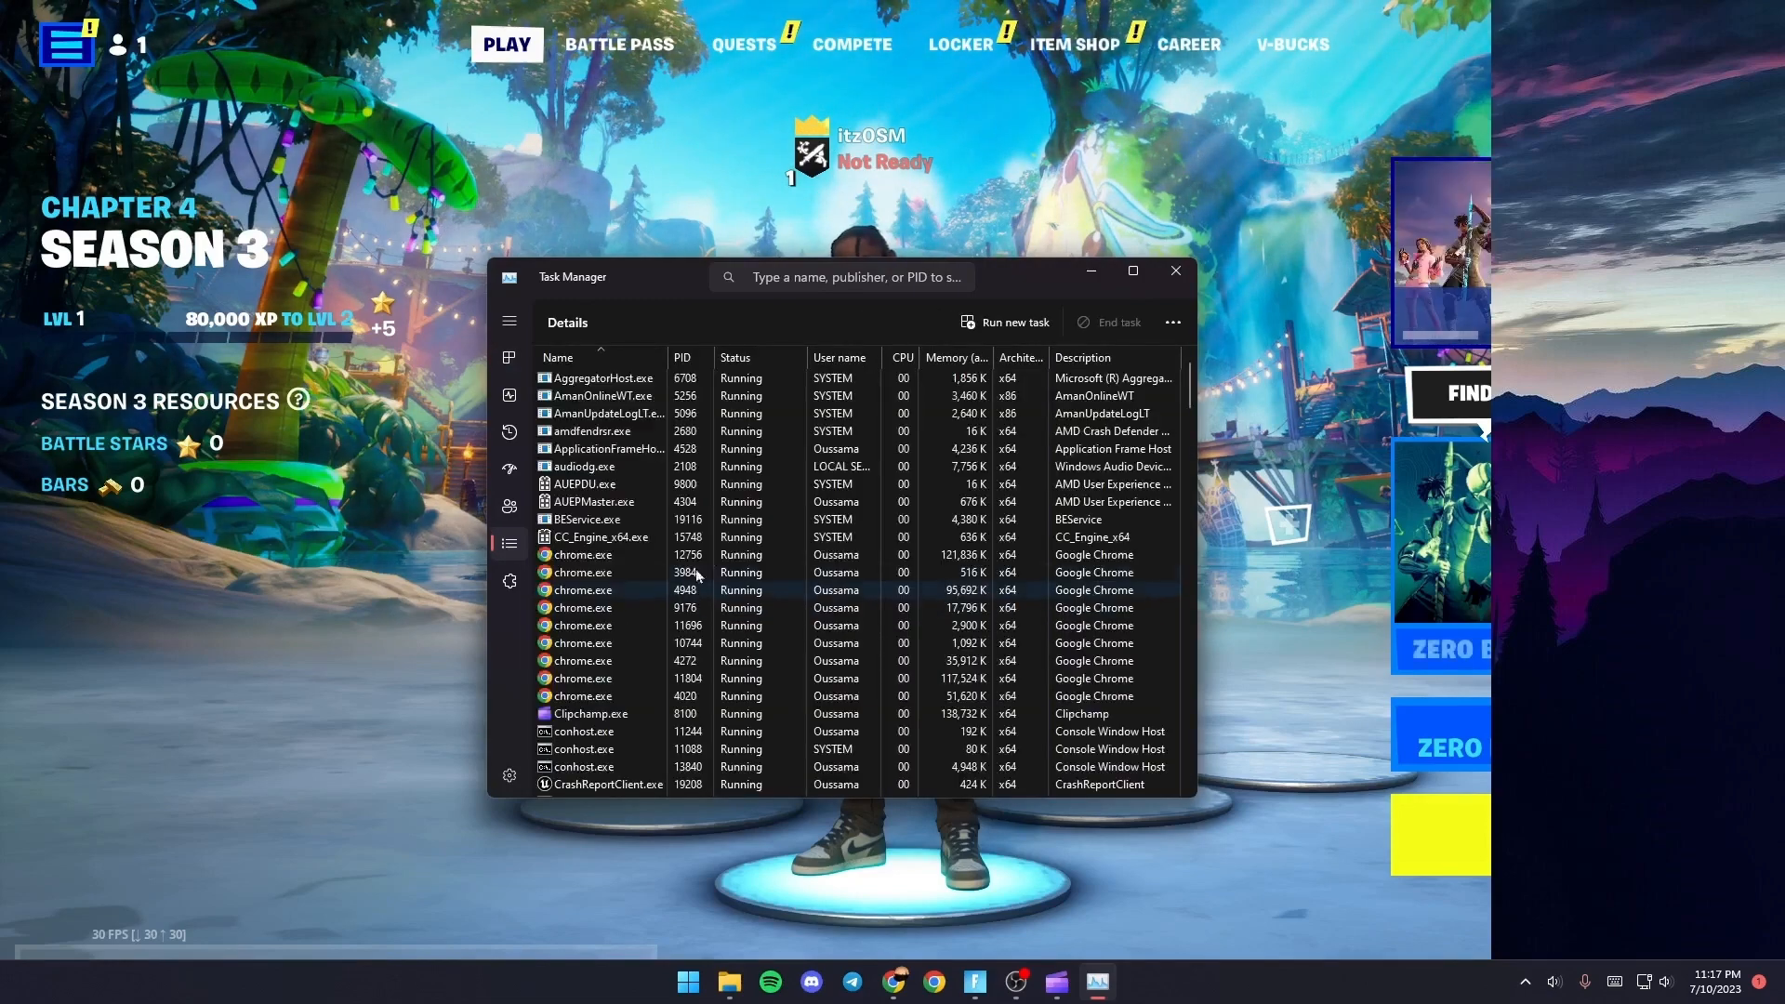
pyautogui.scroll(-3)
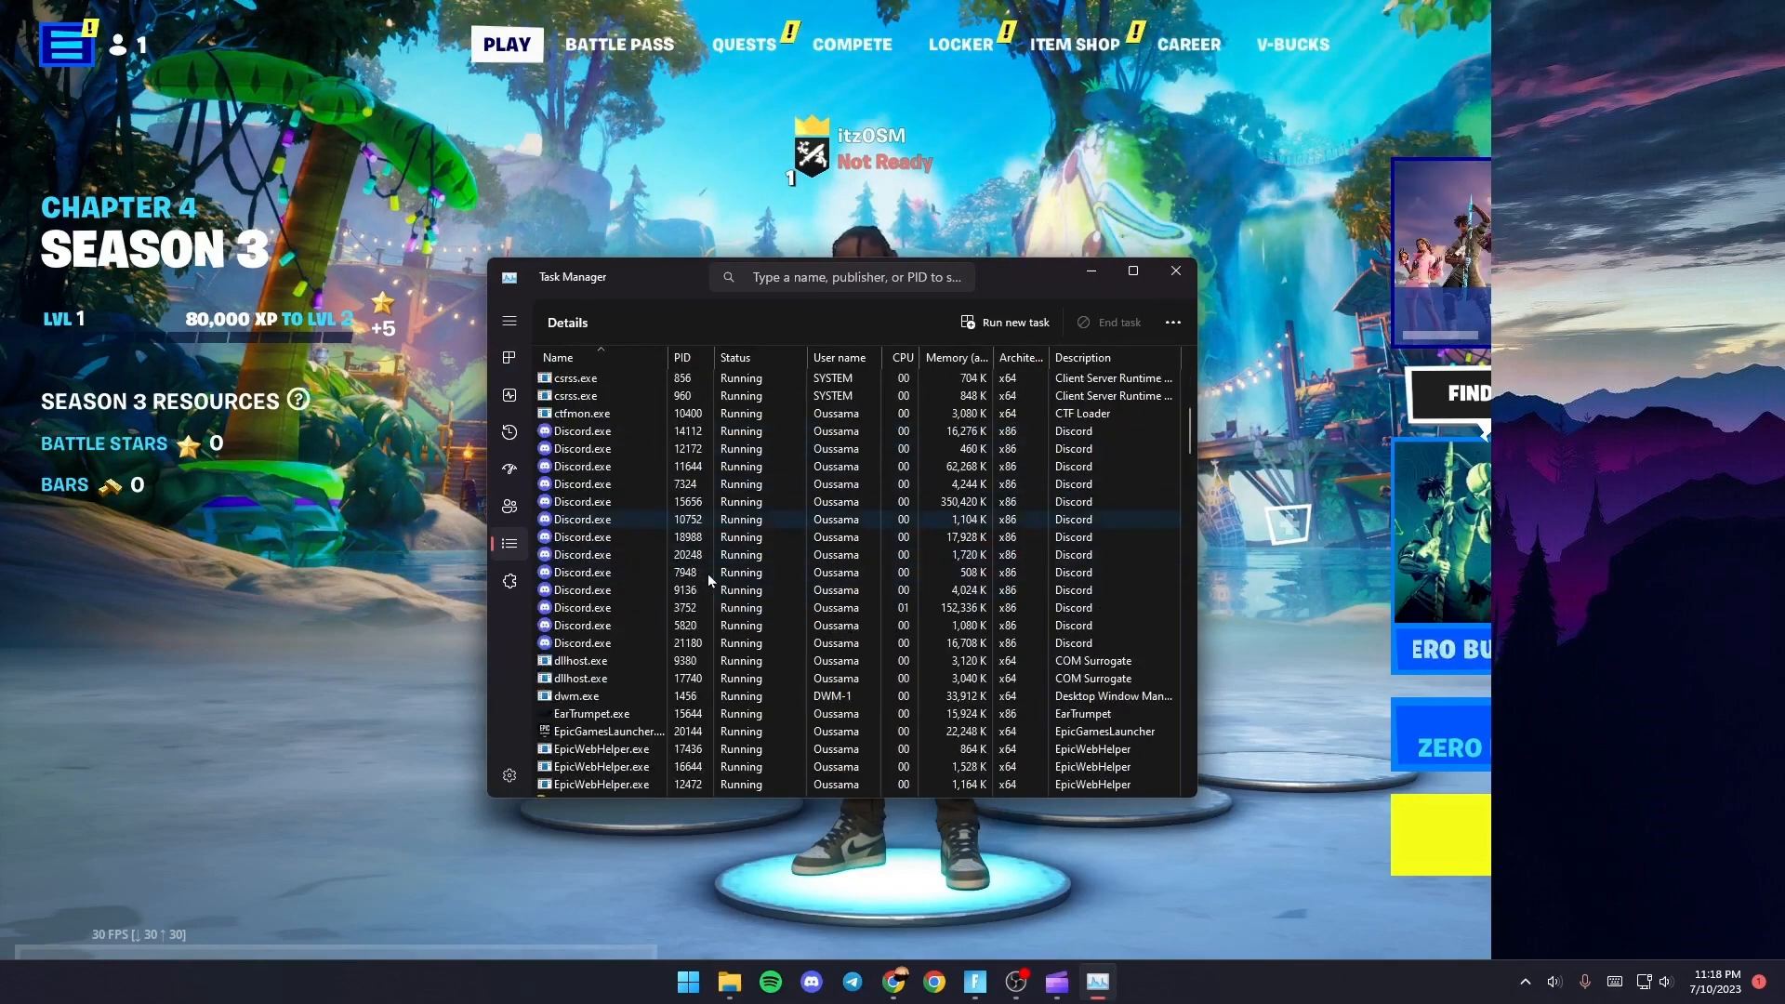
pyautogui.scroll(-3)
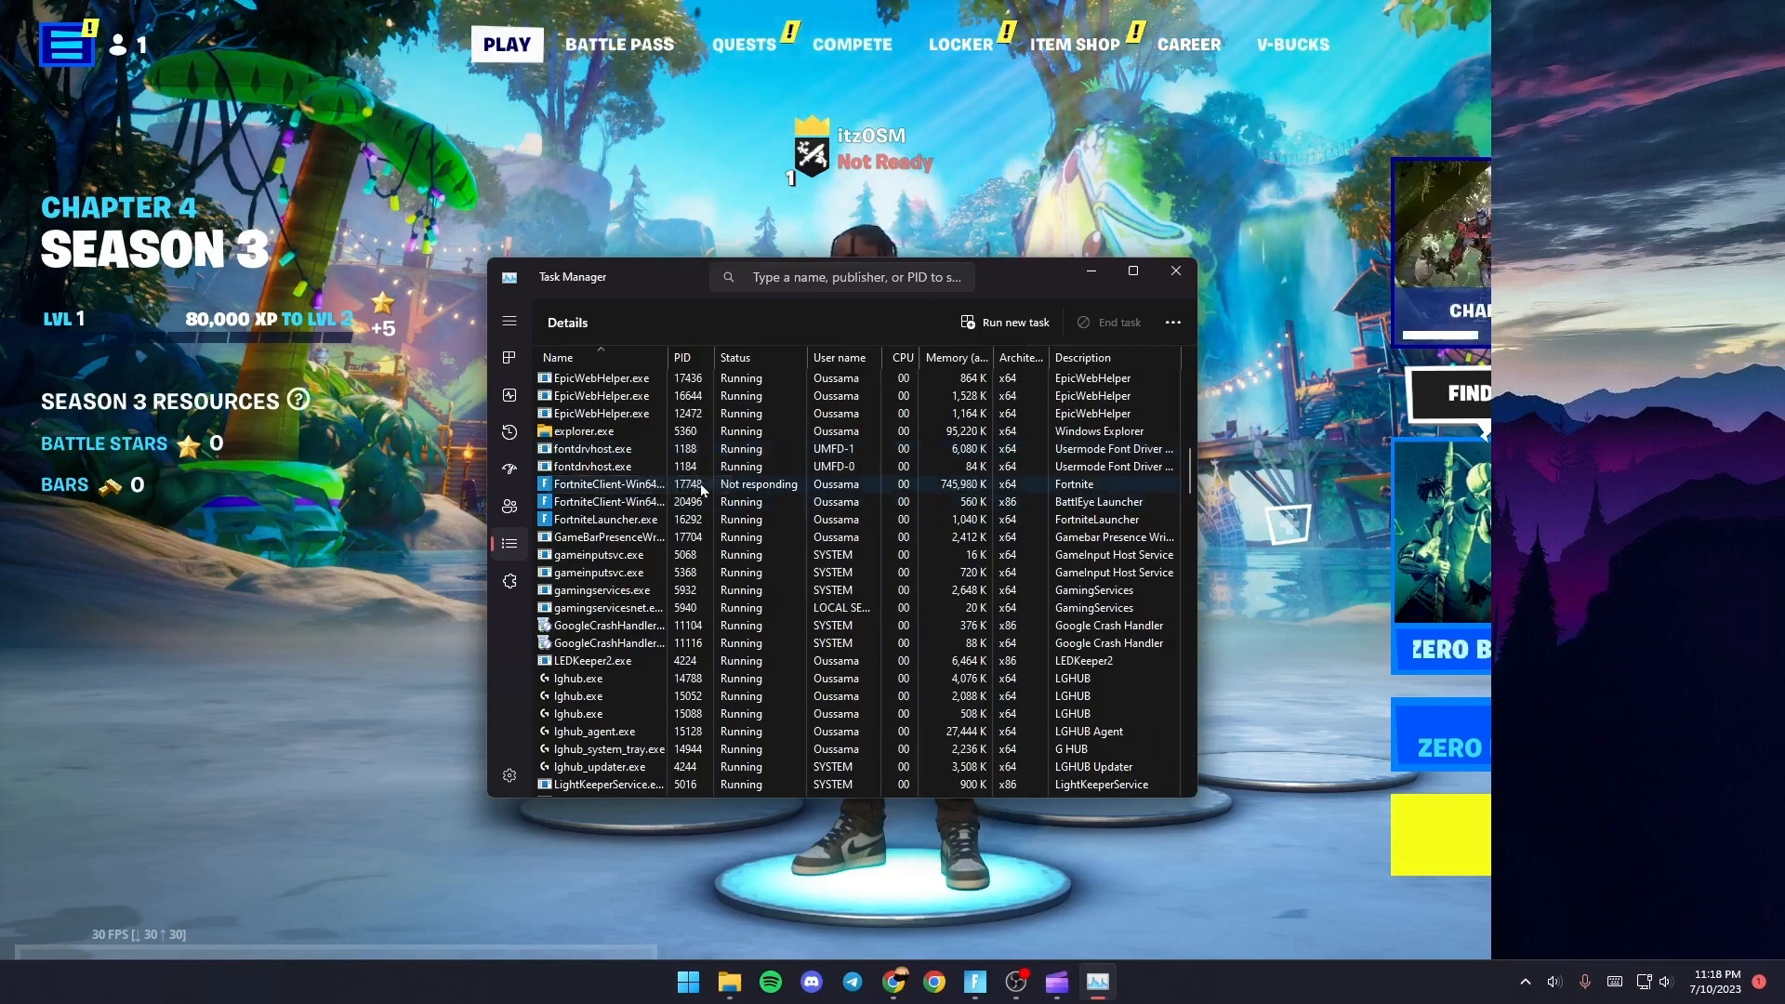
pyautogui.rightClick(604, 483)
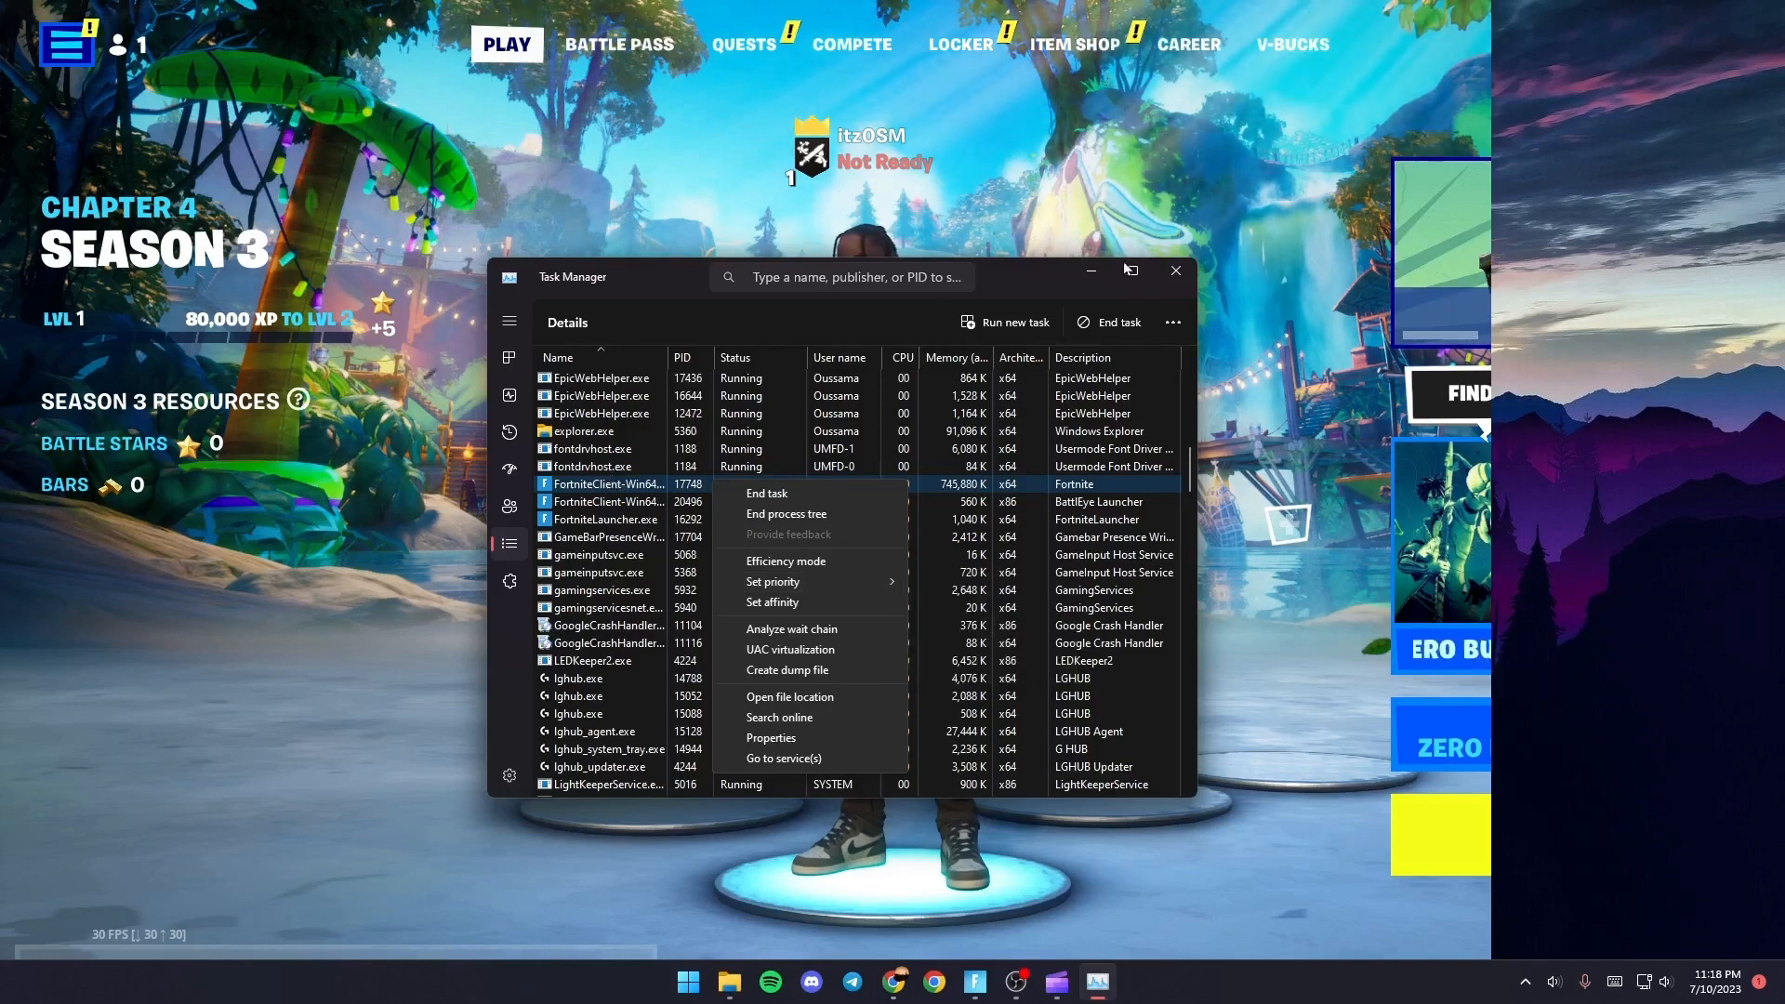
pyautogui.click(1173, 269)
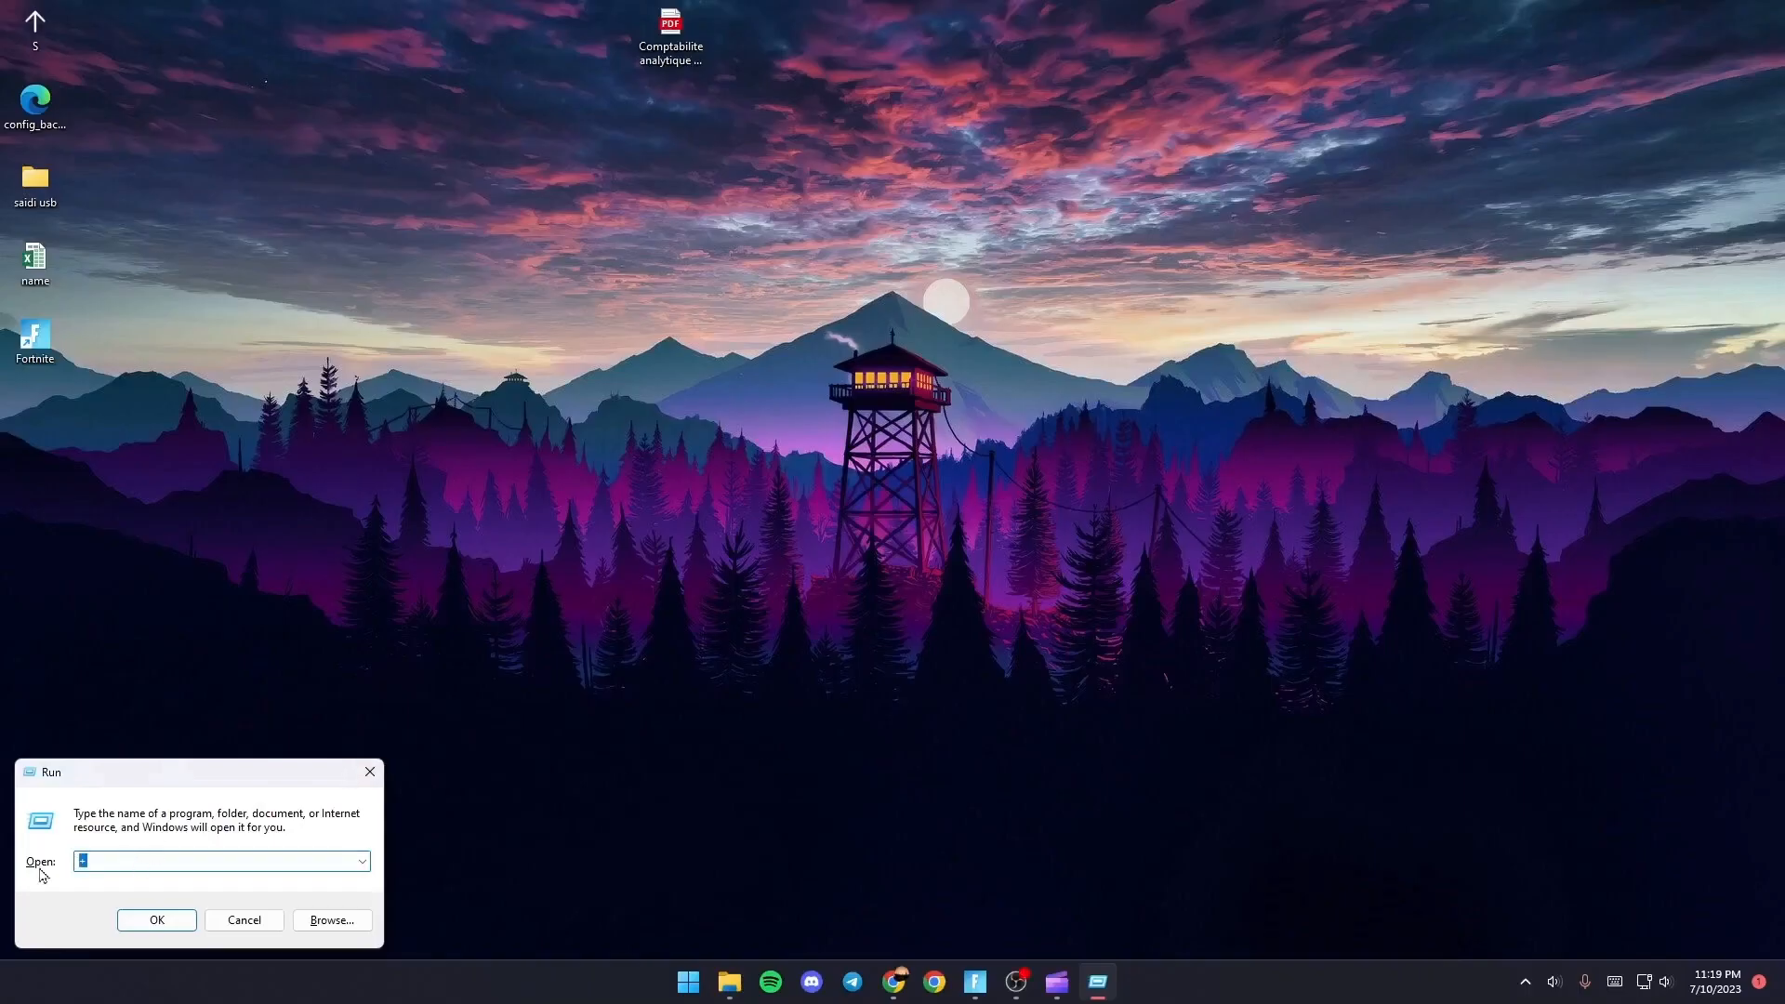
pyautogui.write('%temp%')
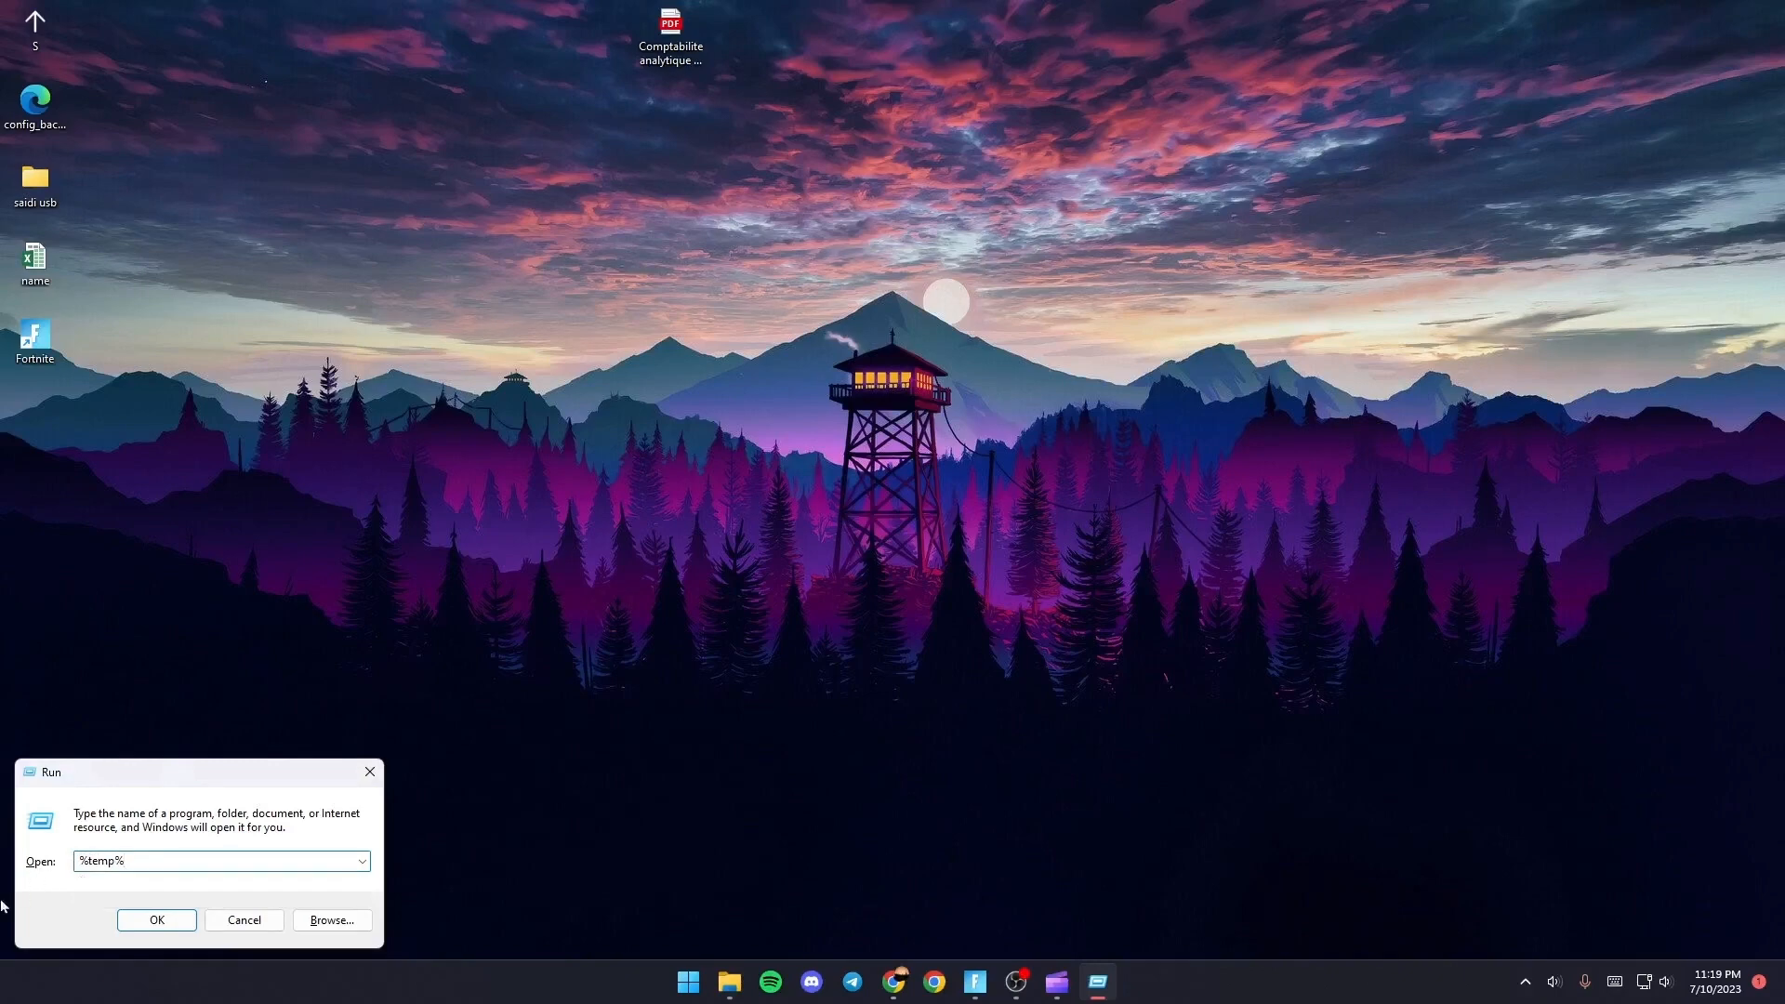
pyautogui.click(156, 920)
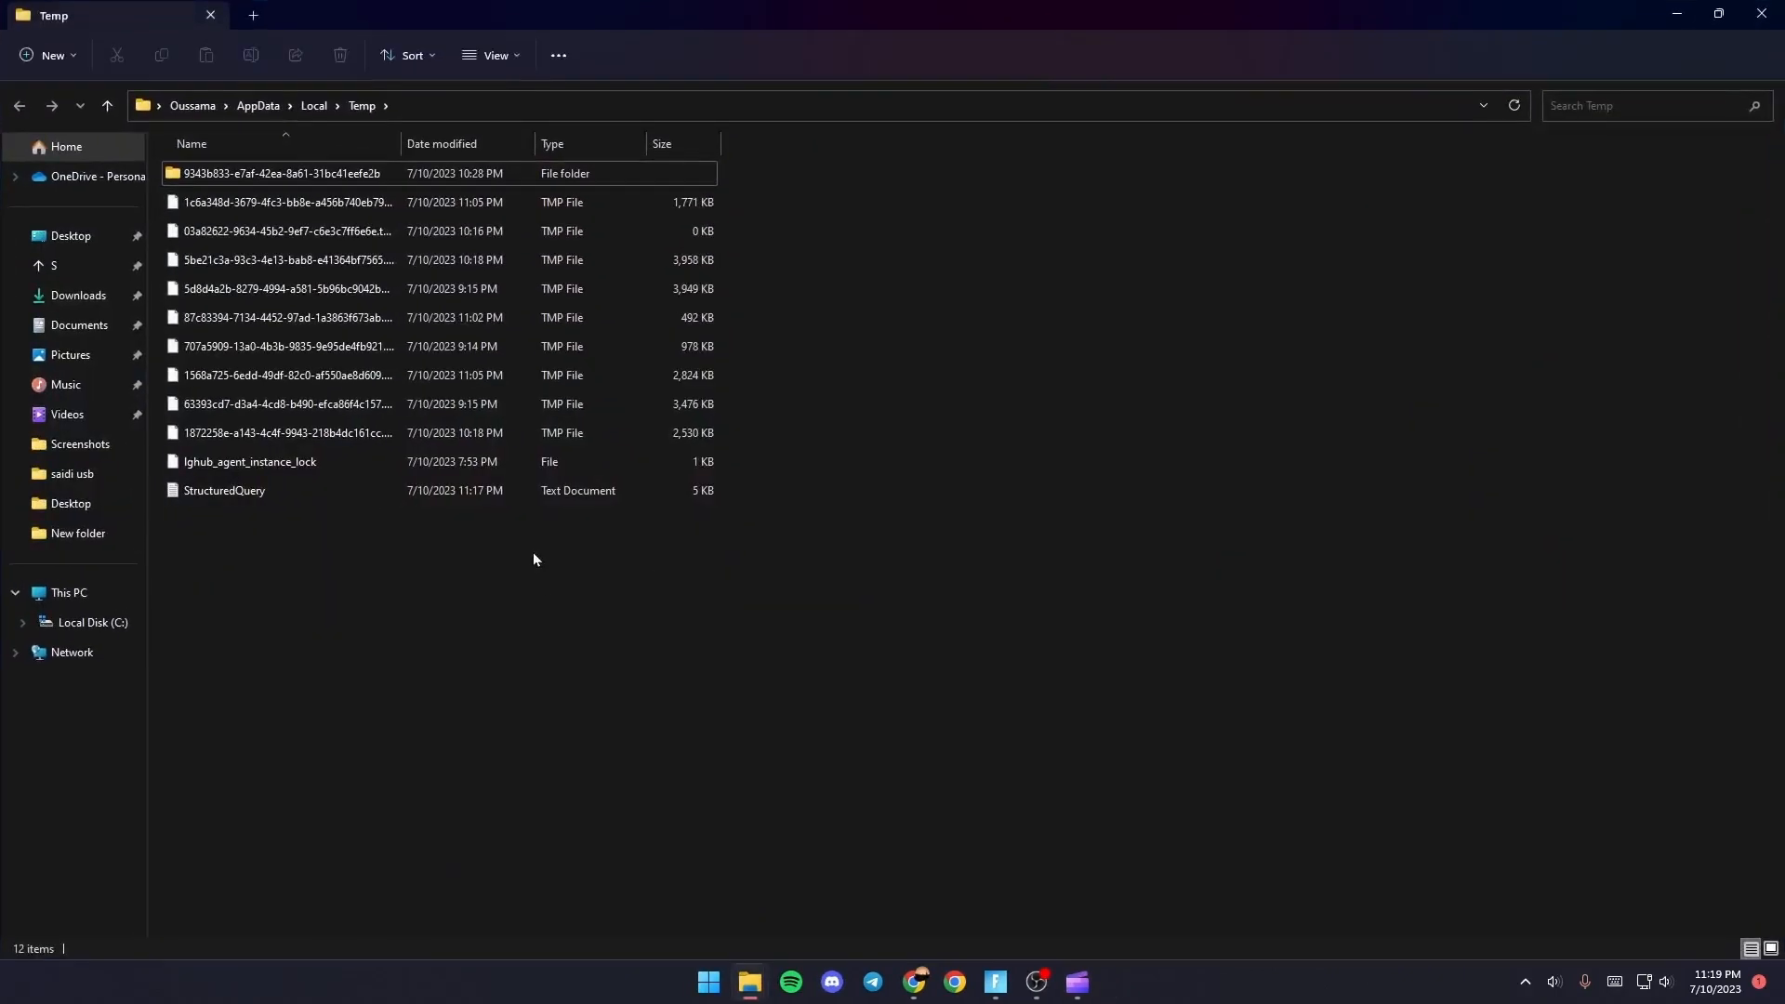
# Select all files in the Temp folder and delete them.
pyautogui.click(224, 490)
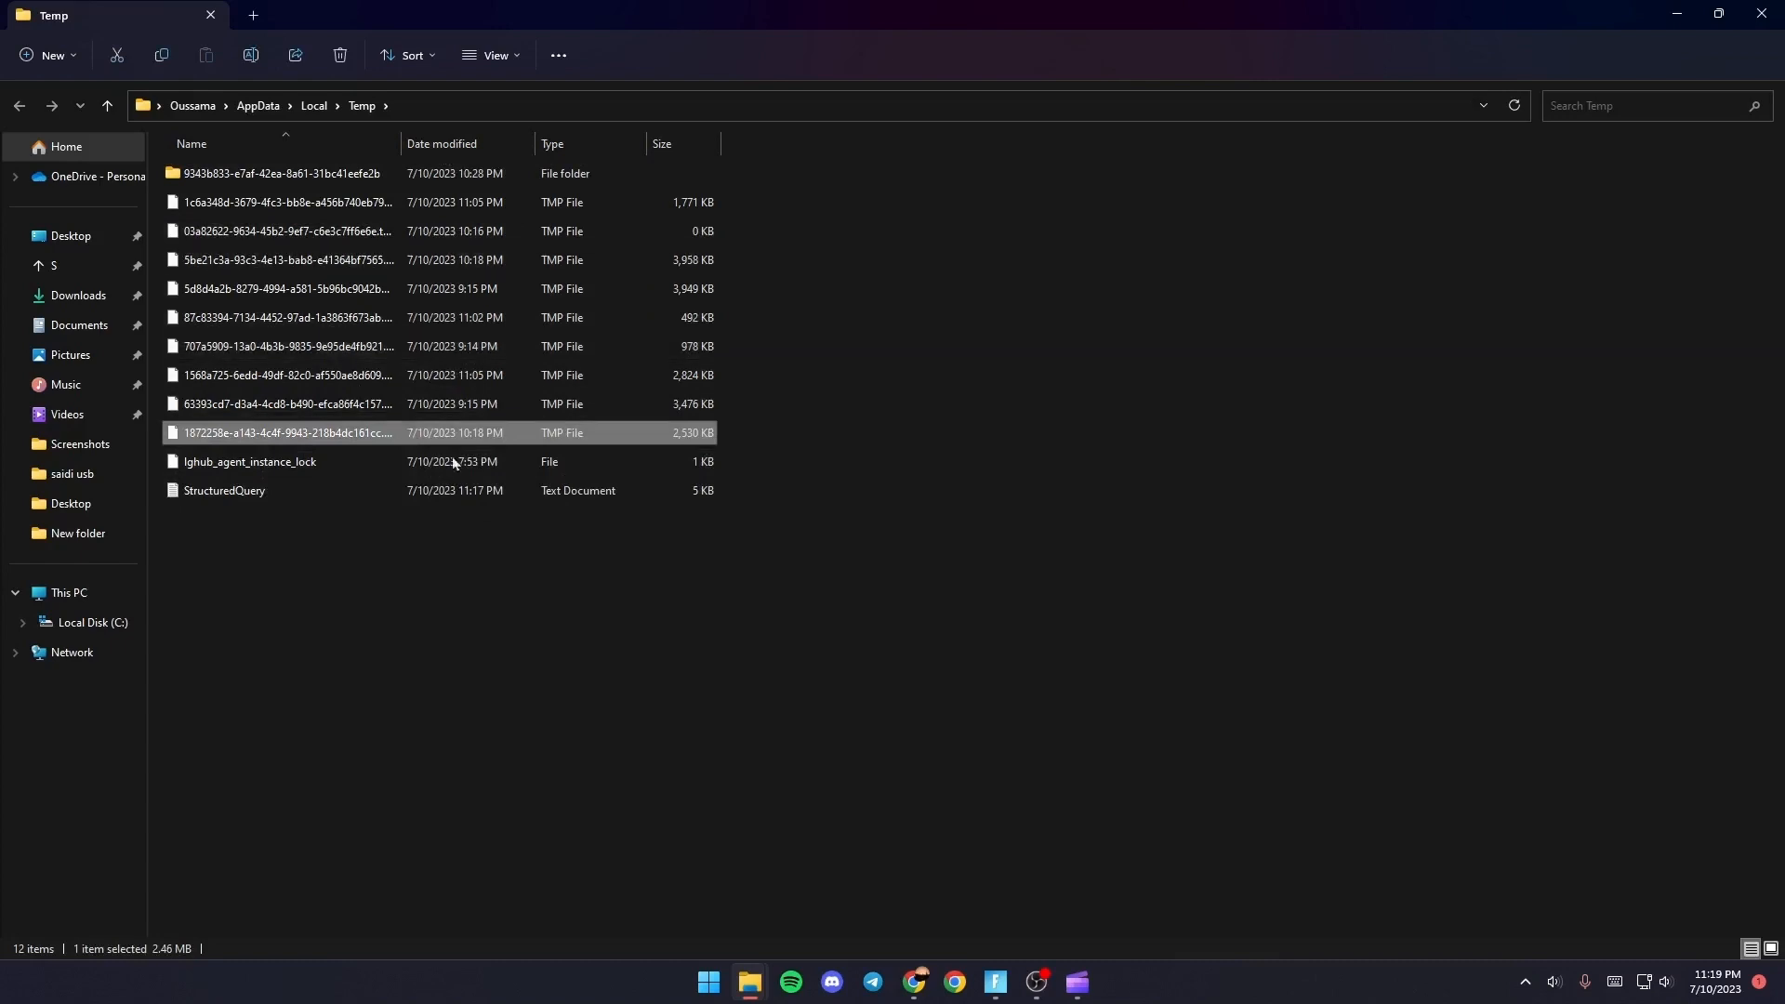
pyautogui.moveTo(1070, 344)
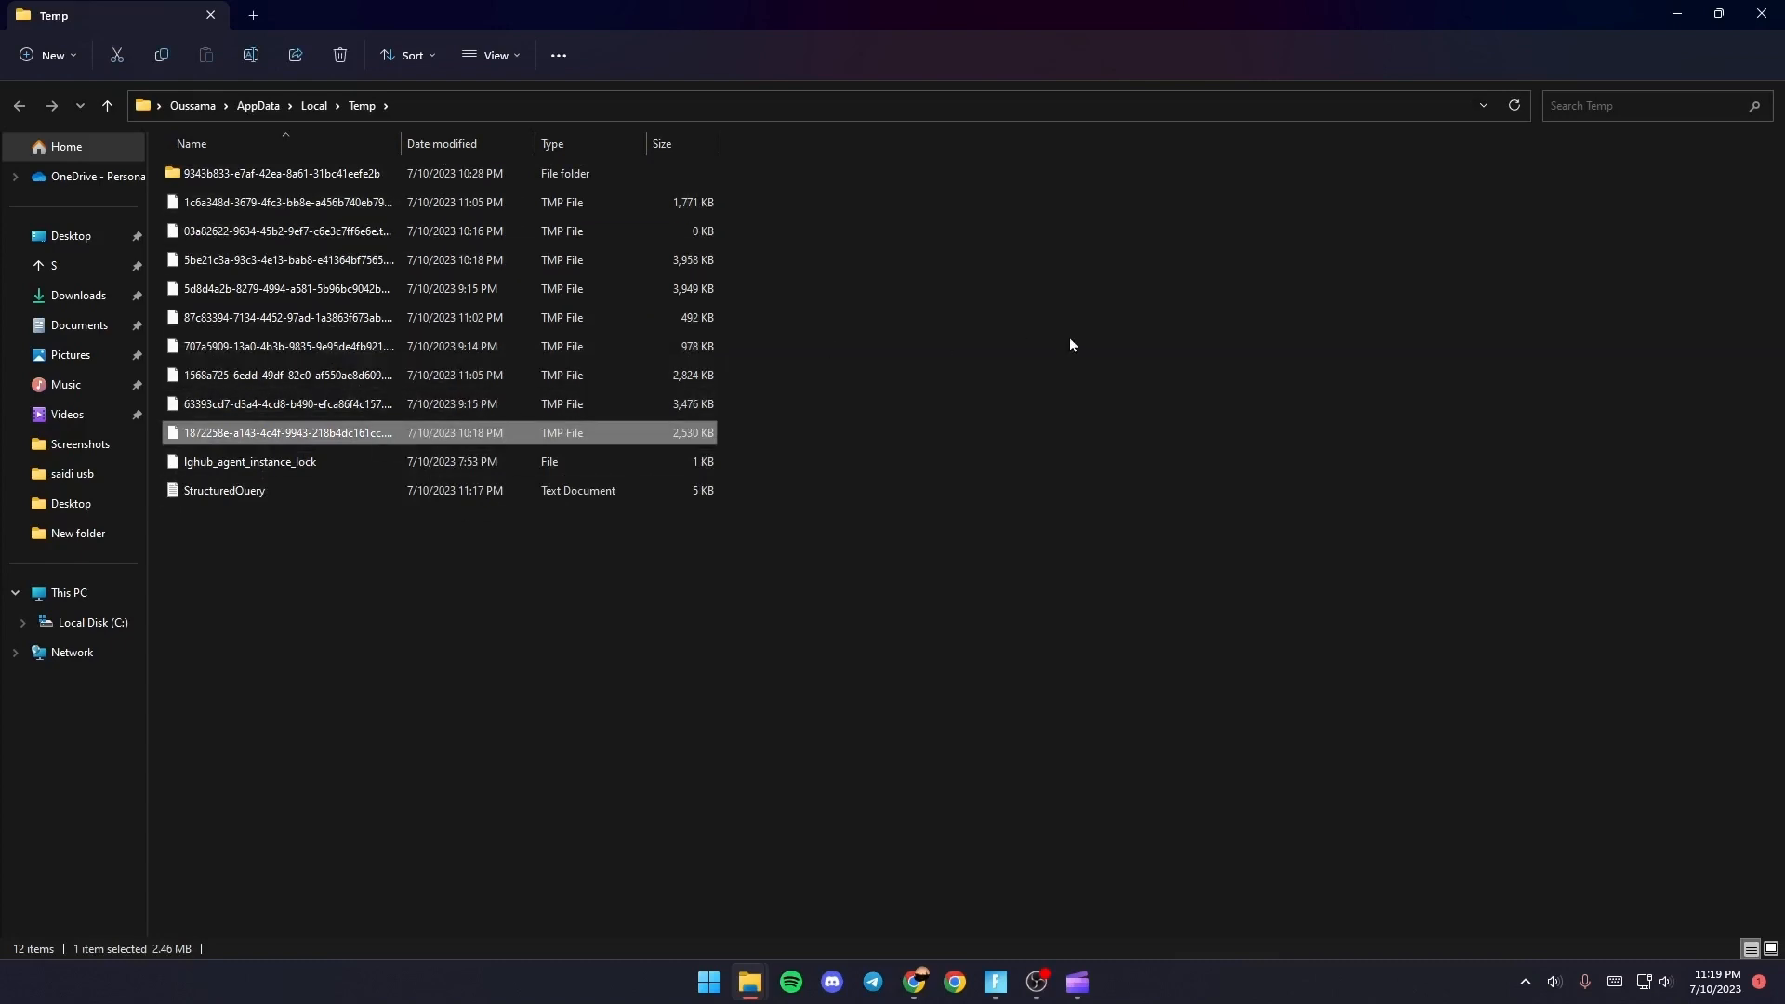
pyautogui.click(284, 345)
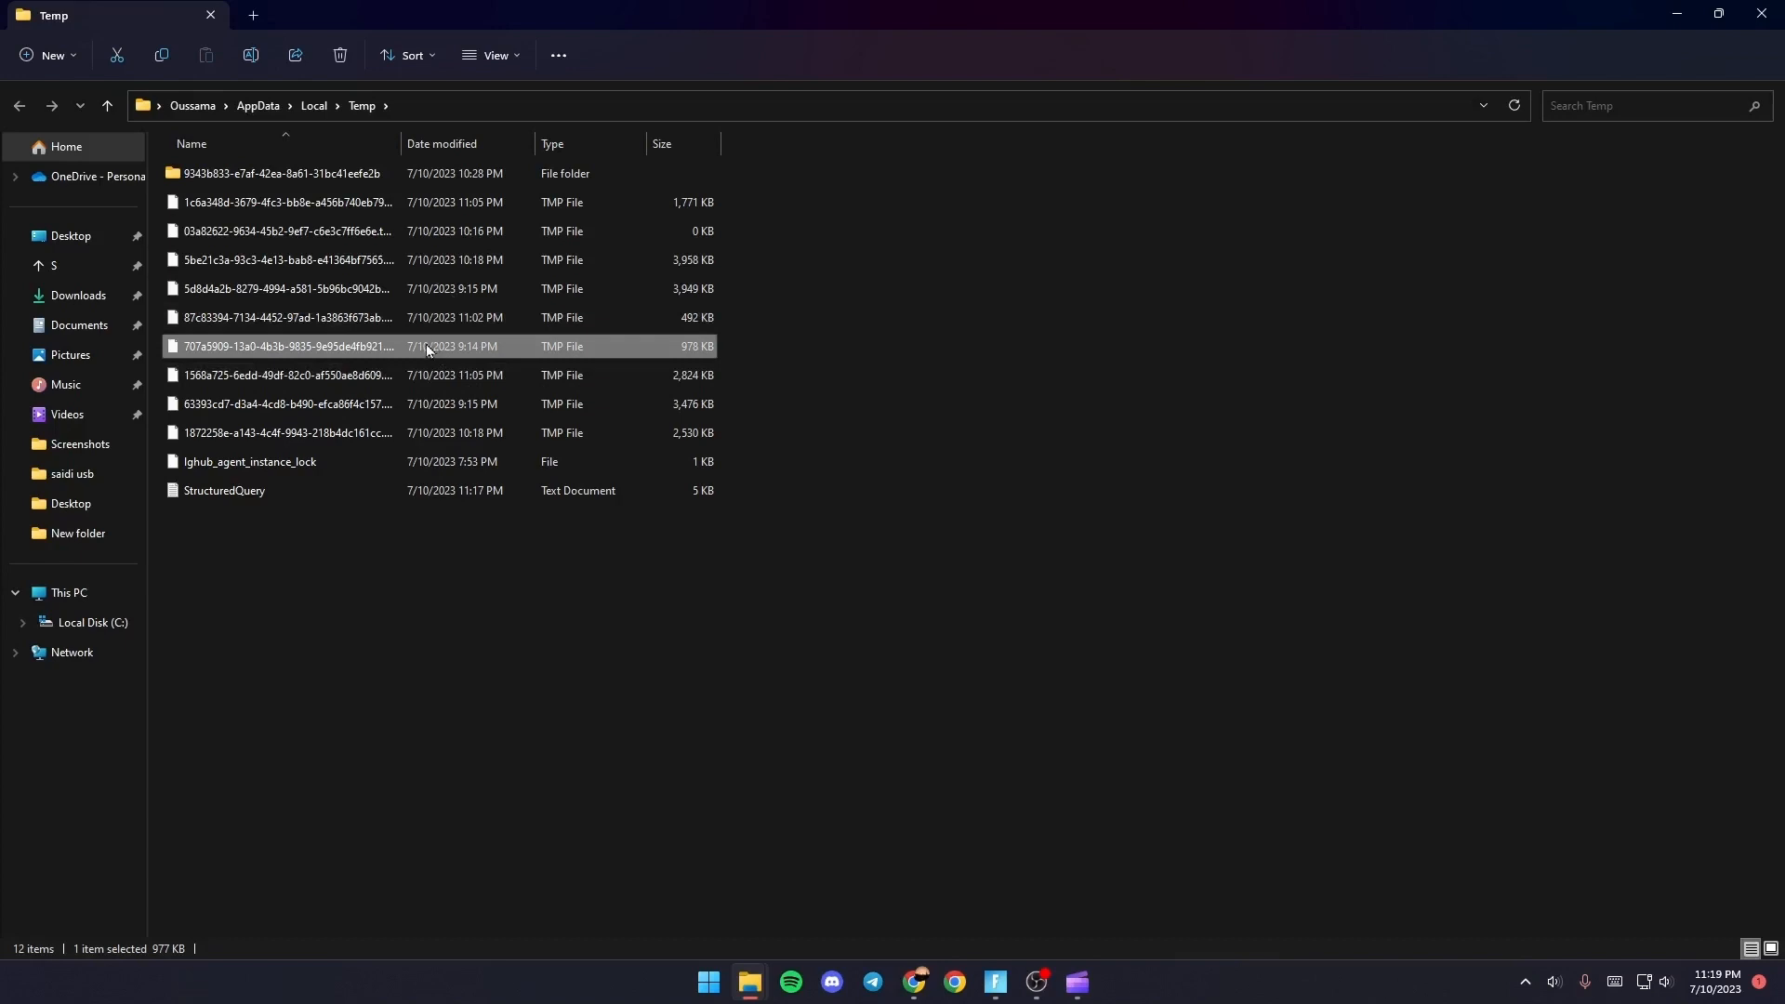
pyautogui.press('ctrl+a')
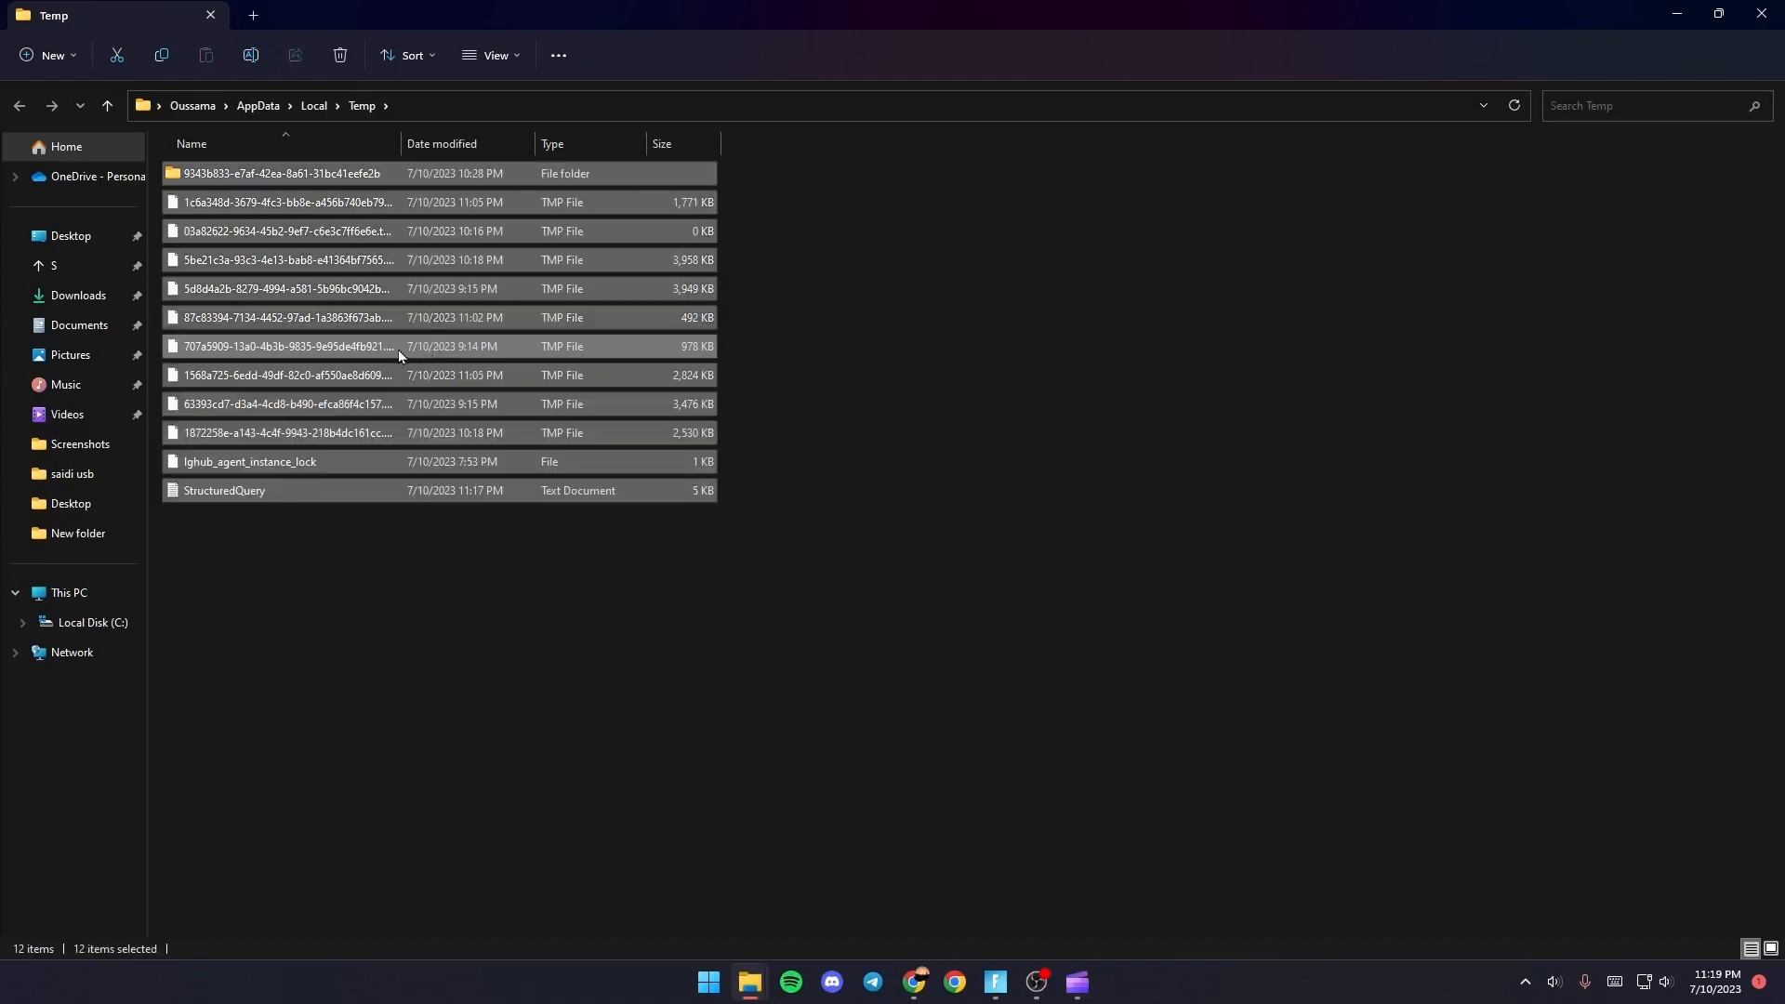
pyautogui.click(338, 54)
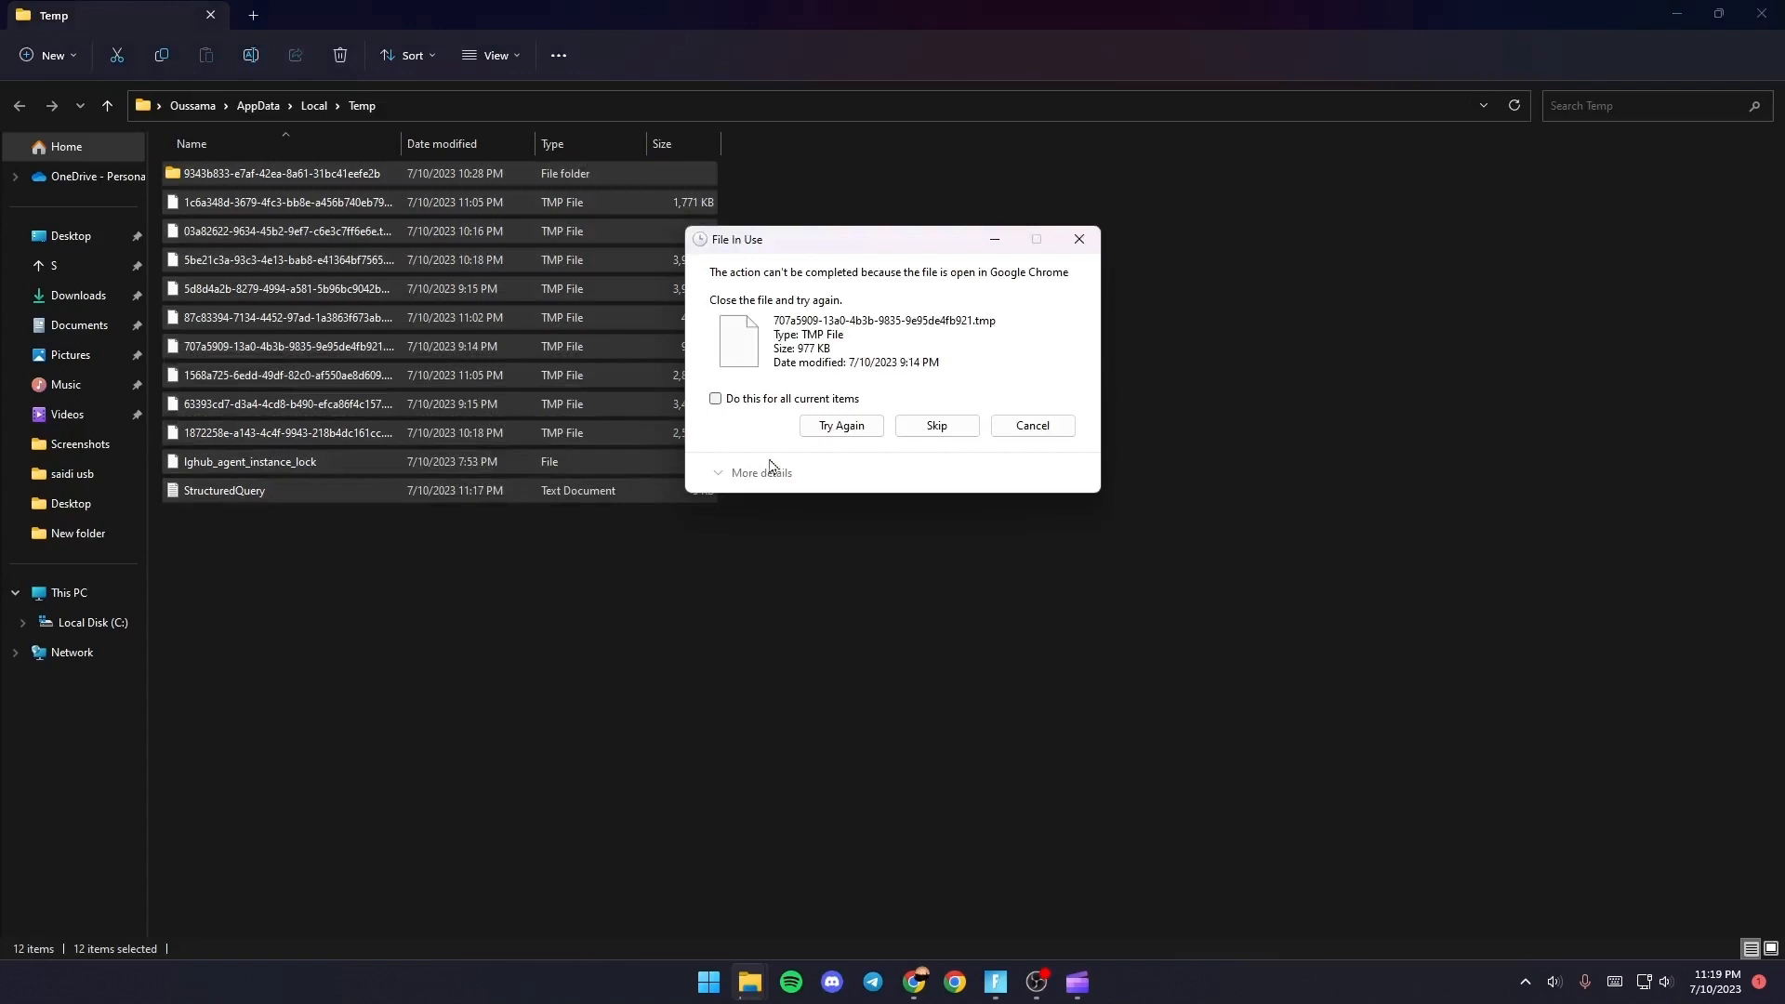
# Skip all in-use files and folders for every item, then close File Explorer.
pyautogui.click(937, 425)
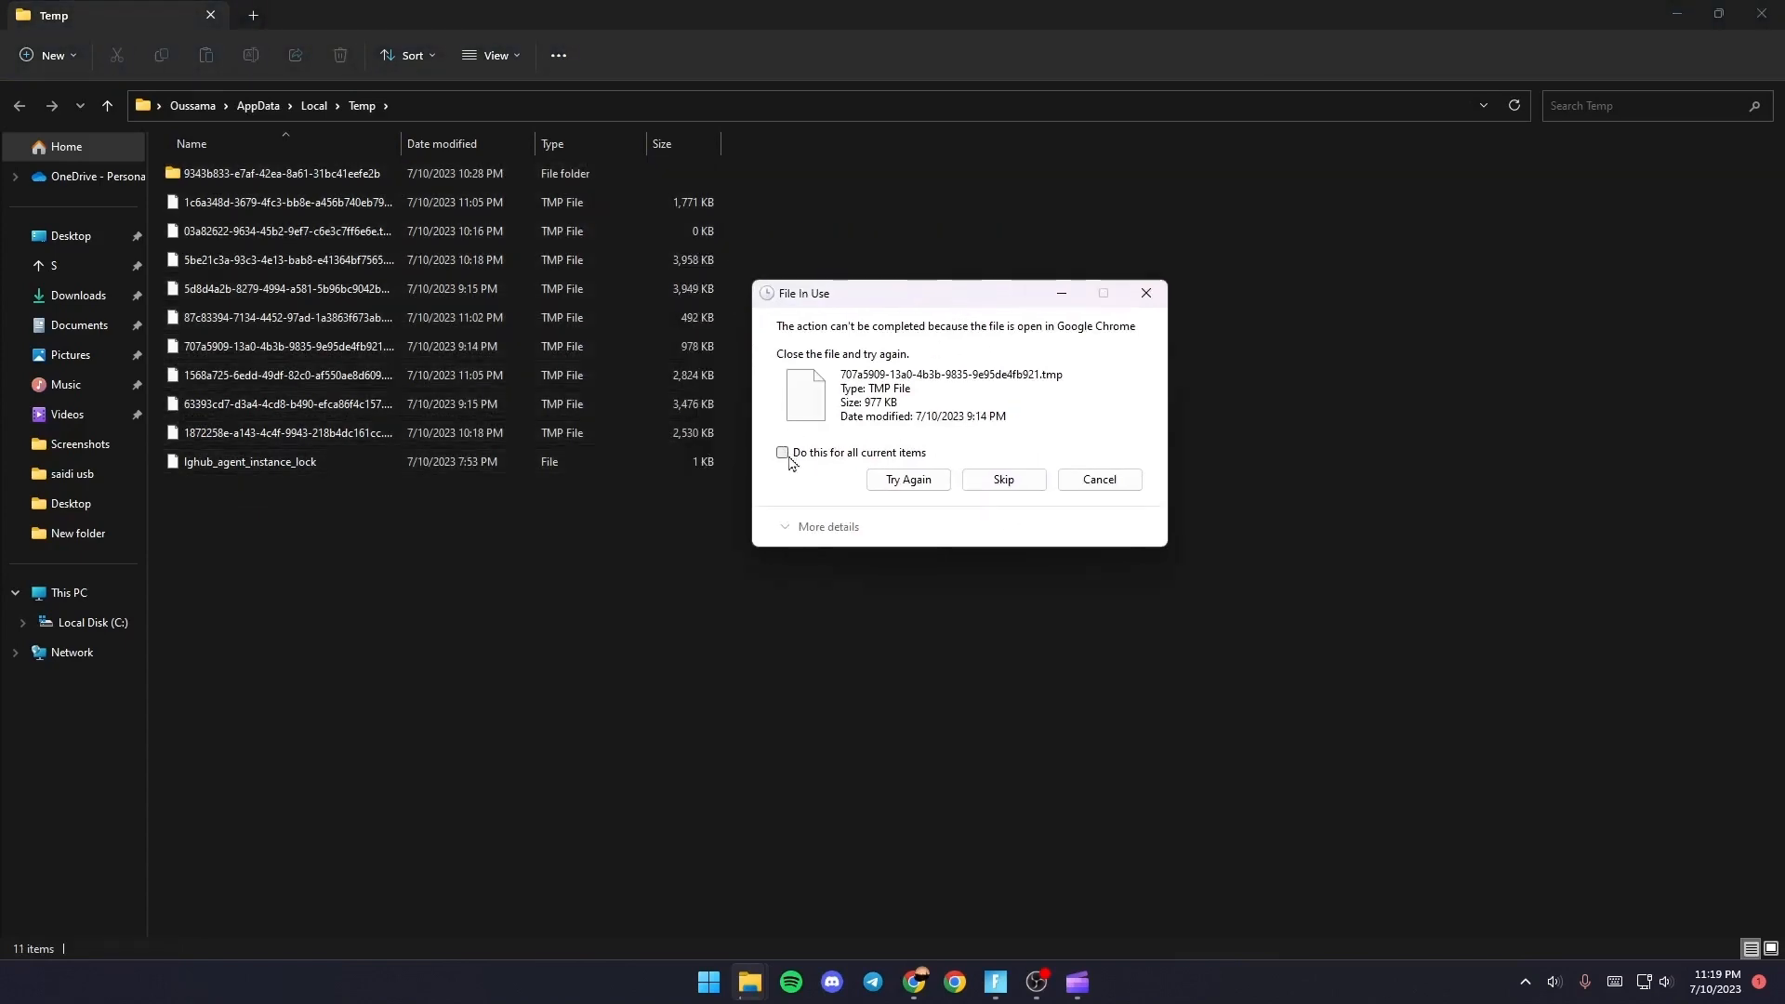
pyautogui.click(783, 456)
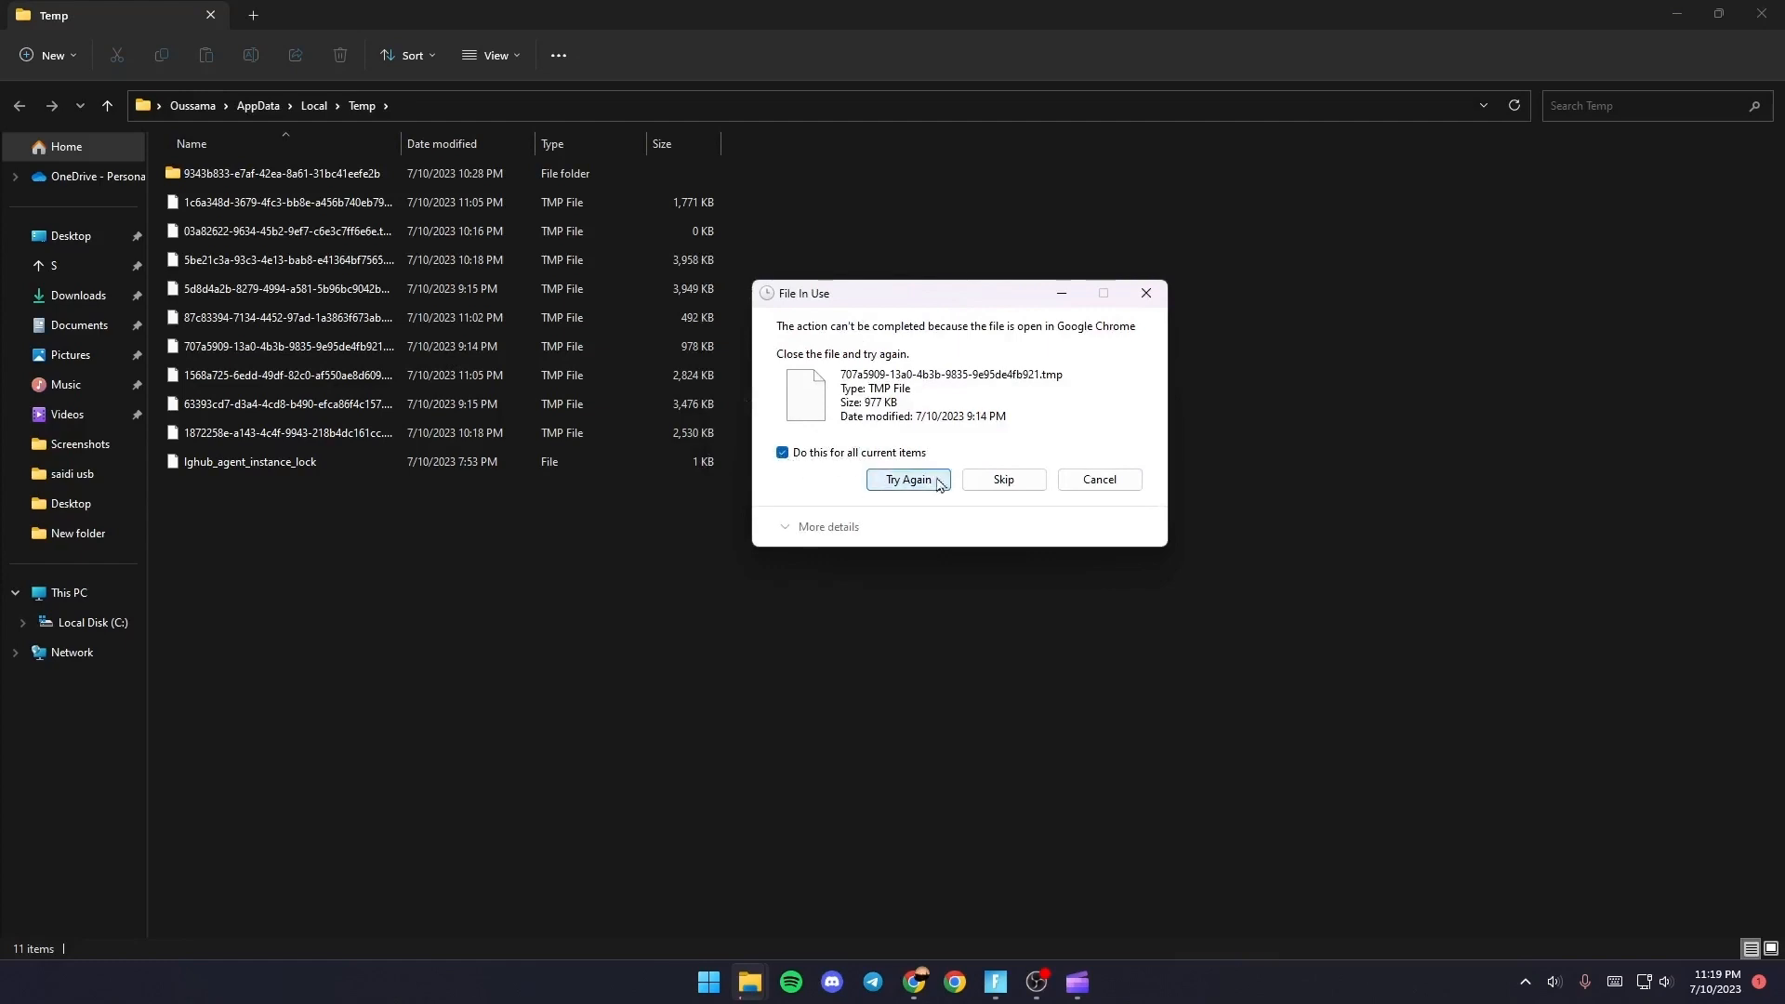
pyautogui.click(907, 480)
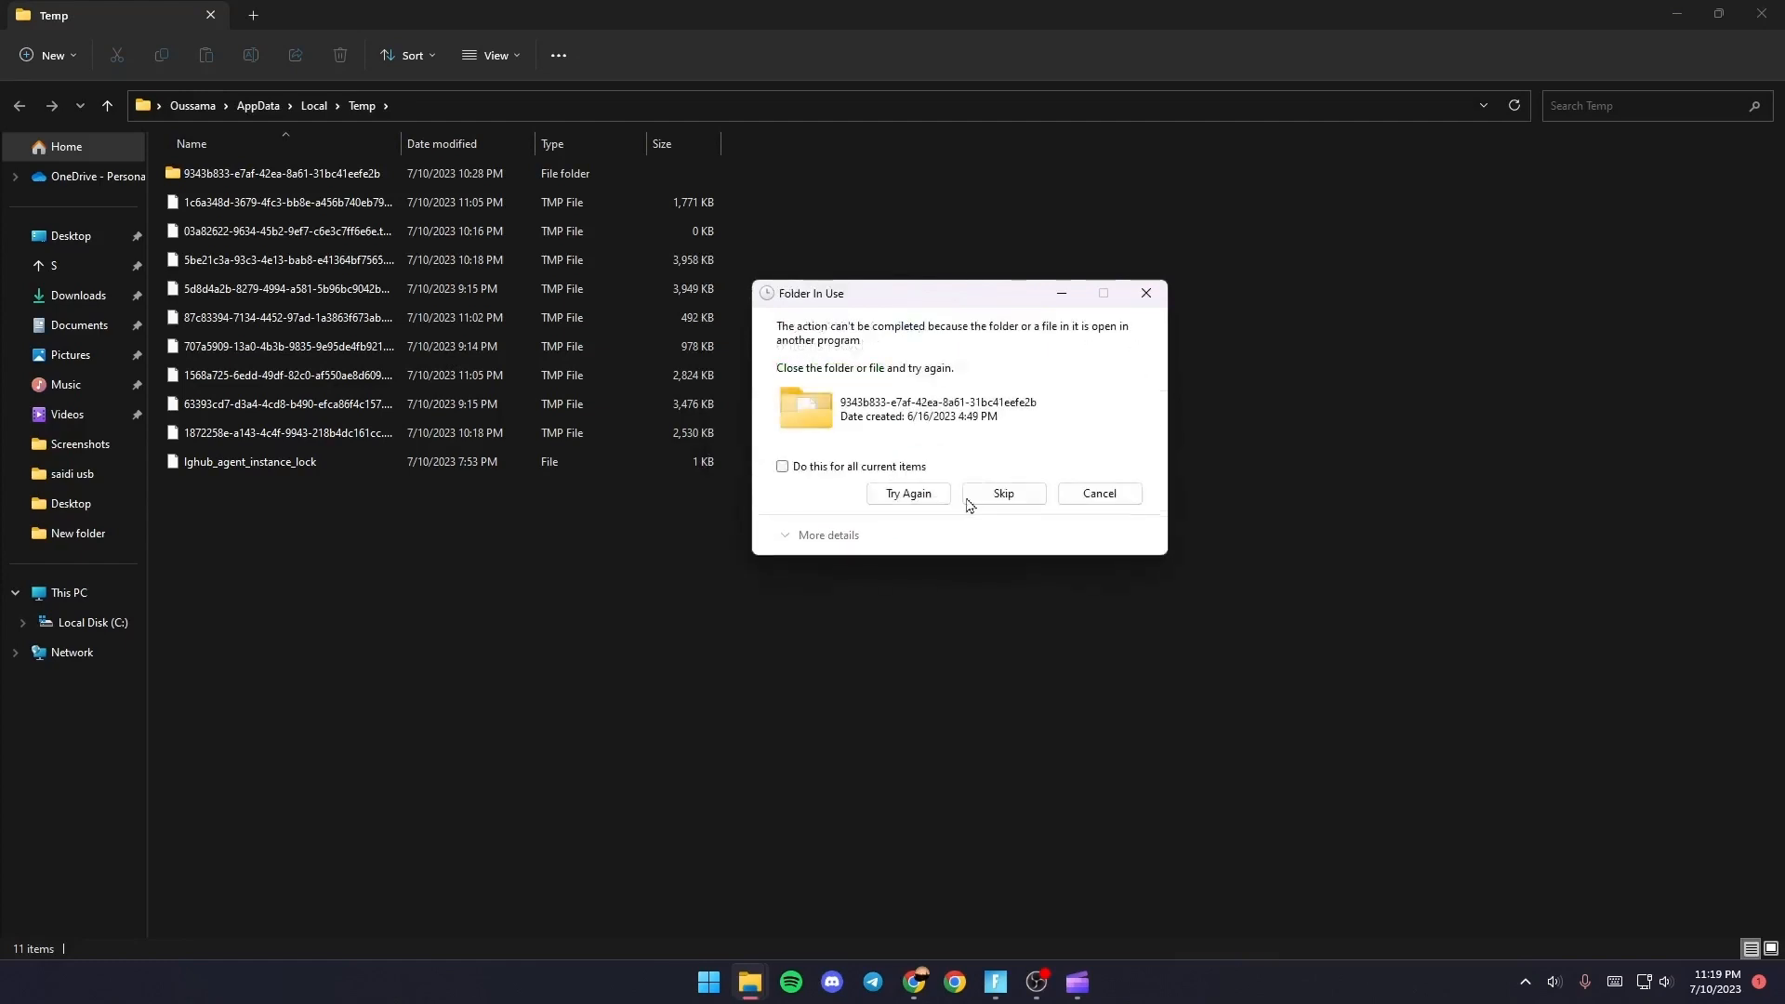
pyautogui.click(781, 466)
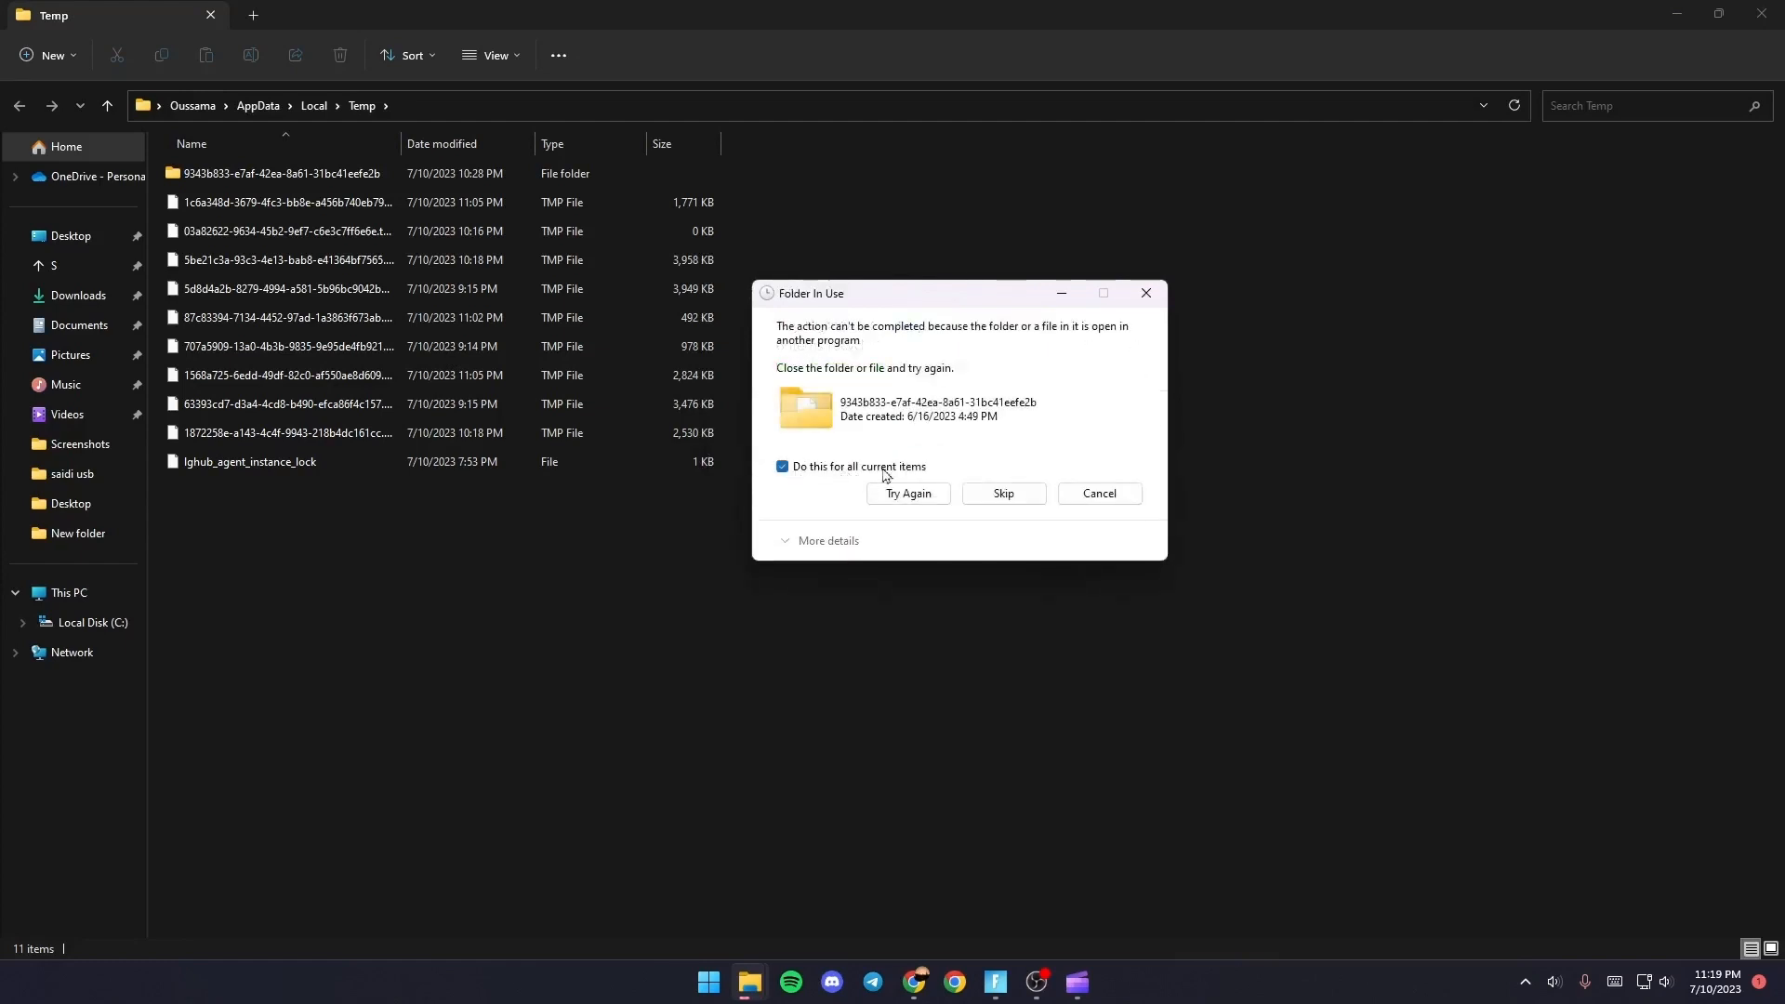
pyautogui.click(1000, 497)
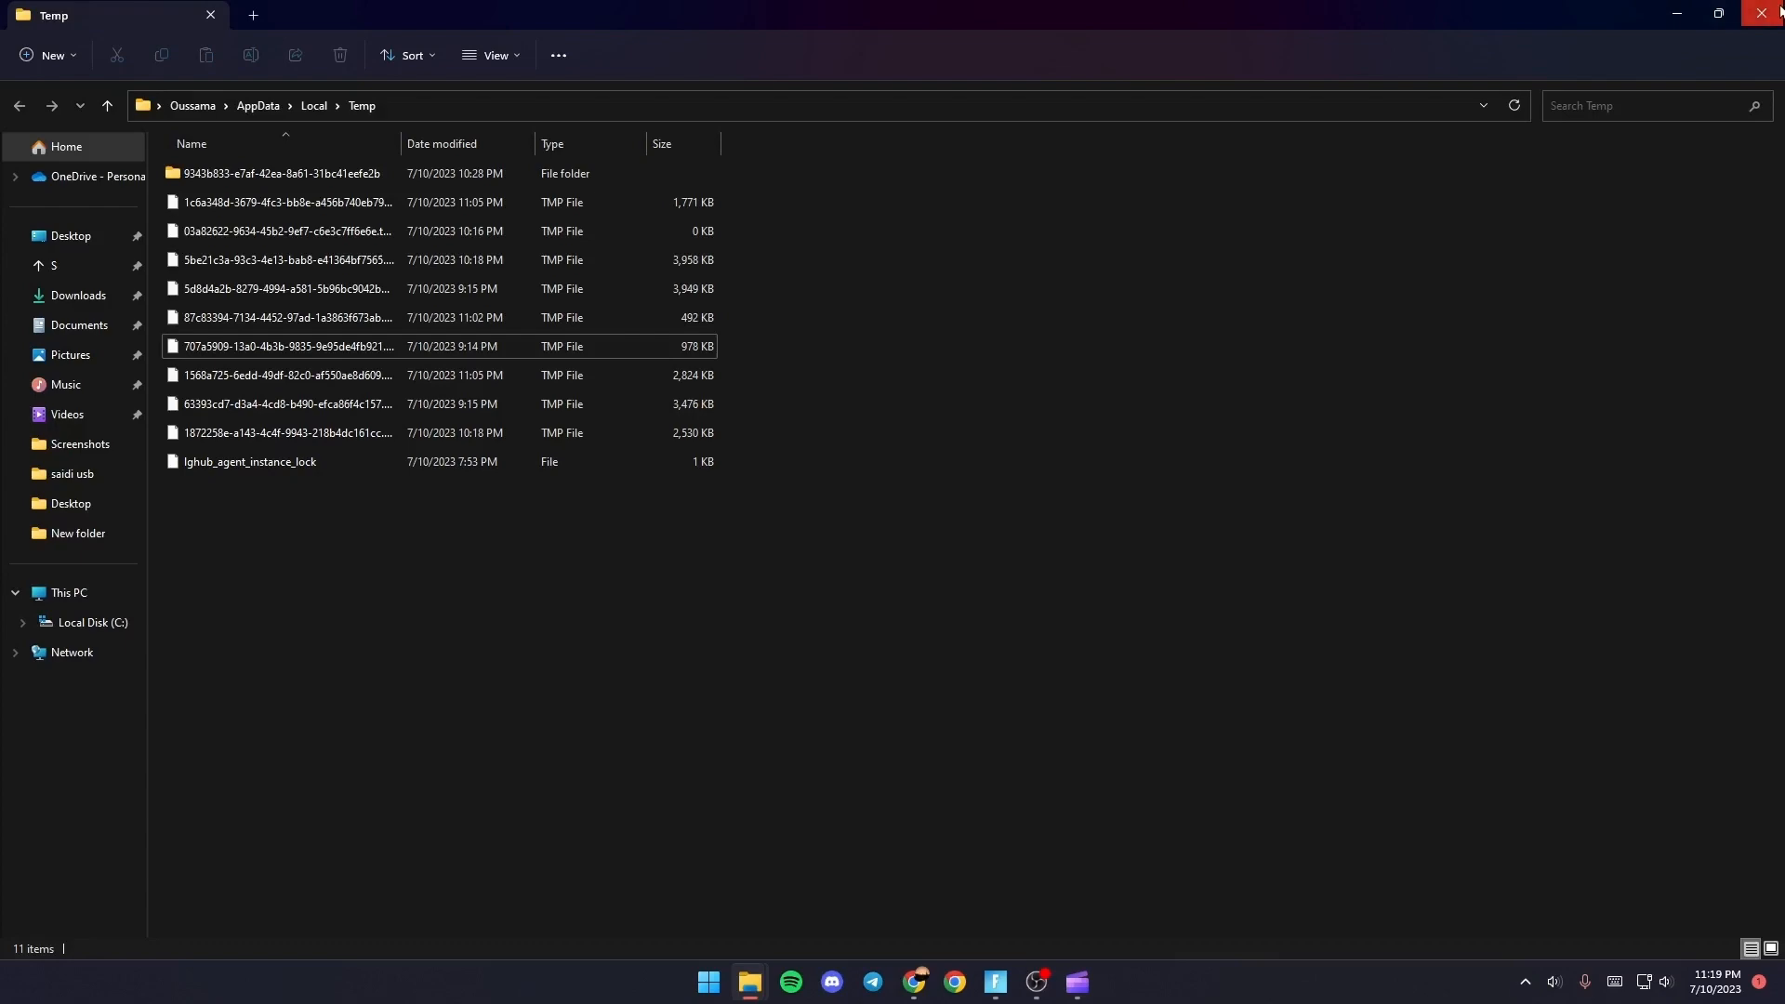
pyautogui.click(1771, 13)
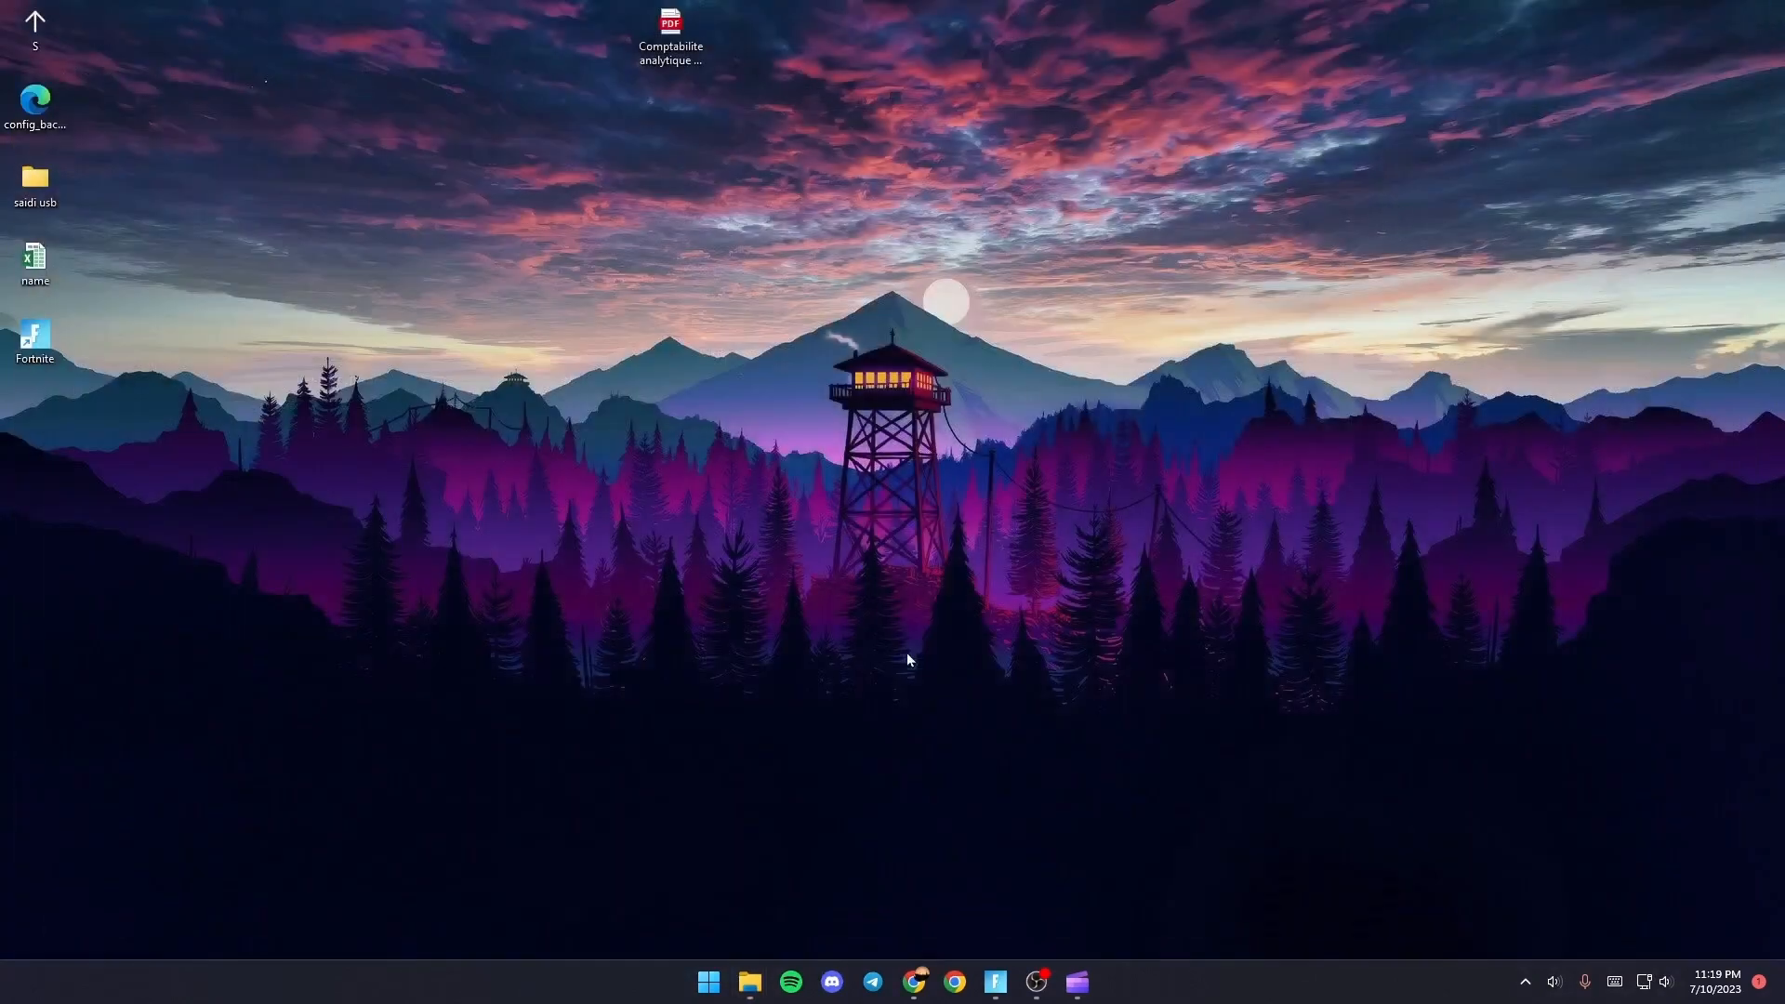
pyautogui.moveTo(731, 728)
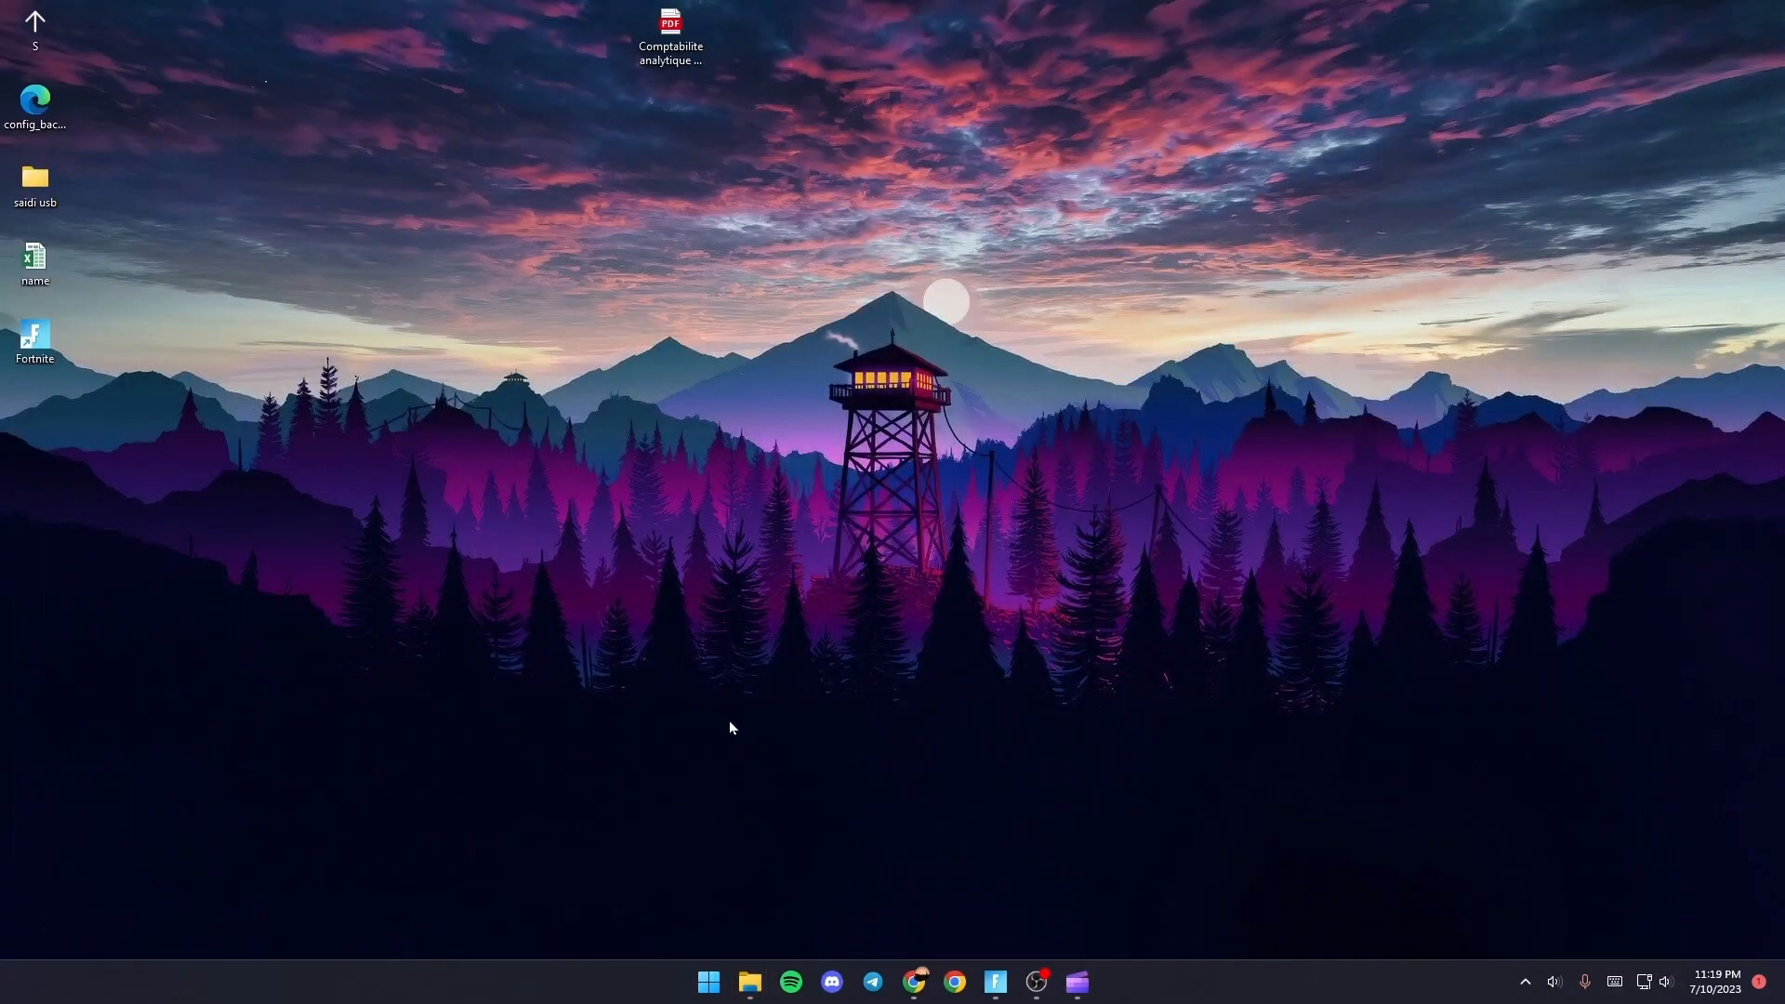
# Search 'settings' from the Start menu to open the Settings app.
pyautogui.click(706, 980)
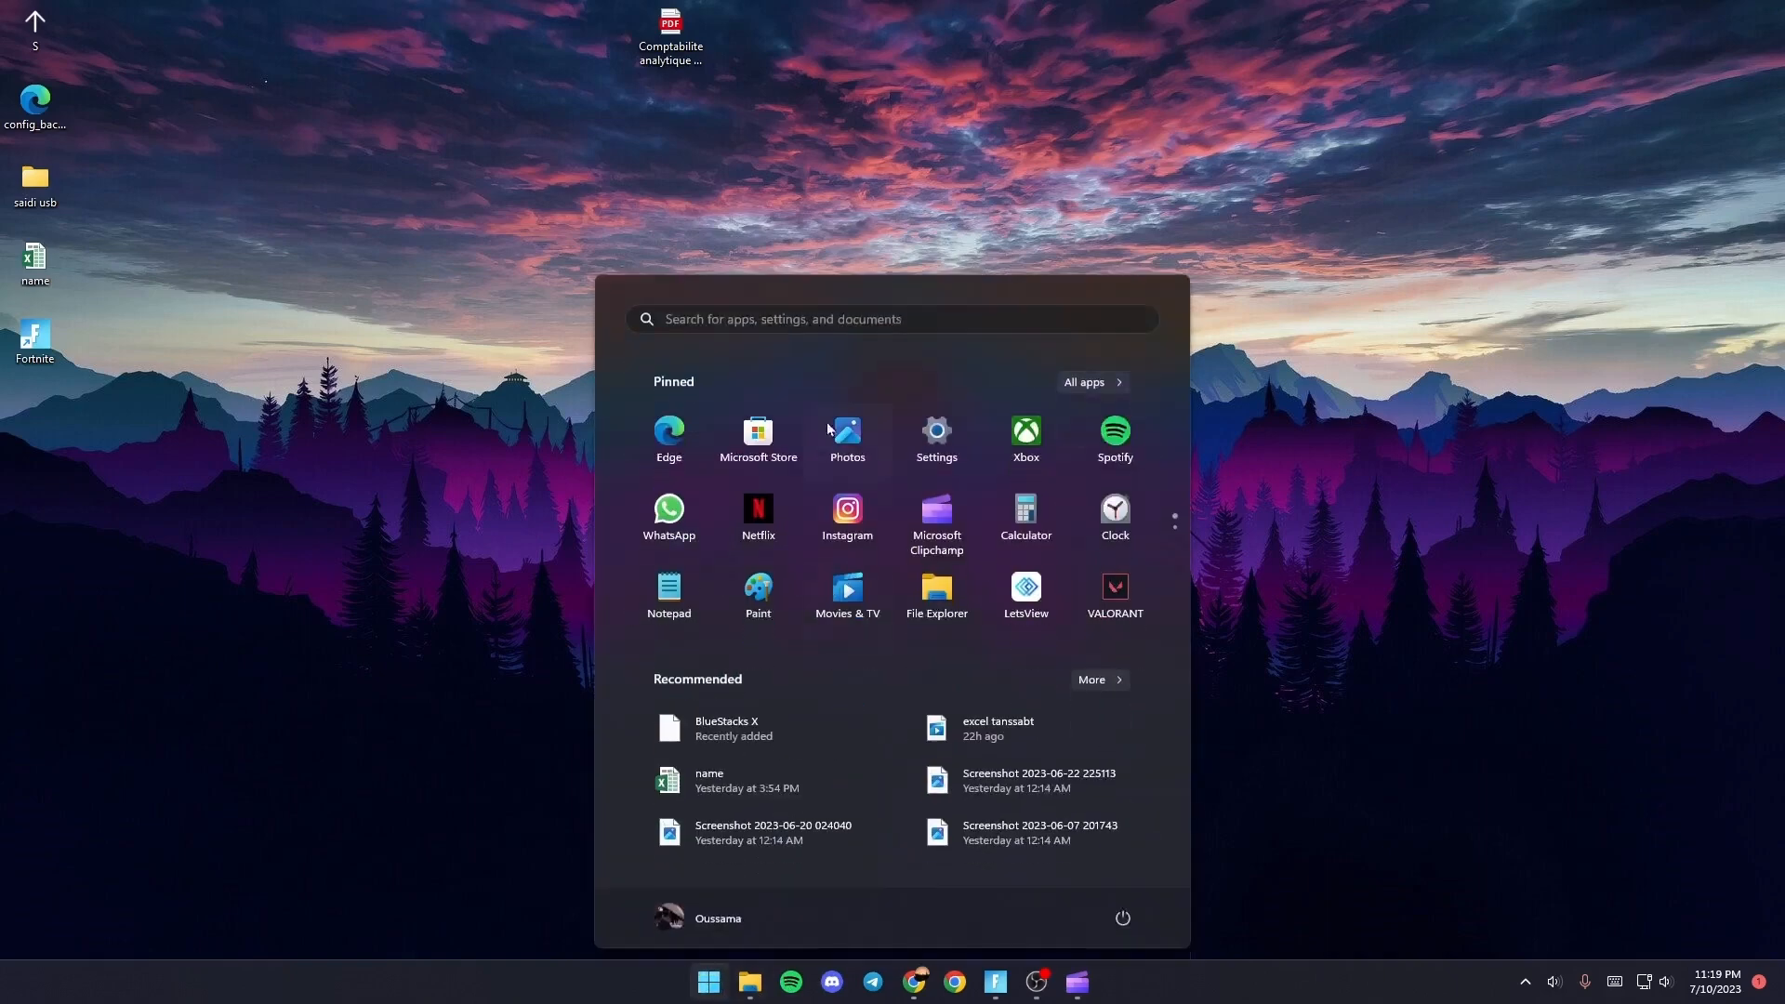
pyautogui.write('settings')
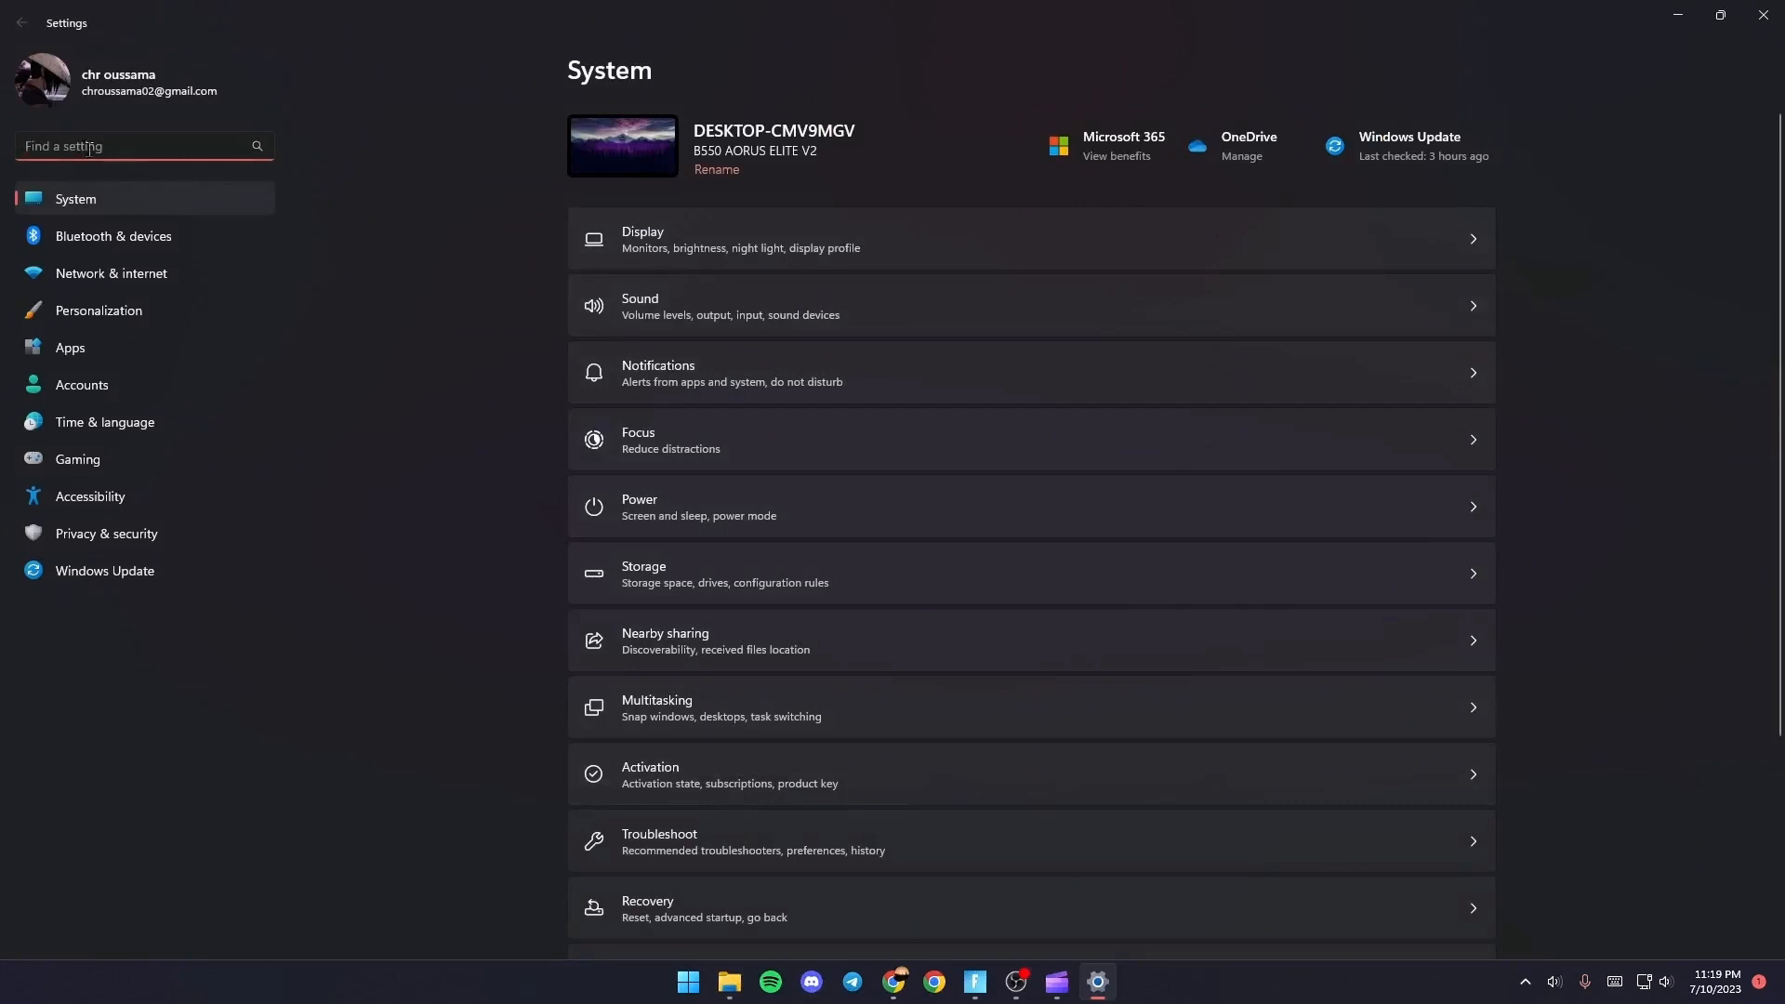
# Search 'graphics' in Settings and browse for a desktop app to add.
pyautogui.write('g')
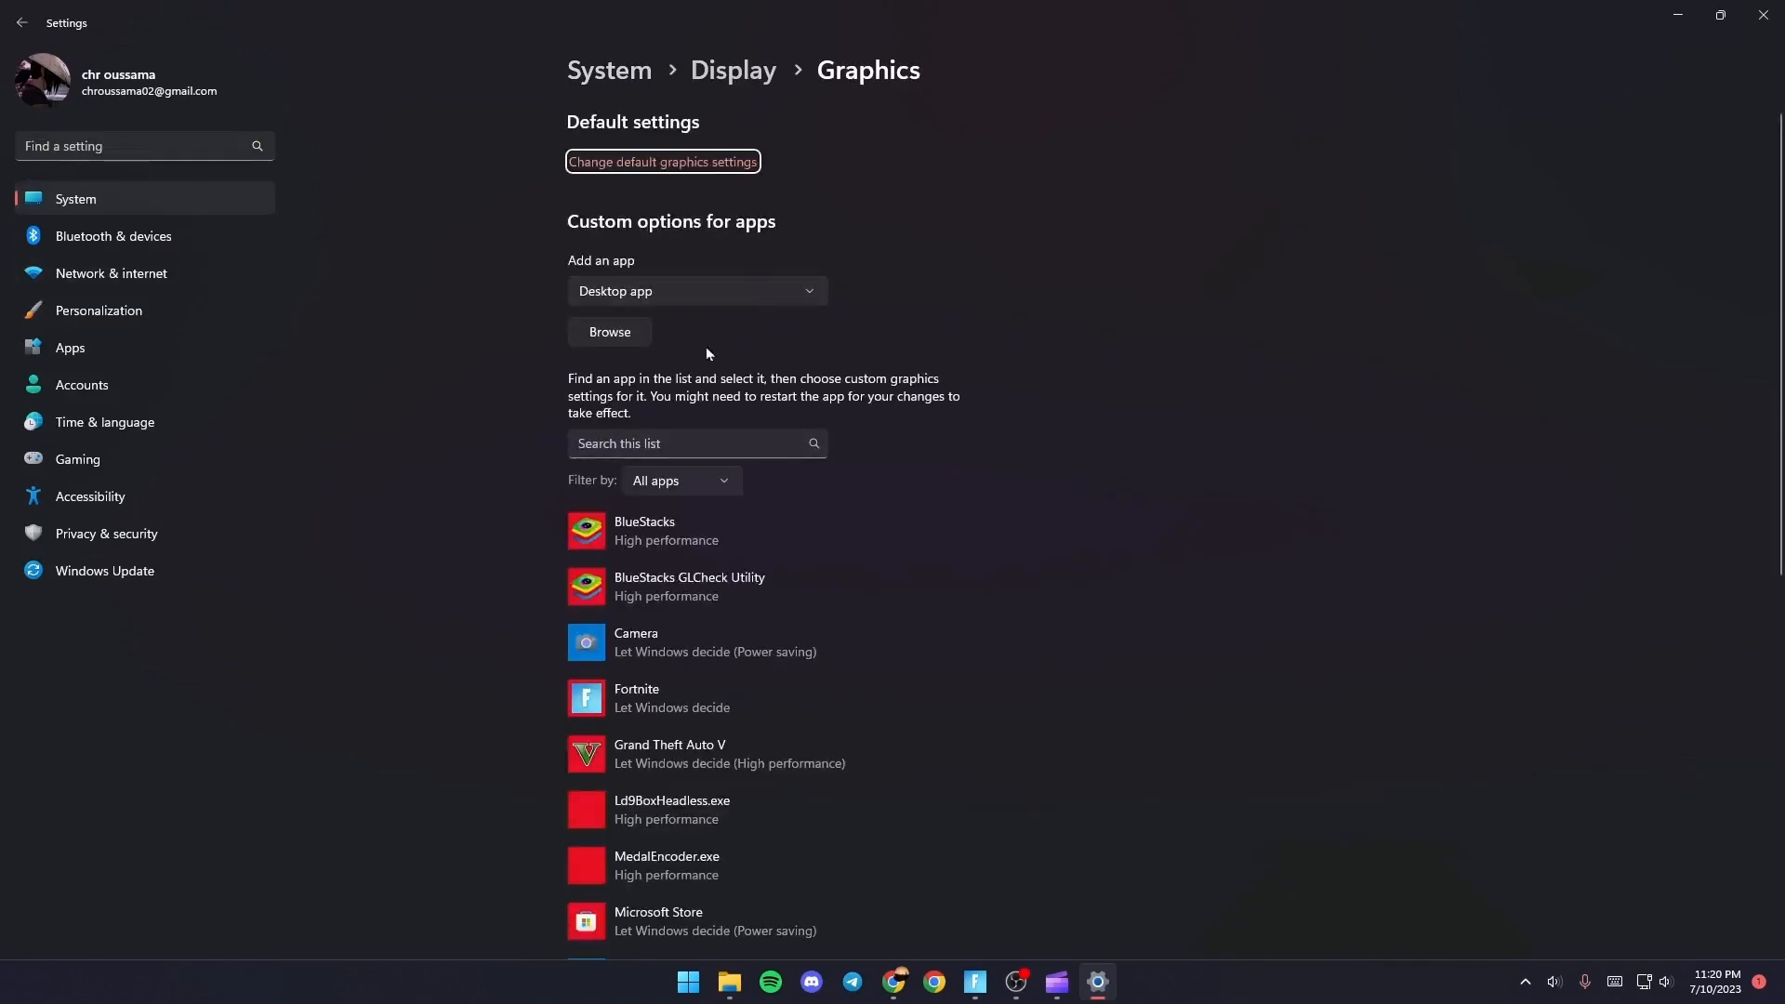
pyautogui.moveTo(1211, 409)
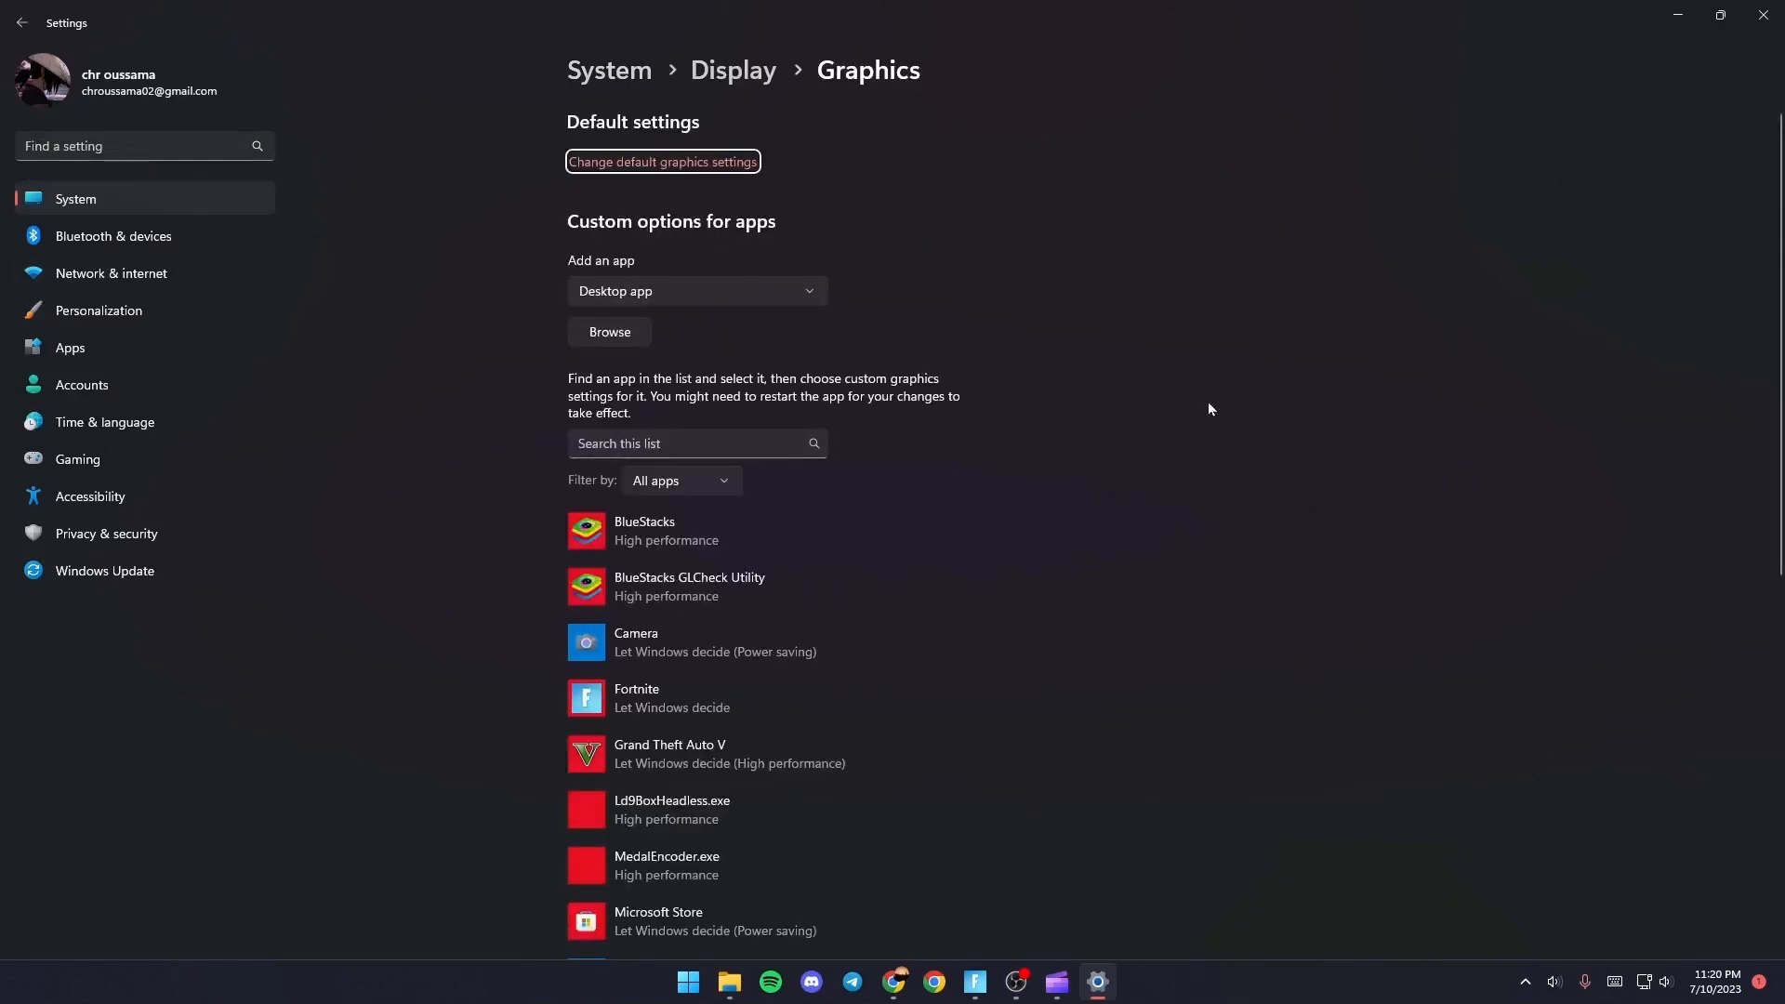
pyautogui.moveTo(730, 391)
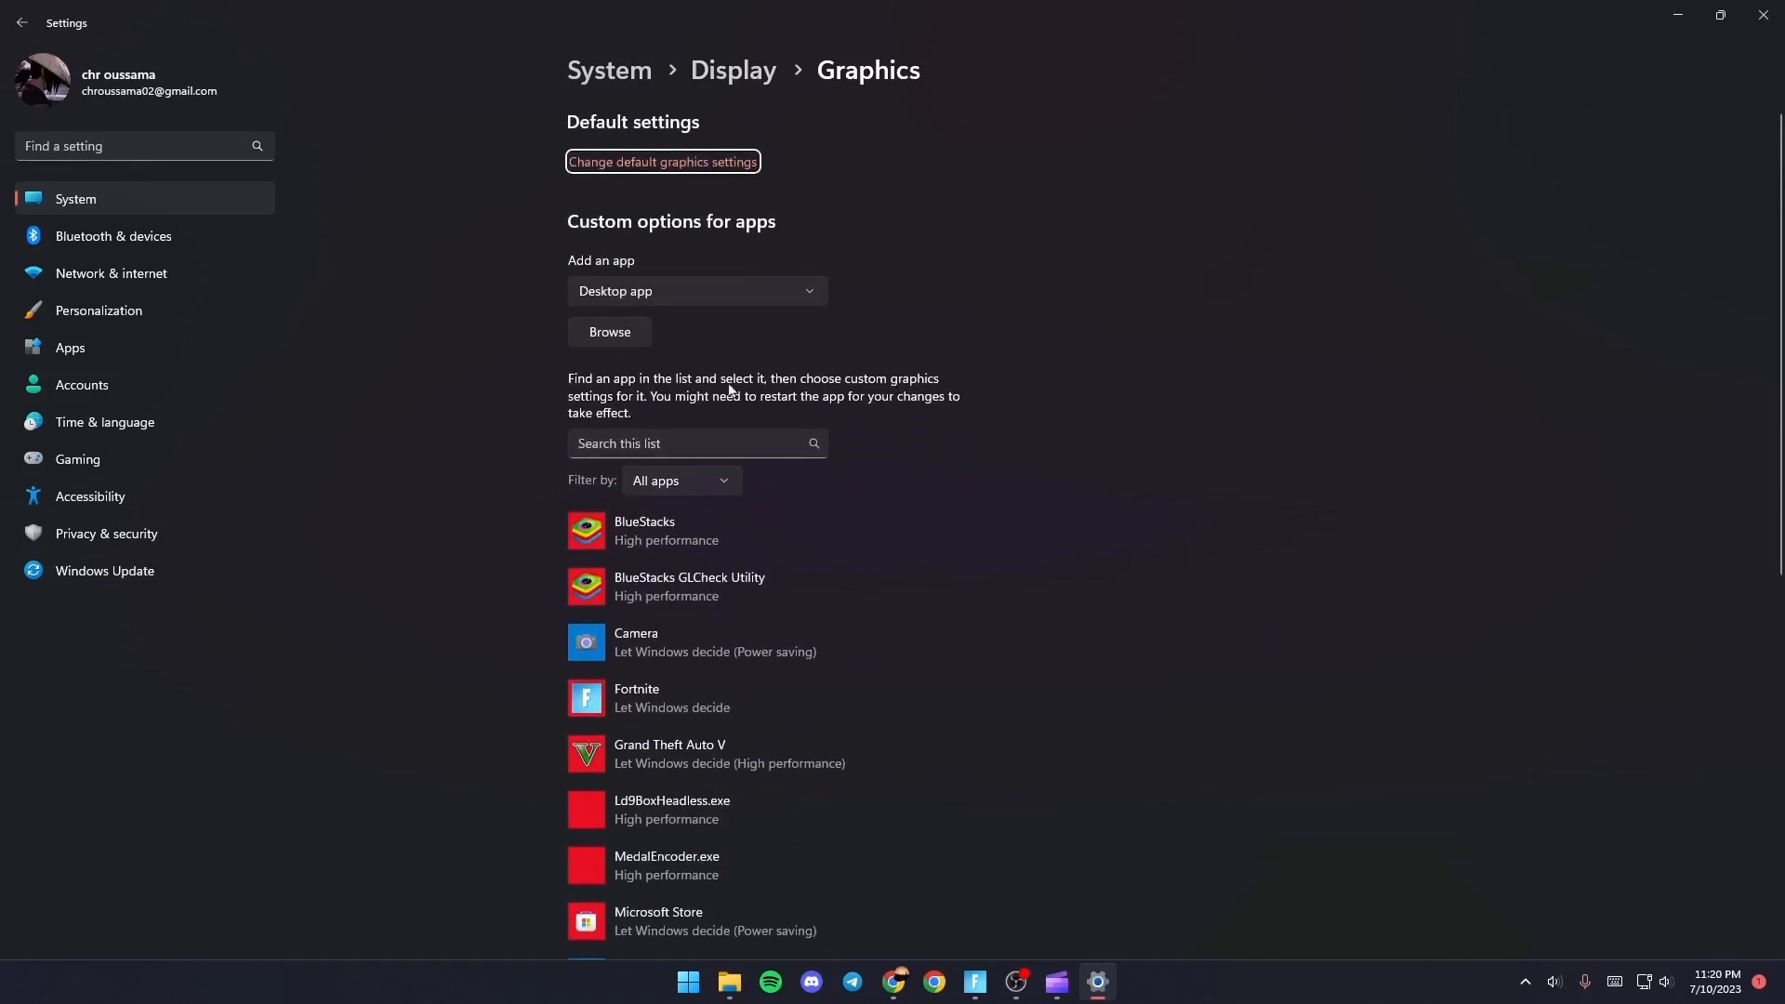
pyautogui.moveTo(716, 153)
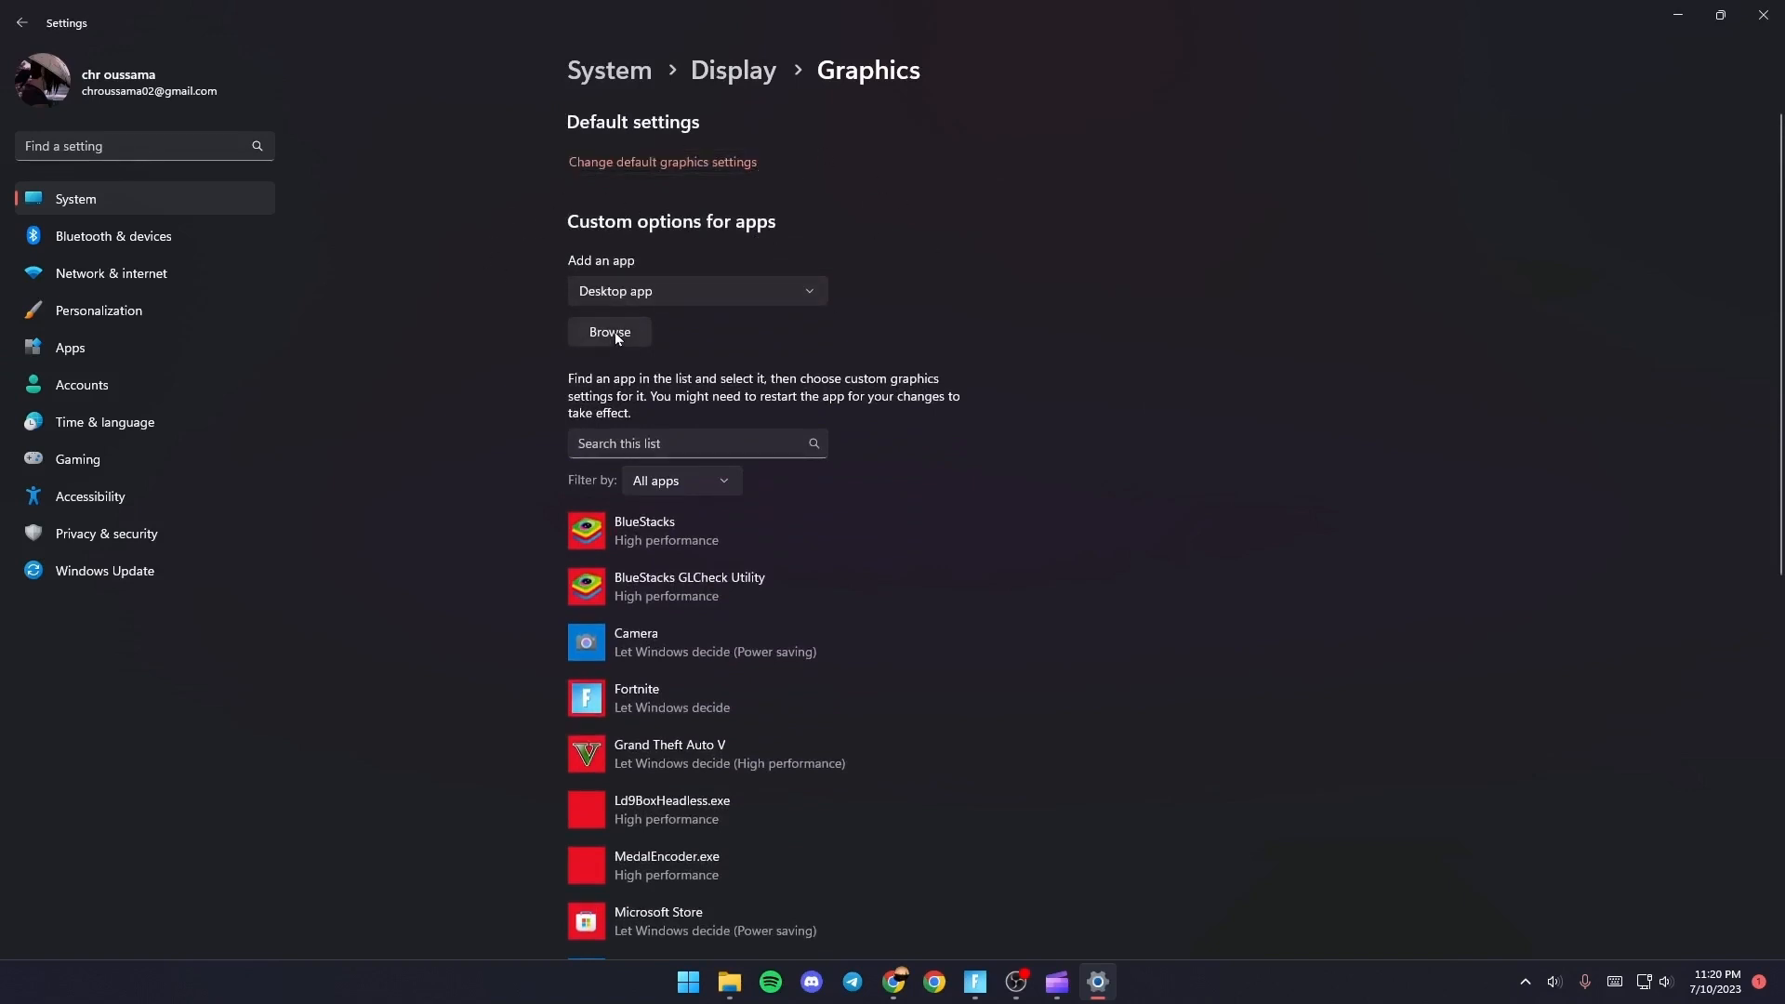
pyautogui.click(609, 331)
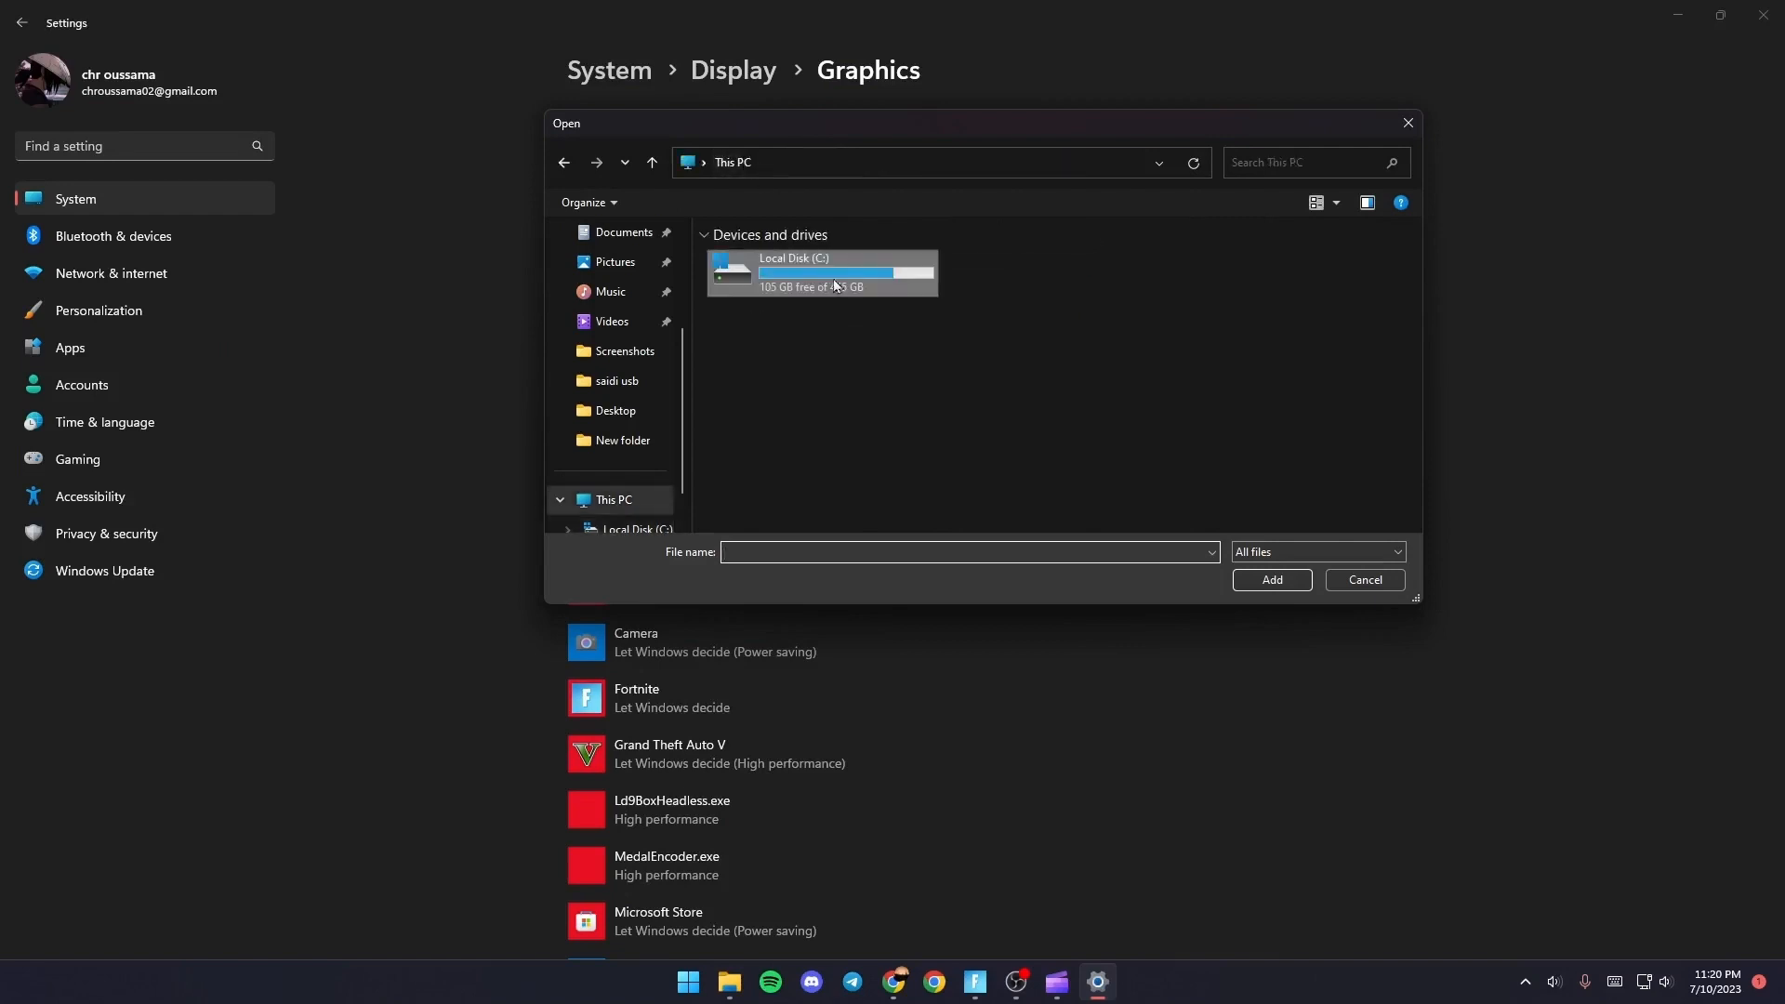
# Navigate from the C: drive through Fortnite, FortniteGame and Binaries folders.
pyautogui.doubleClick(821, 272)
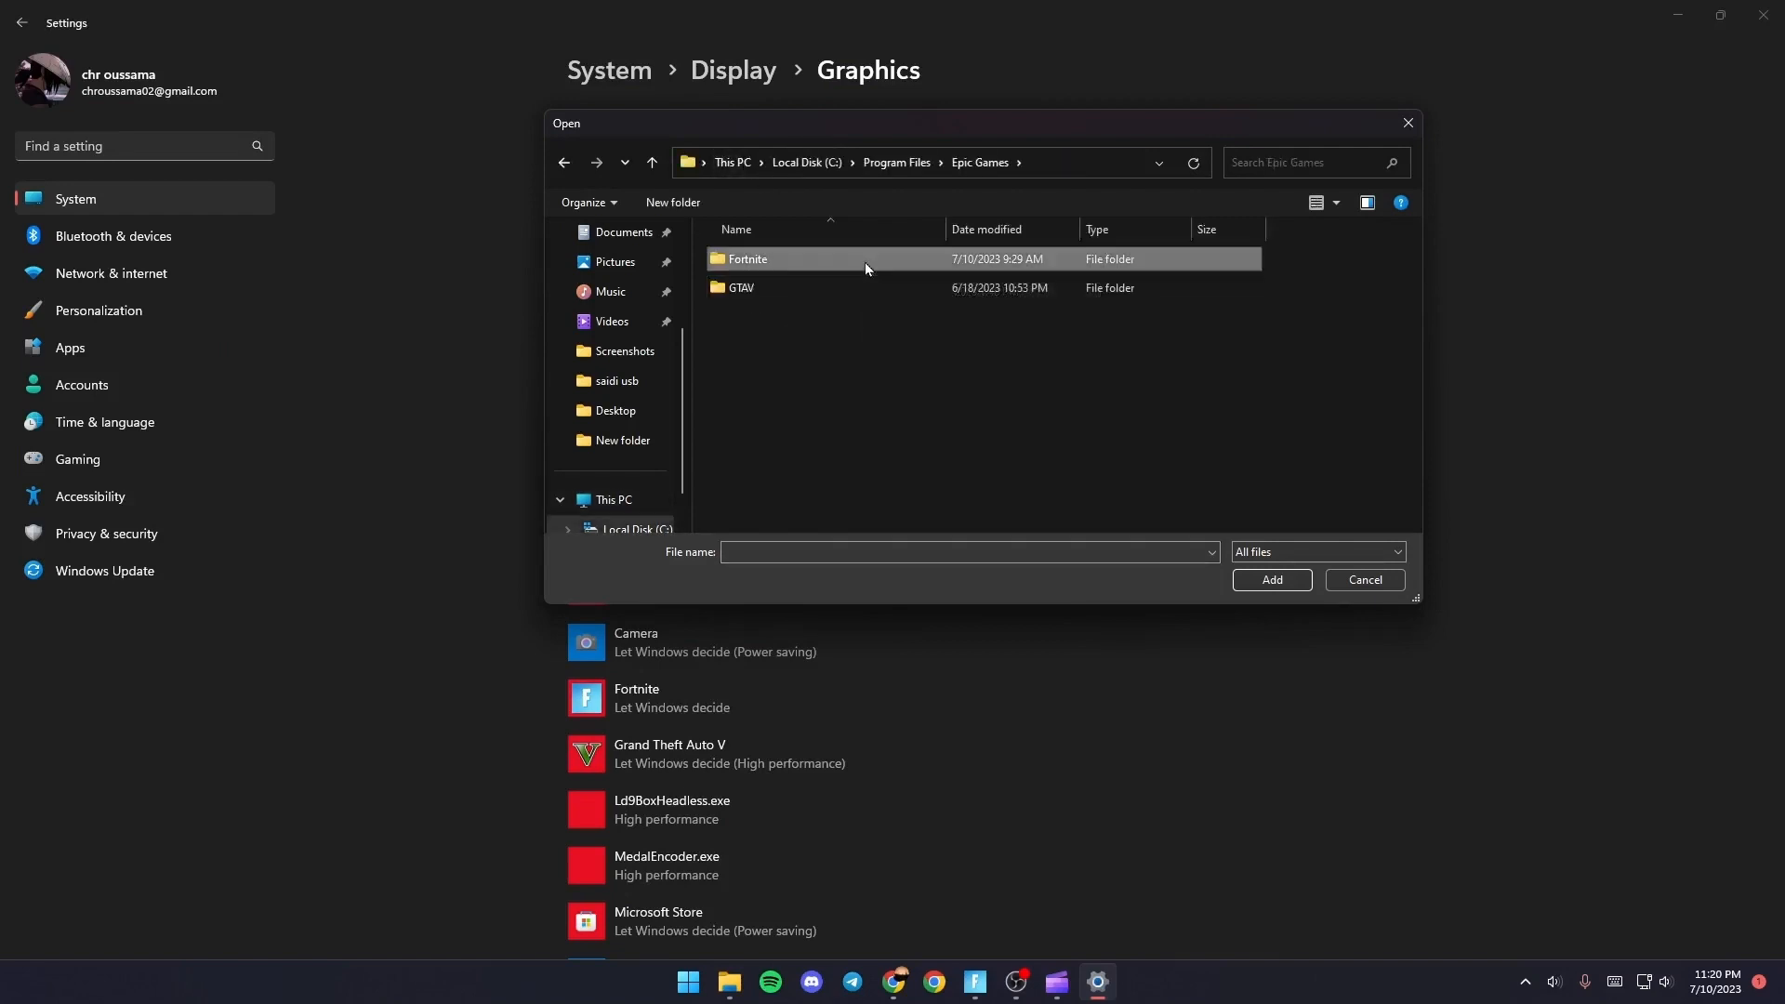
pyautogui.doubleClick(748, 258)
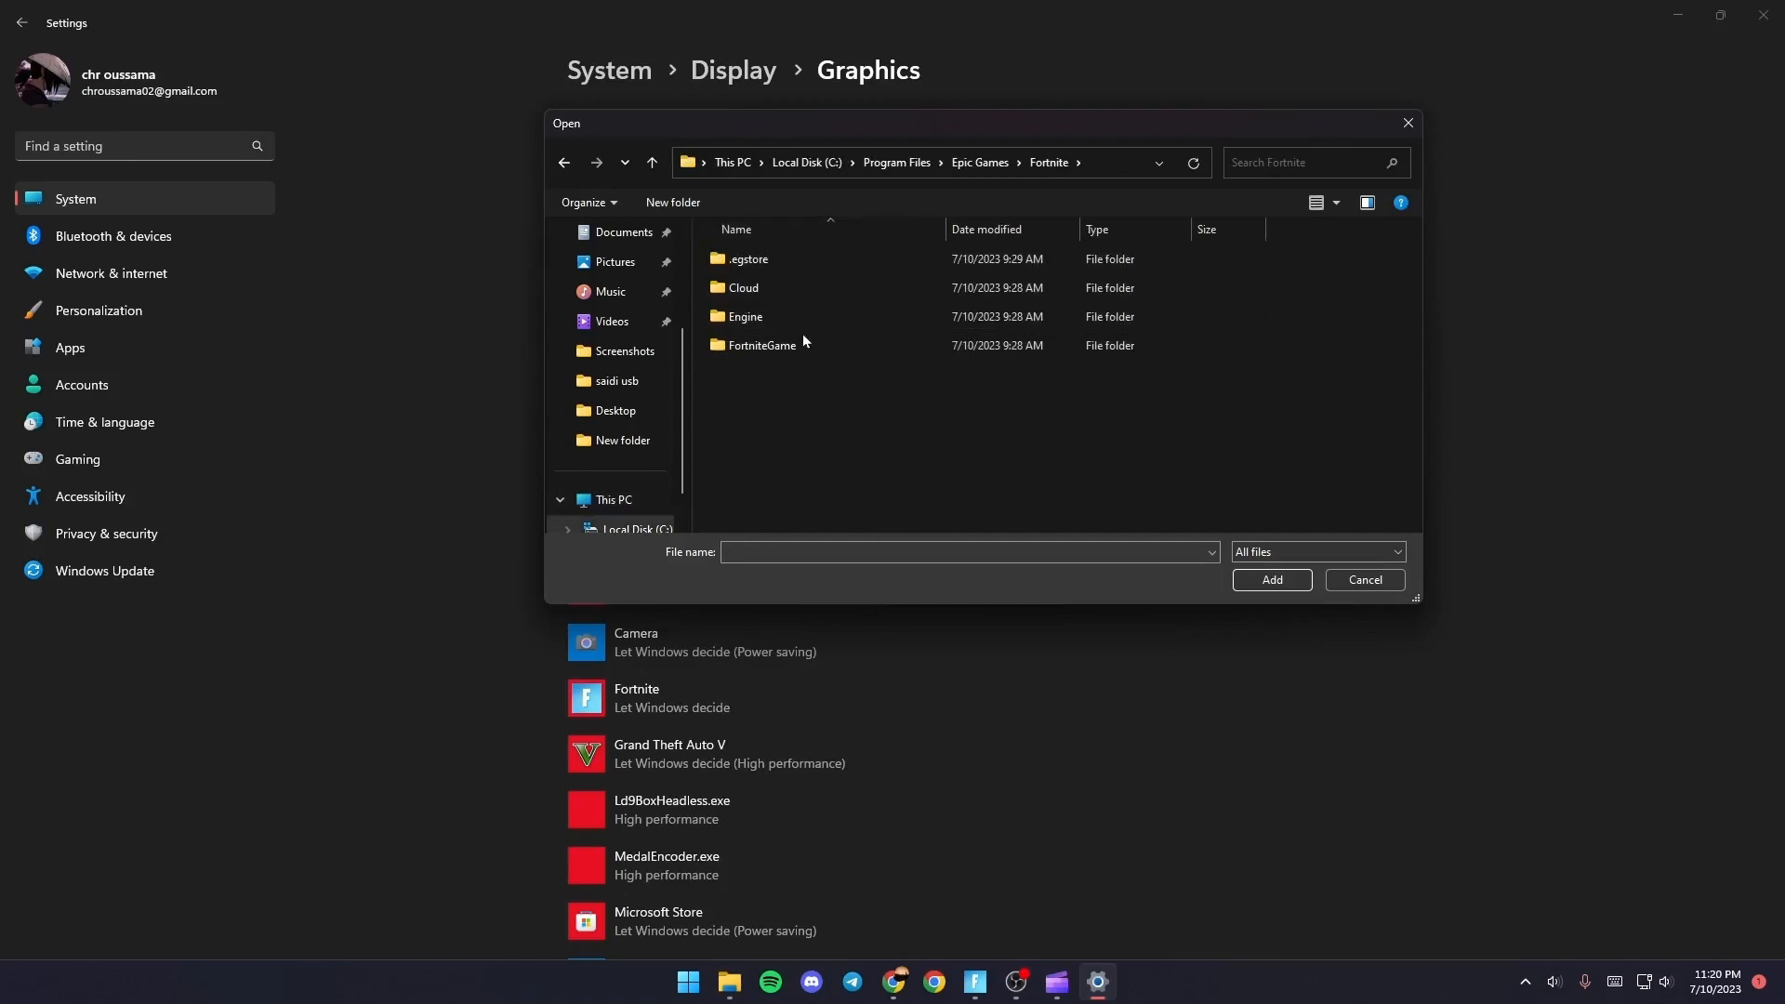
pyautogui.doubleClick(761, 345)
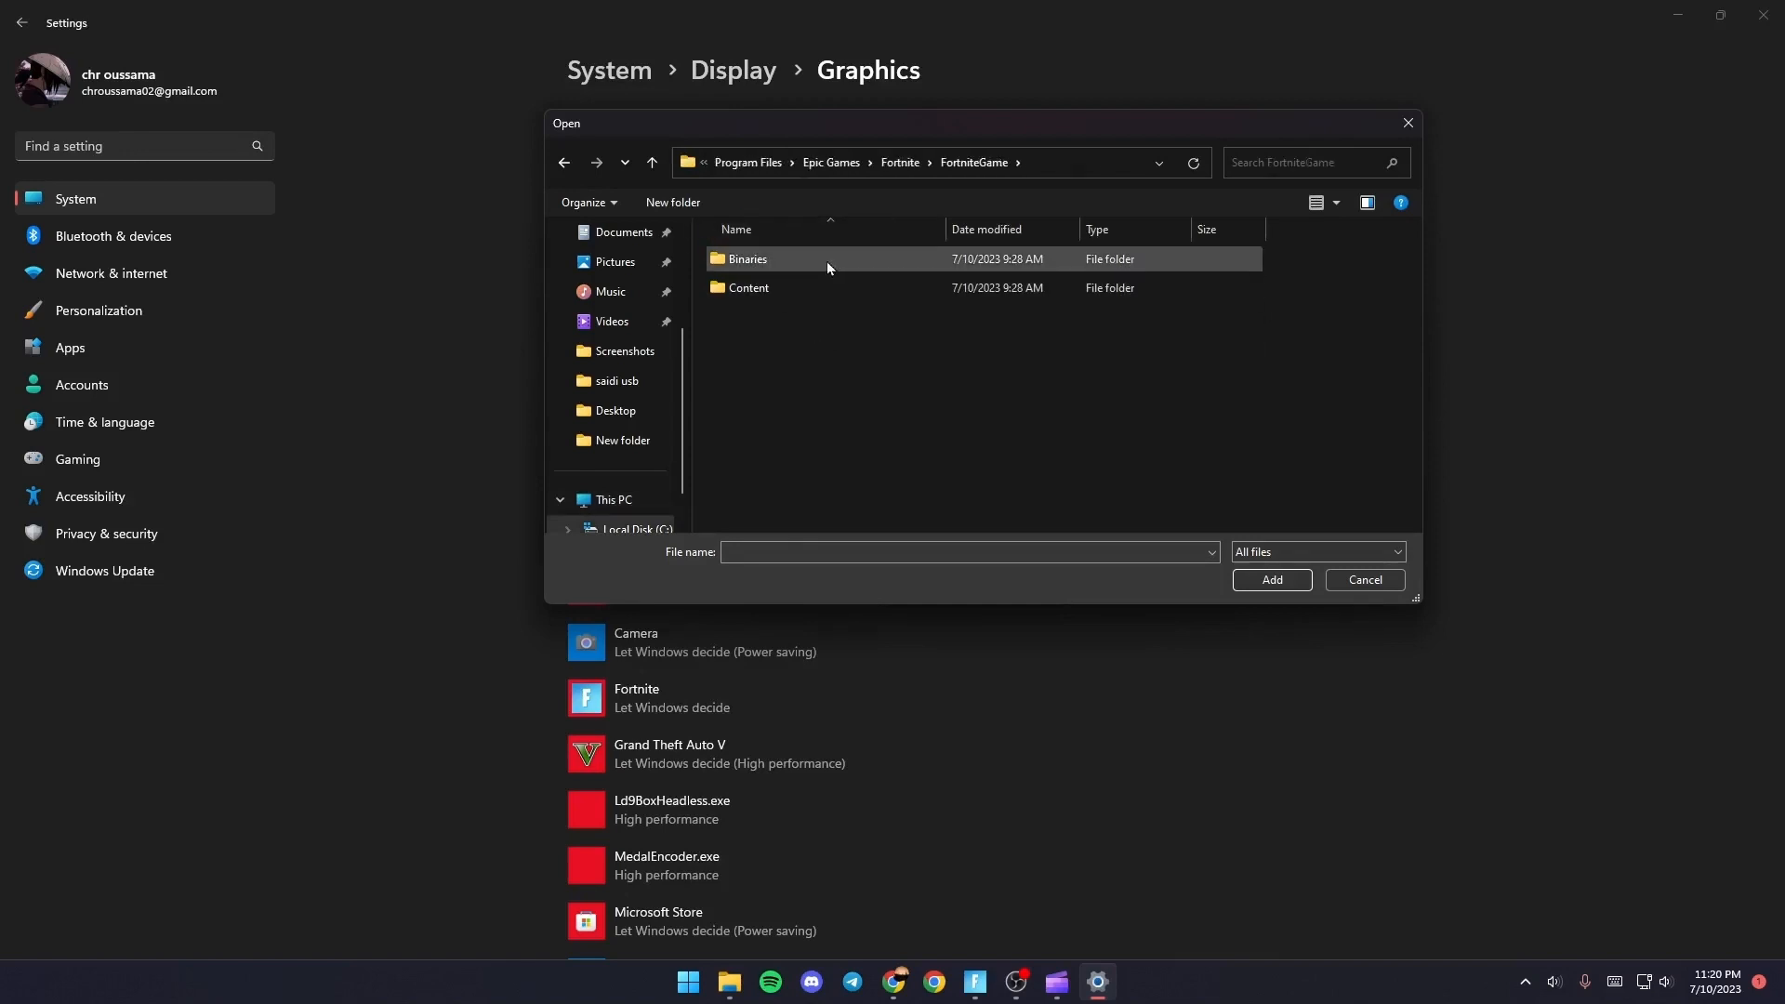
pyautogui.doubleClick(747, 258)
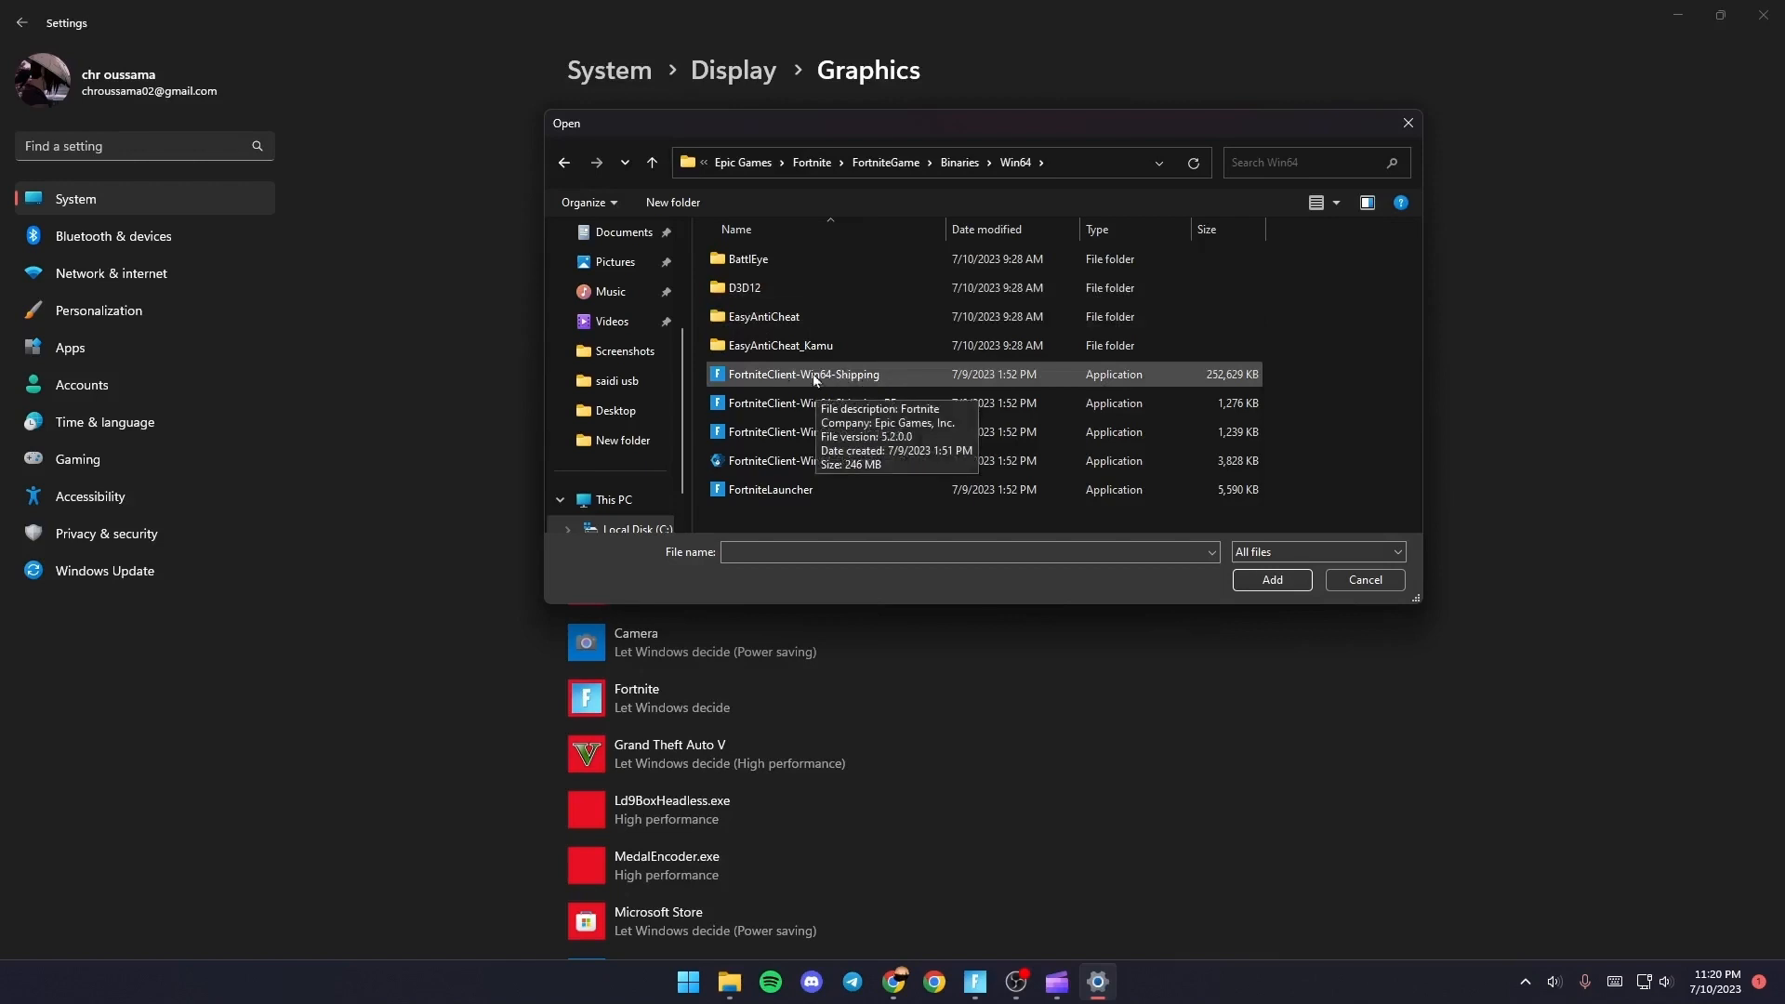
pyautogui.moveTo(919, 389)
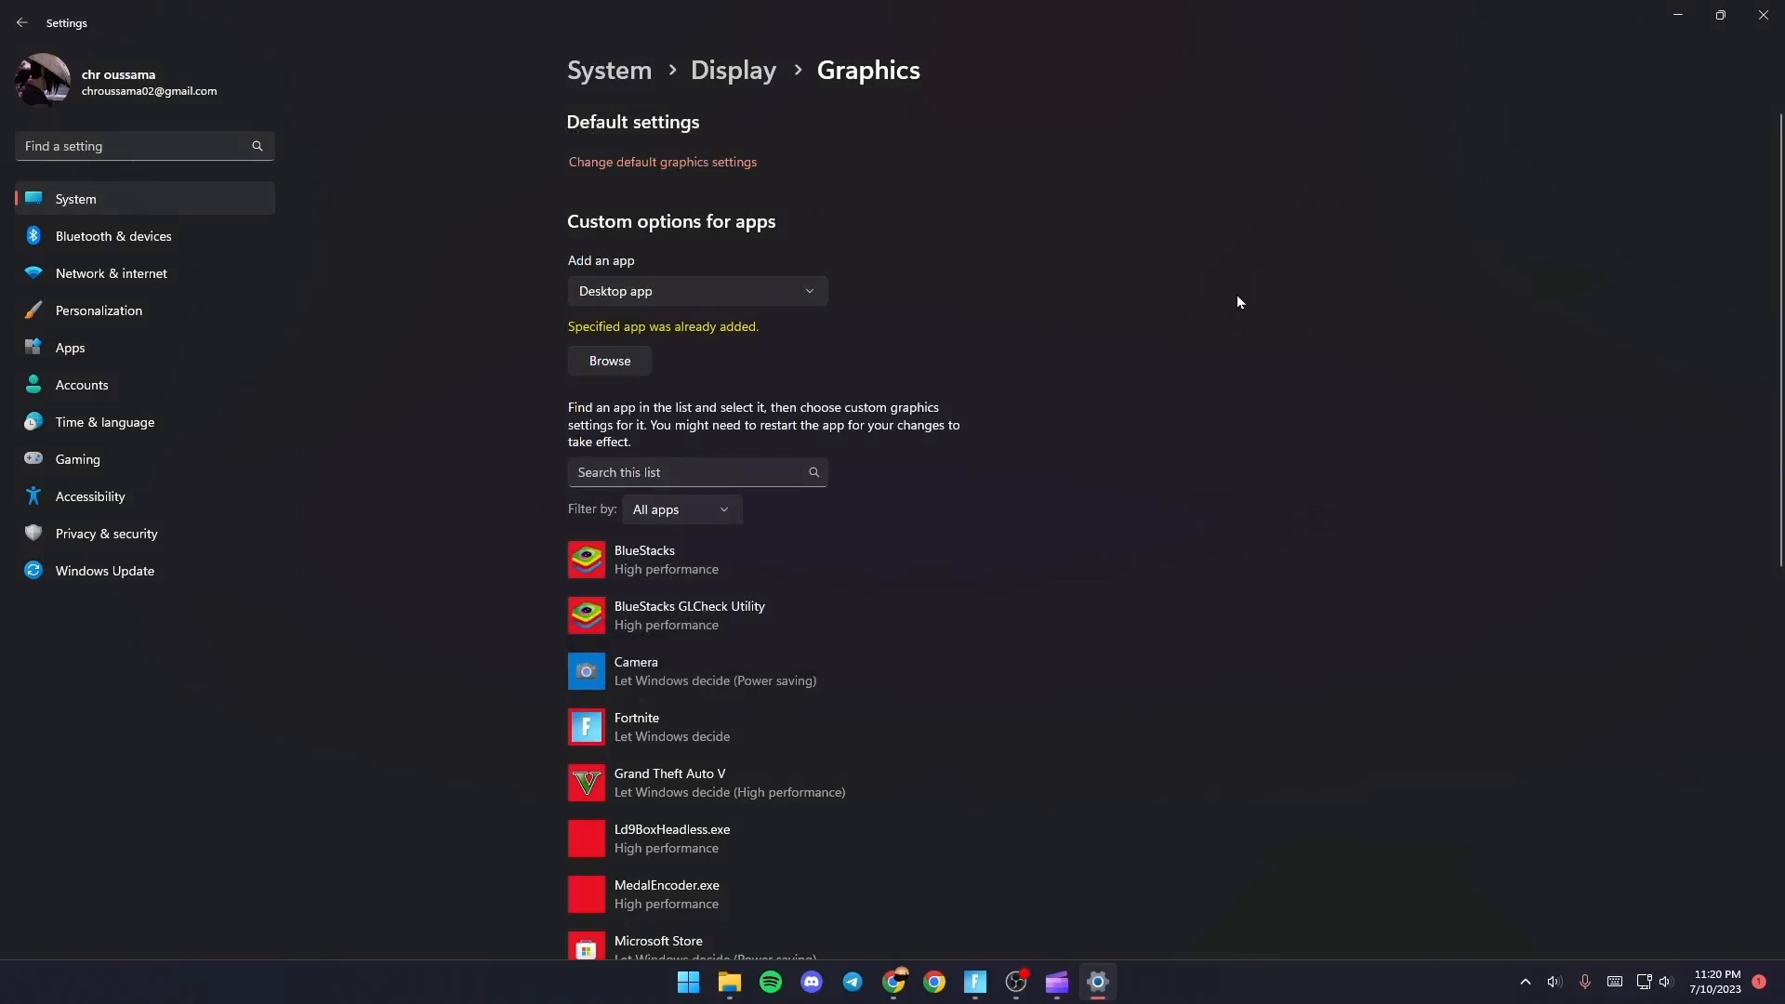
pyautogui.moveTo(880, 770)
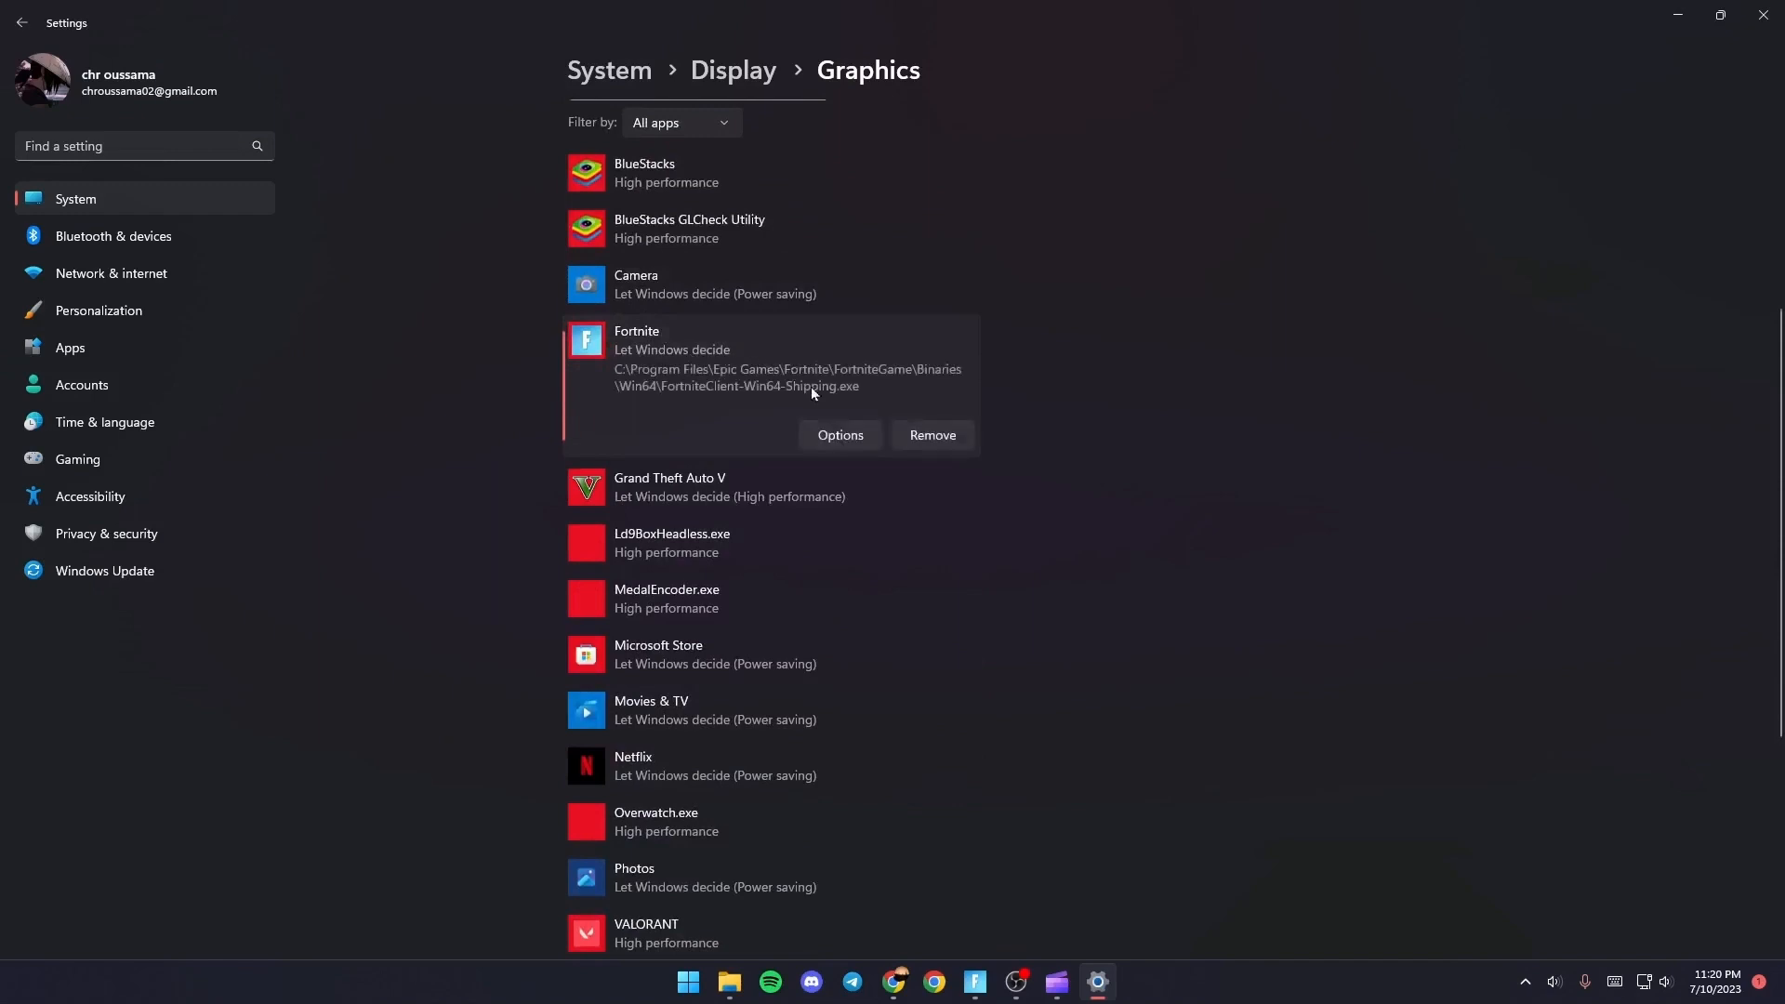
# In Fortnite's graphics options, choose High performance and save.
pyautogui.click(838, 436)
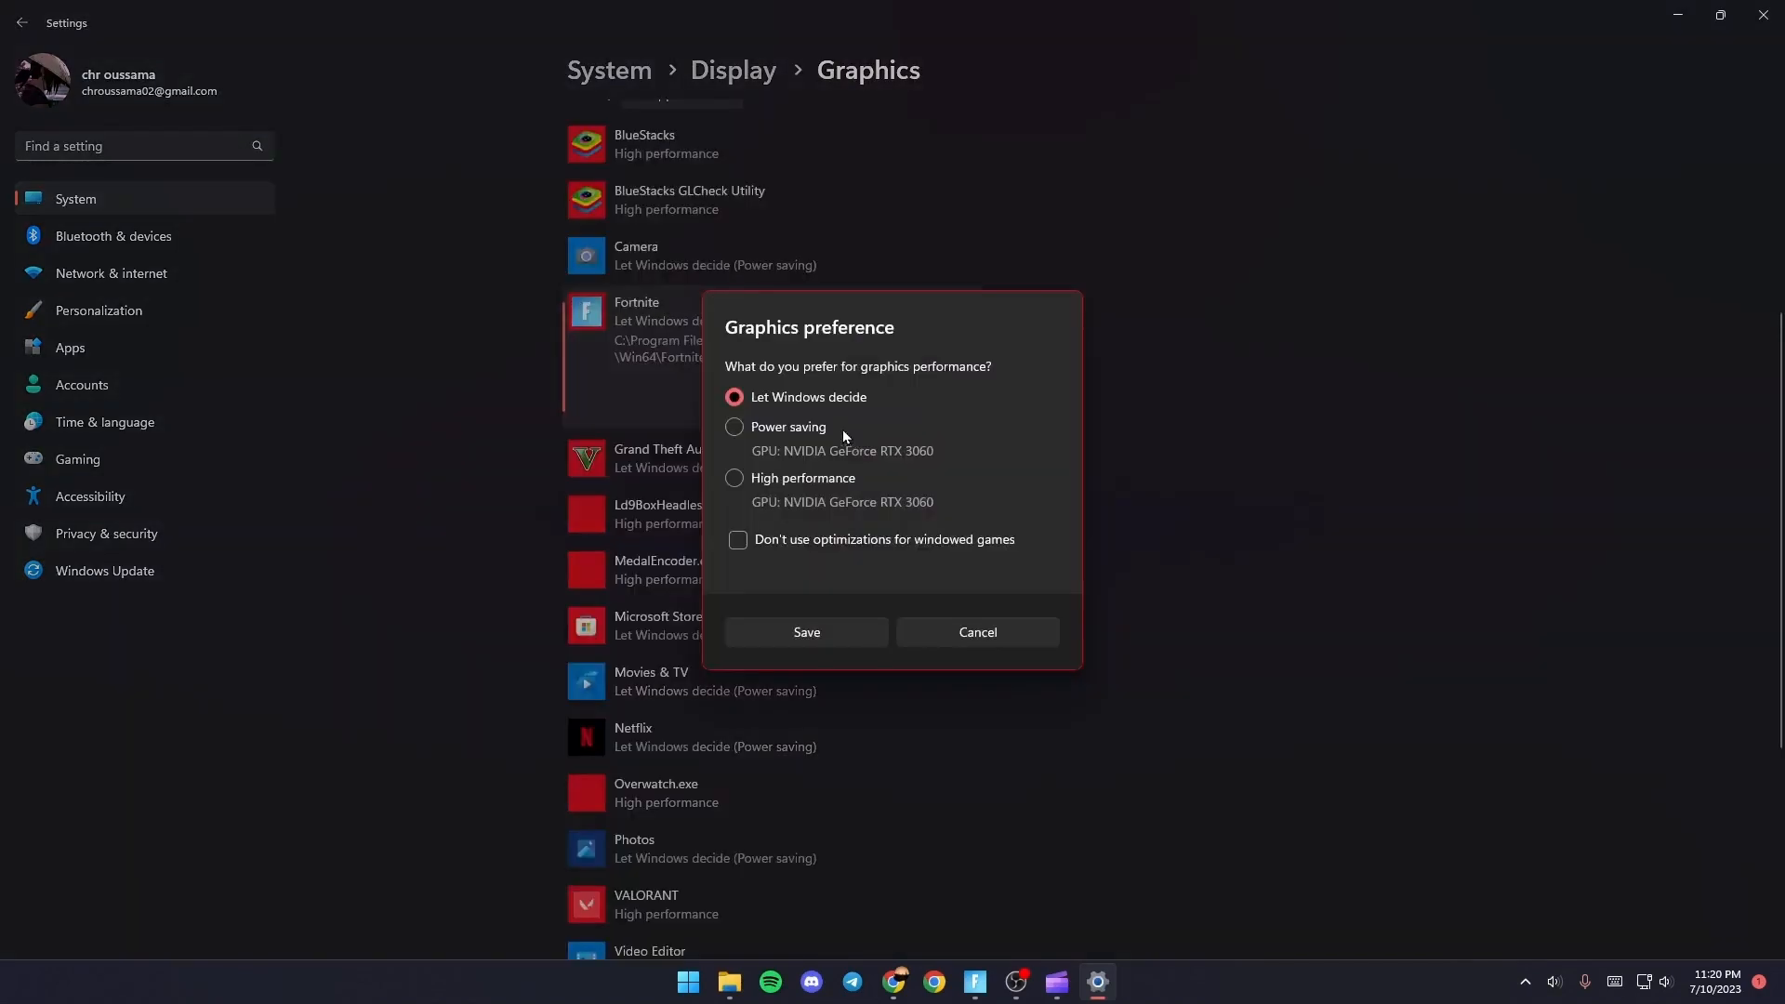
pyautogui.click(733, 478)
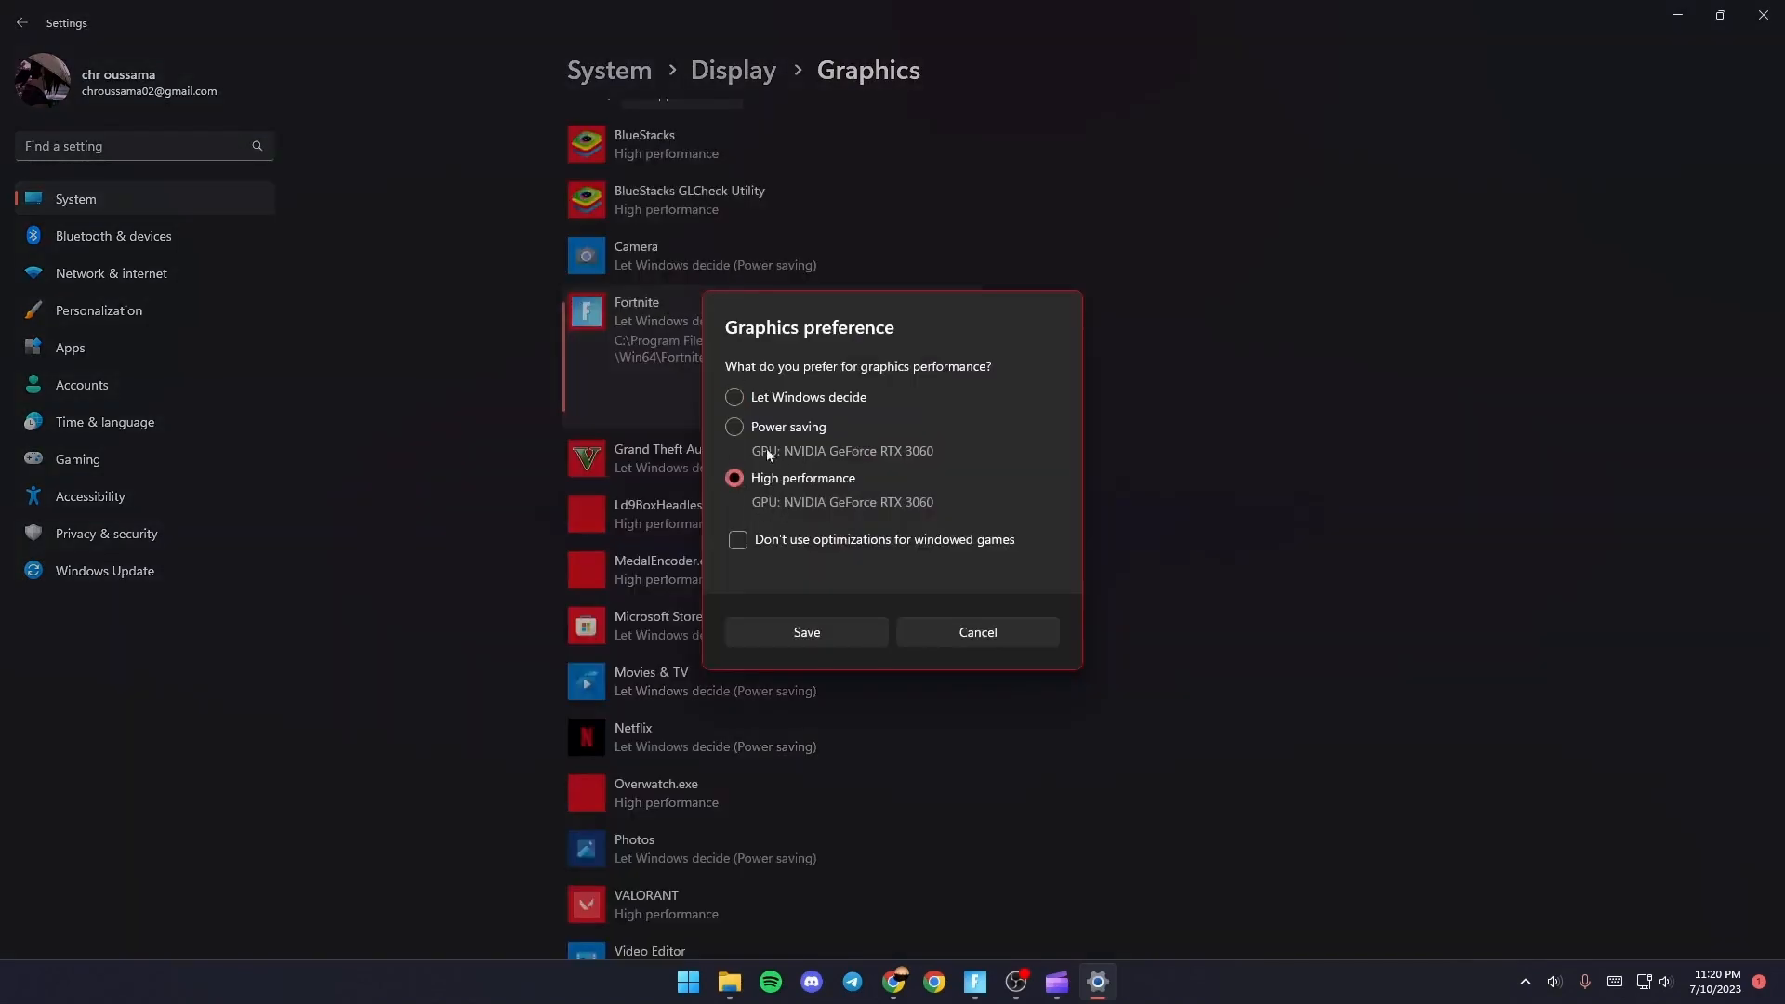
pyautogui.moveTo(869, 480)
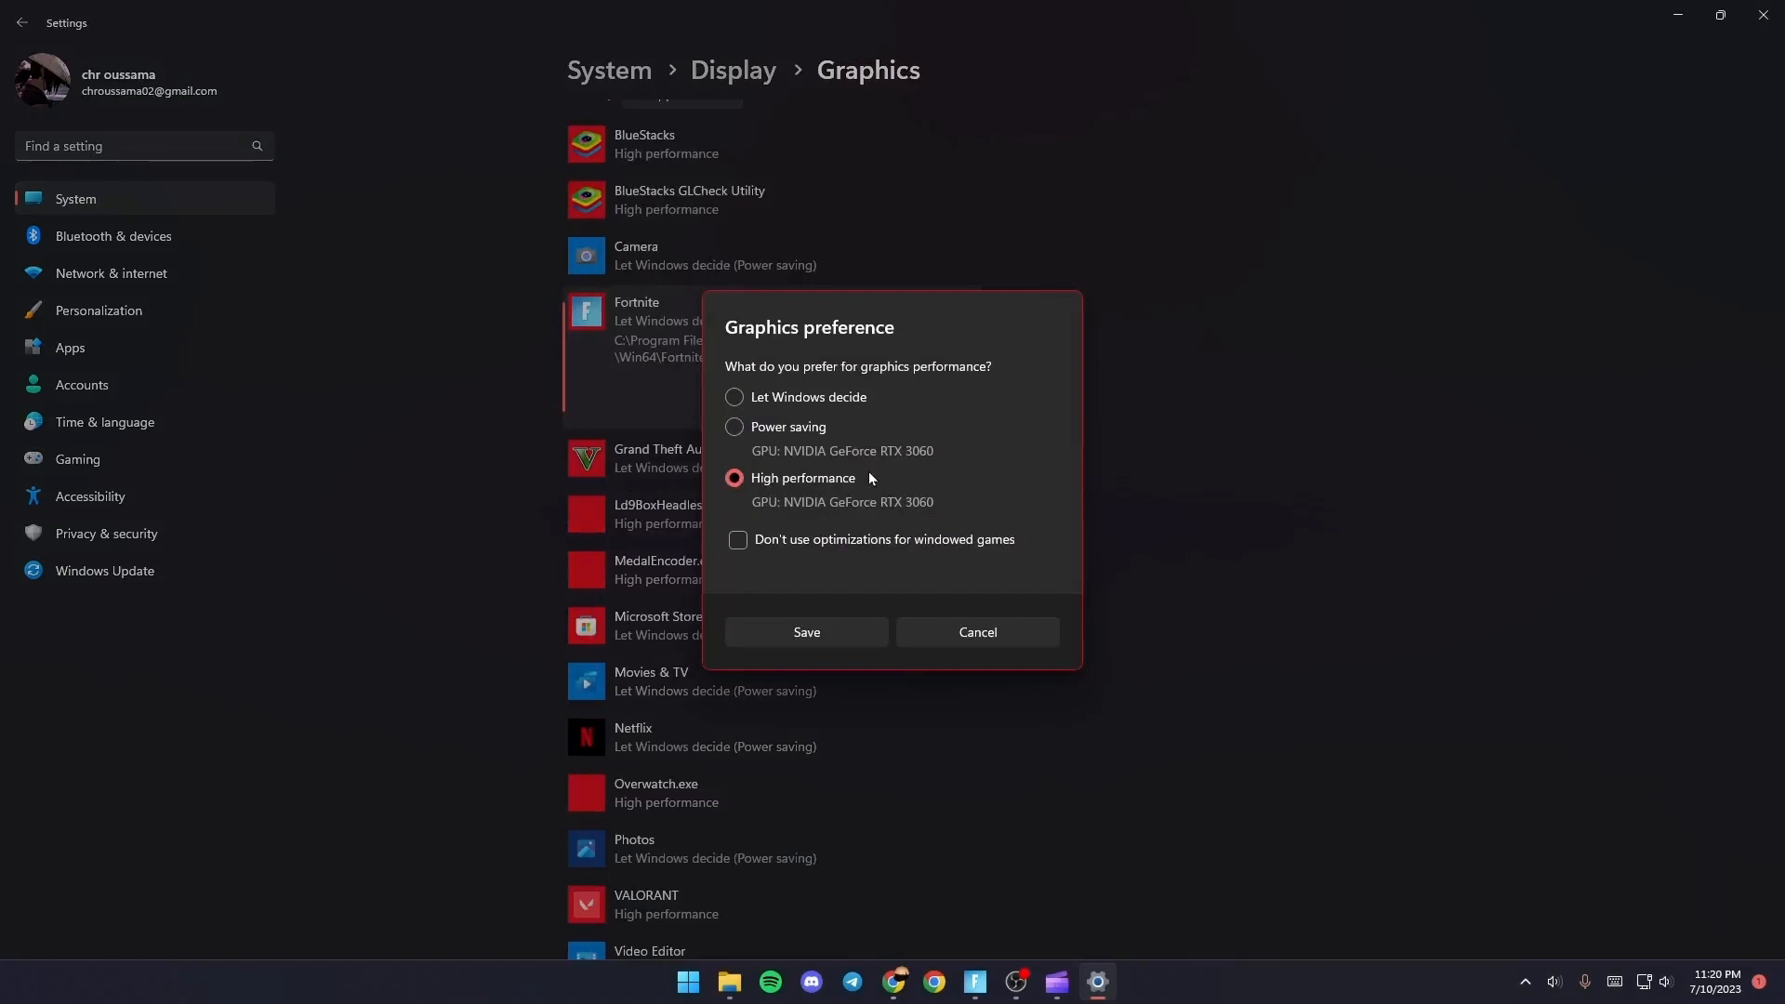
pyautogui.moveTo(836, 624)
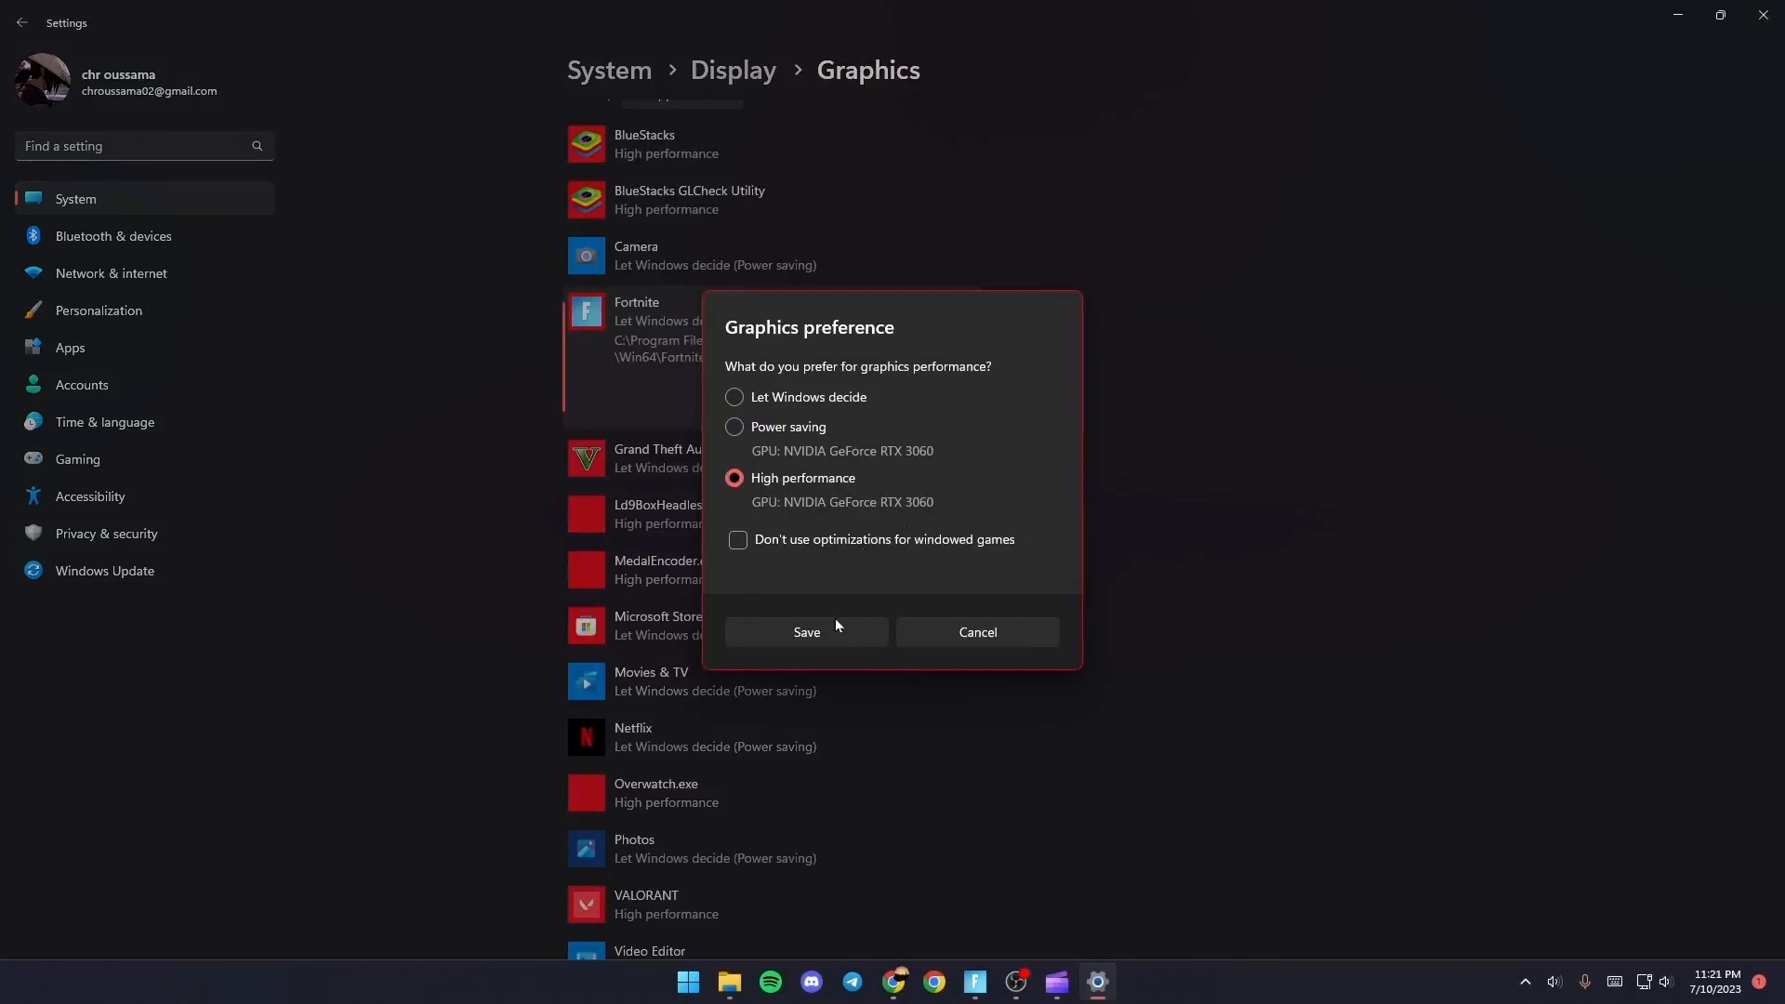
pyautogui.click(806, 632)
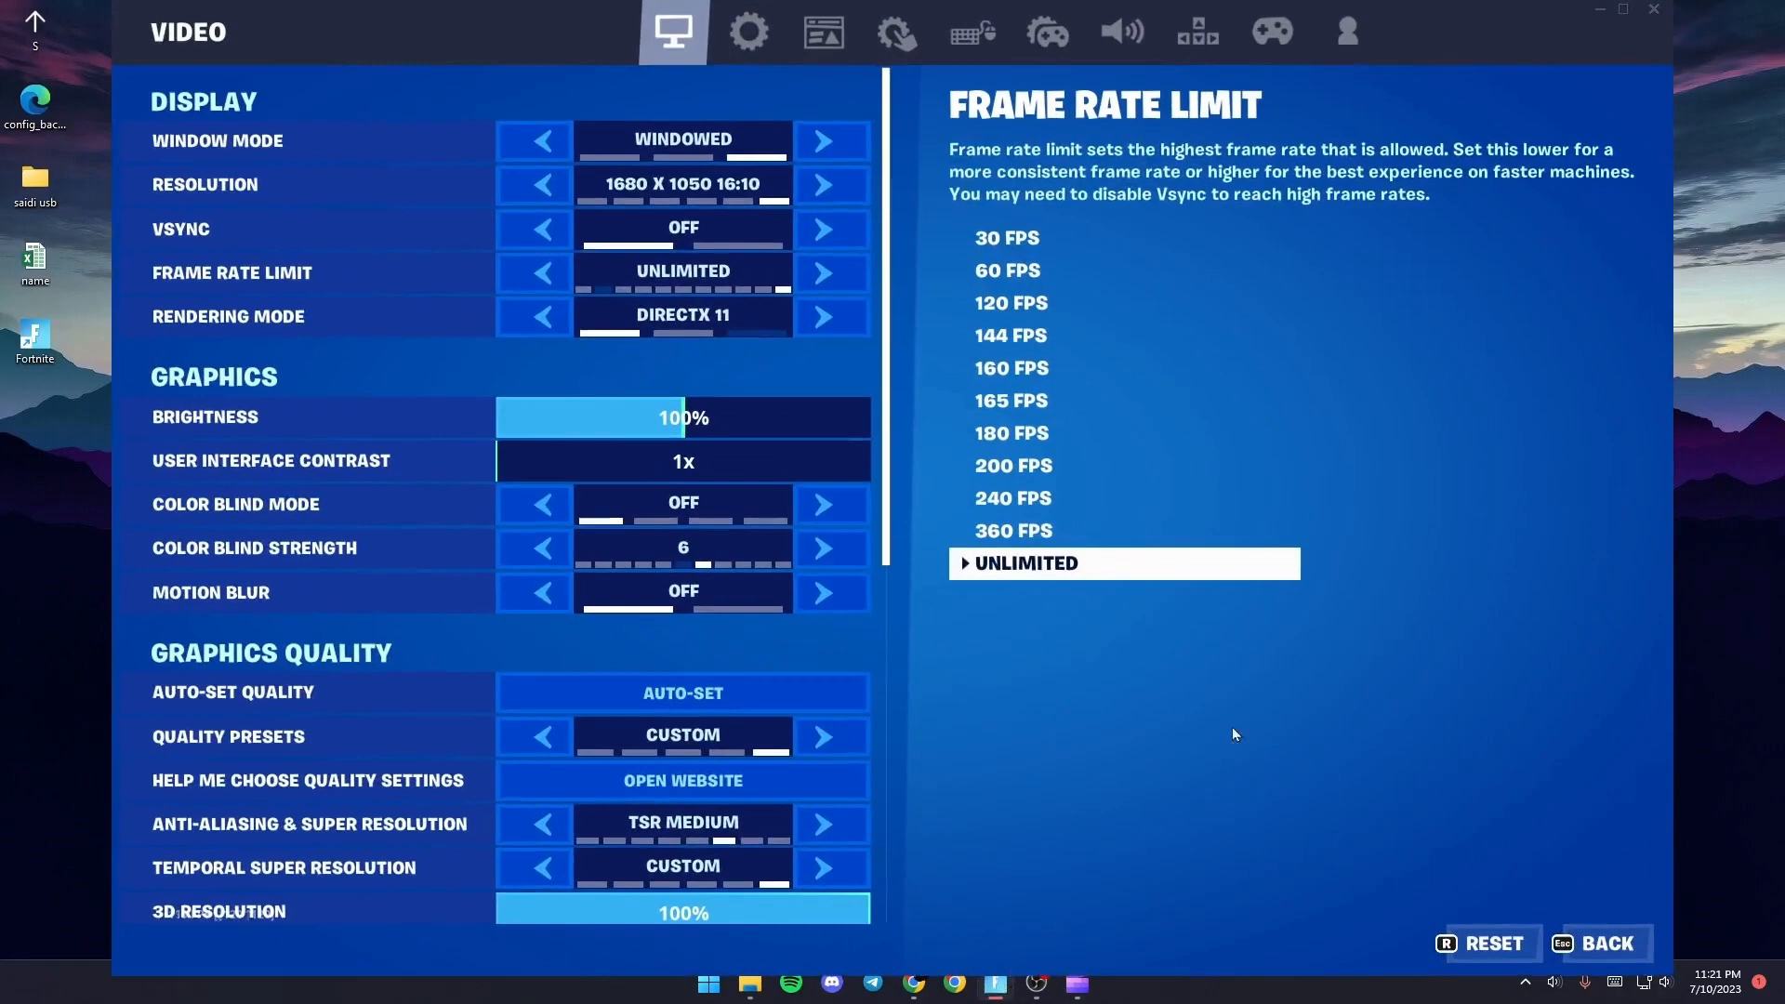
# Click Back in Fortnite's Video settings to reach the lobby.
pyautogui.click(1601, 943)
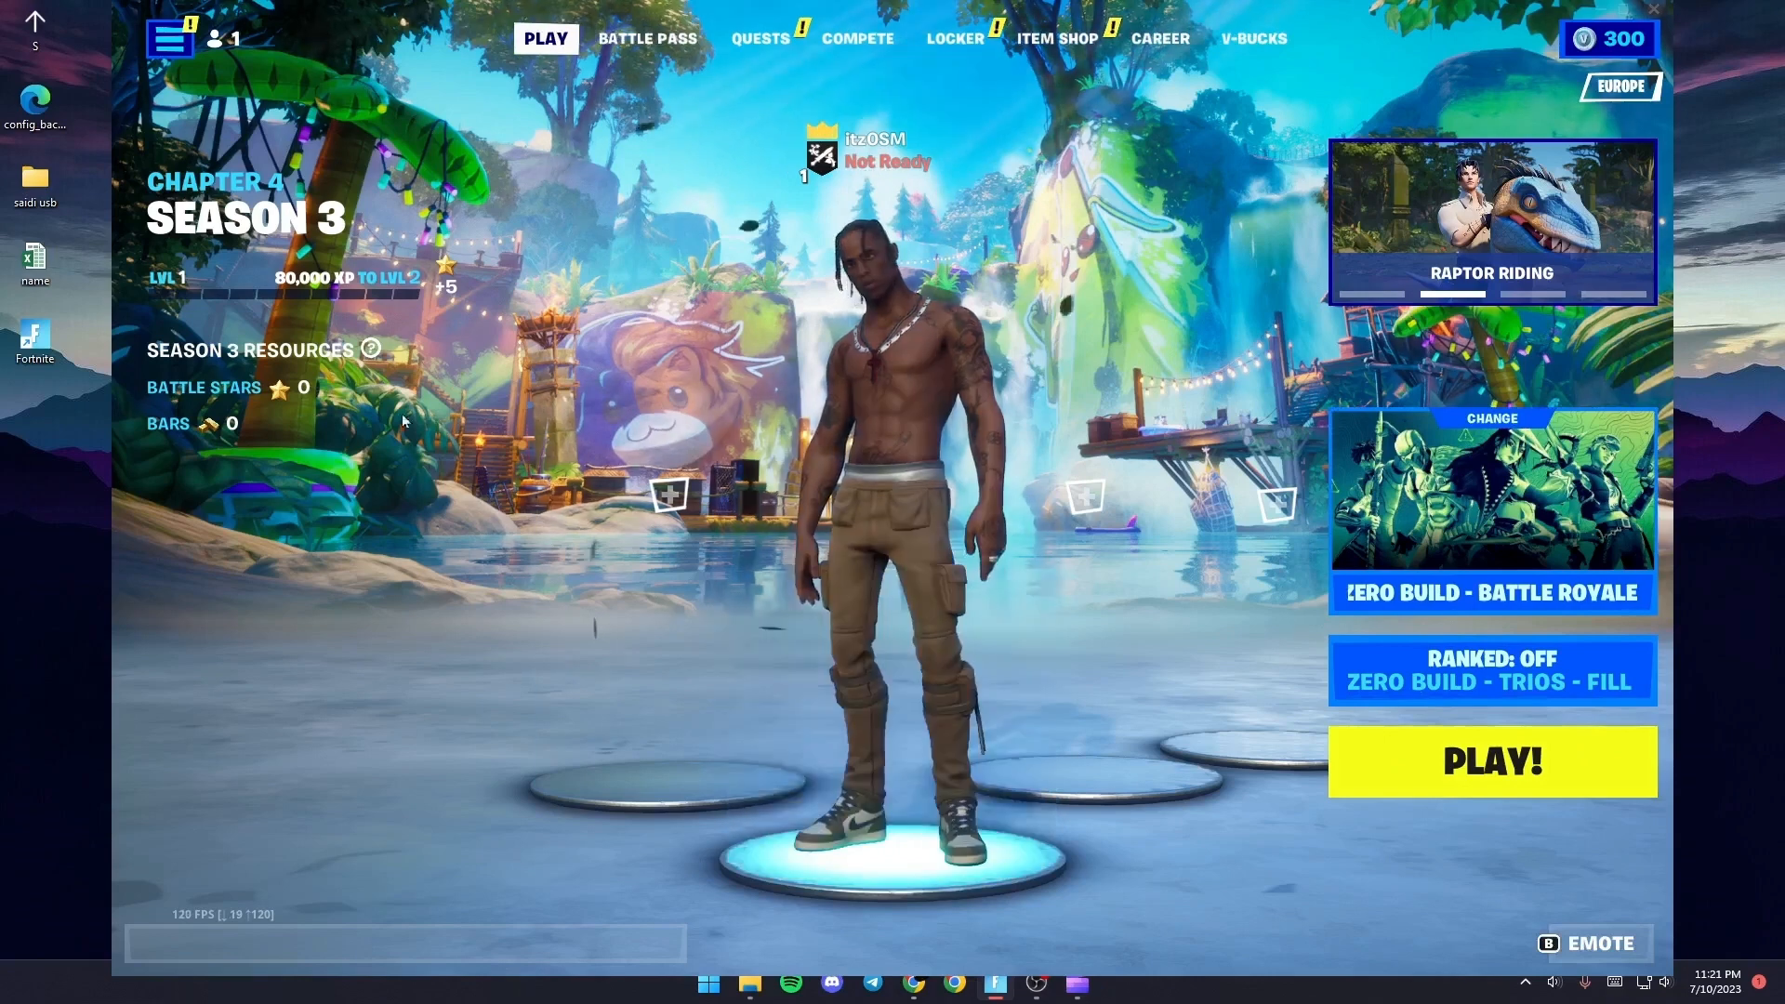